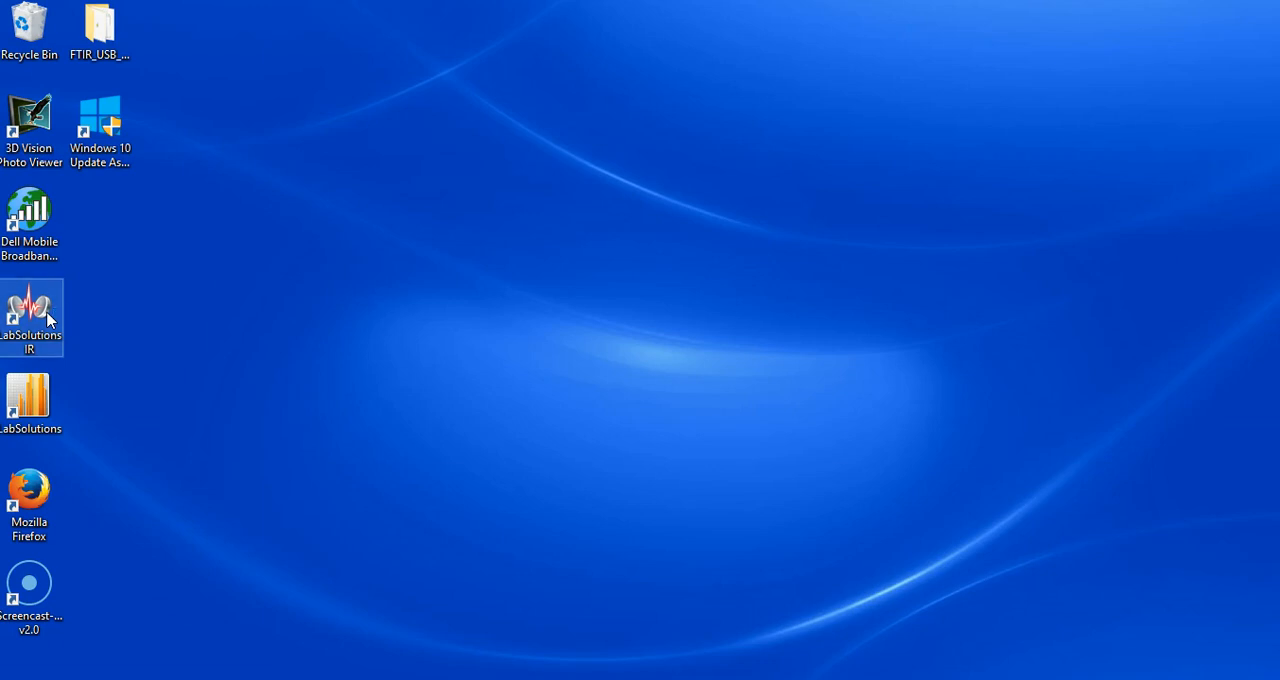
Log in to LabSolutions IR and reopen it to show the program launcher
{"action": "double_click", "coordinate": [31, 318]}
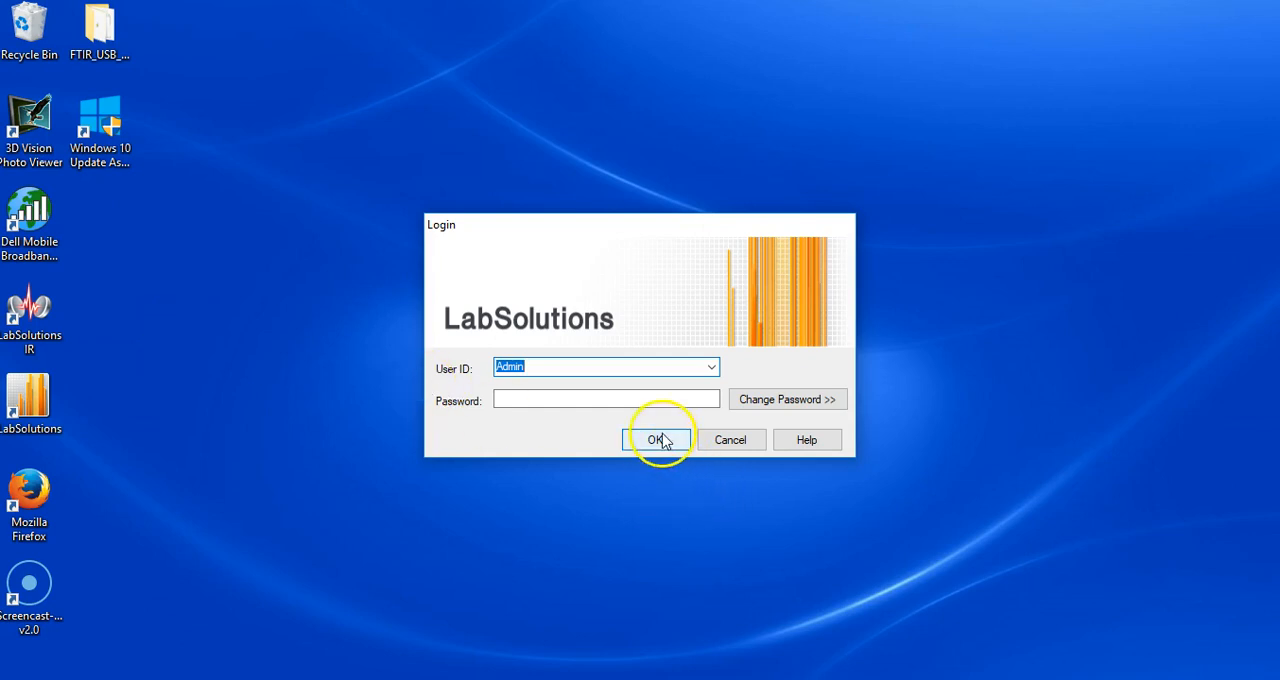
{"action": "left_click", "coordinate": [656, 439]}
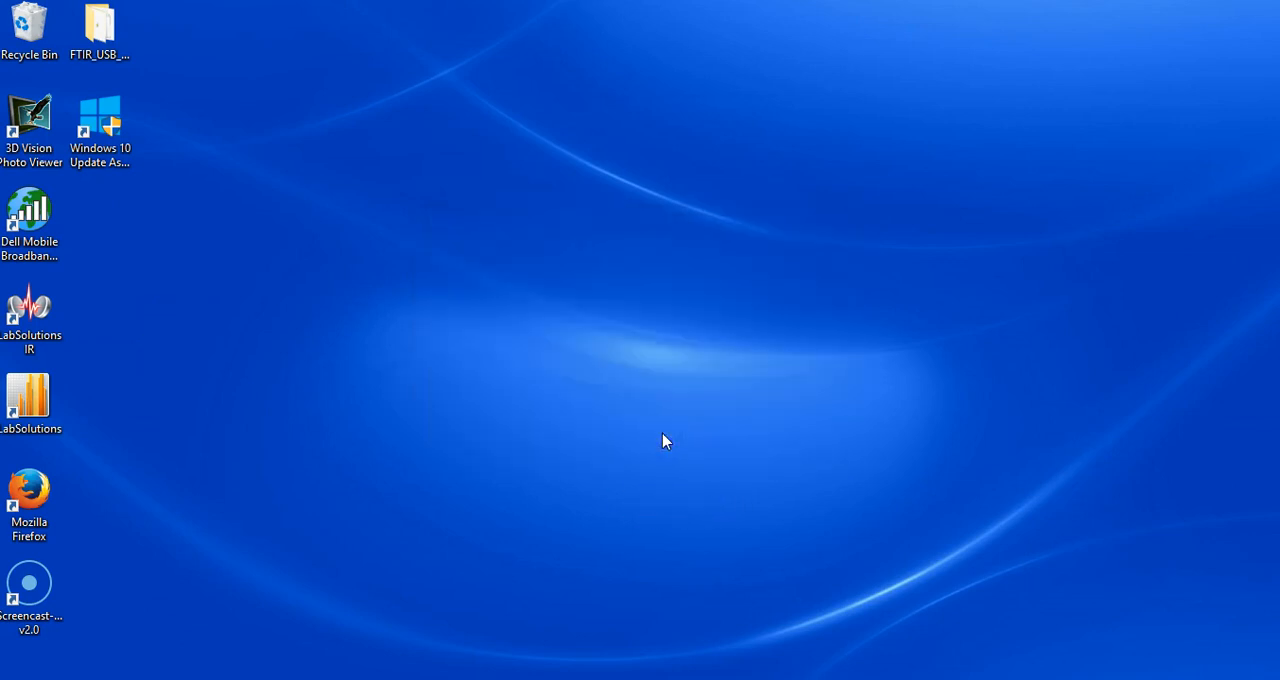
{"action": "double_click", "coordinate": [29, 310]}
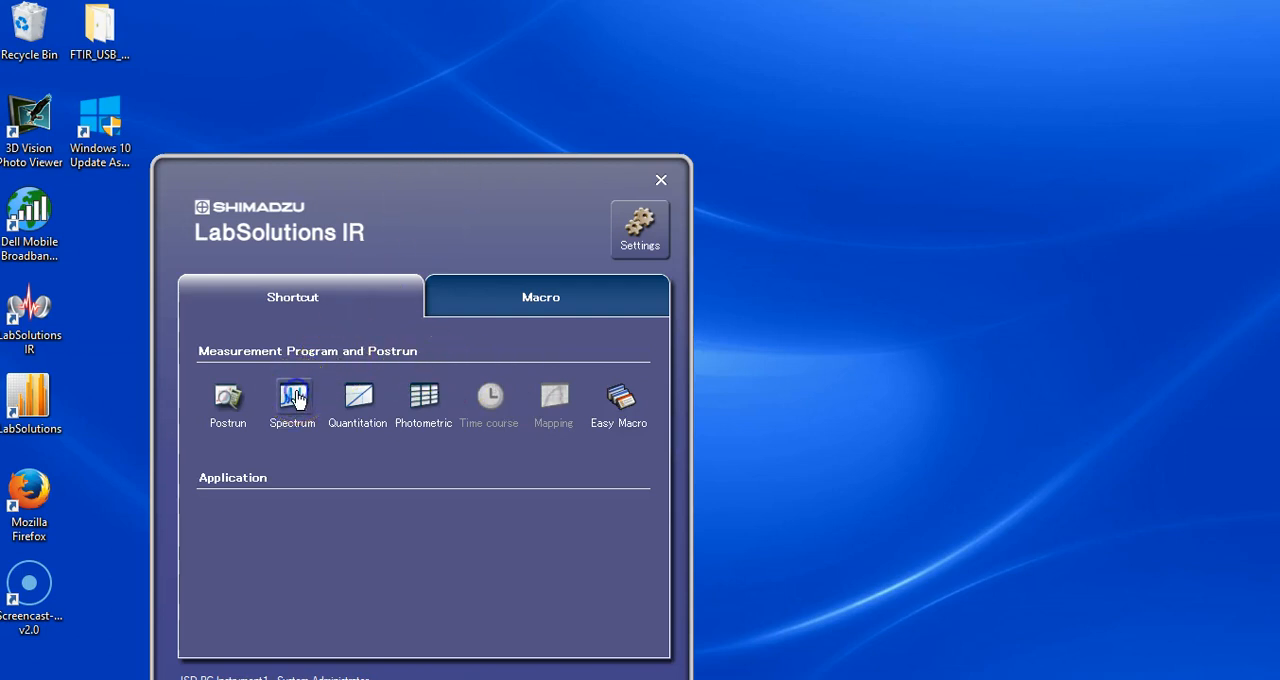
Launch the Spectrum program, remove old background data, and accept the detected ATR accessory
{"action": "left_click", "coordinate": [291, 395]}
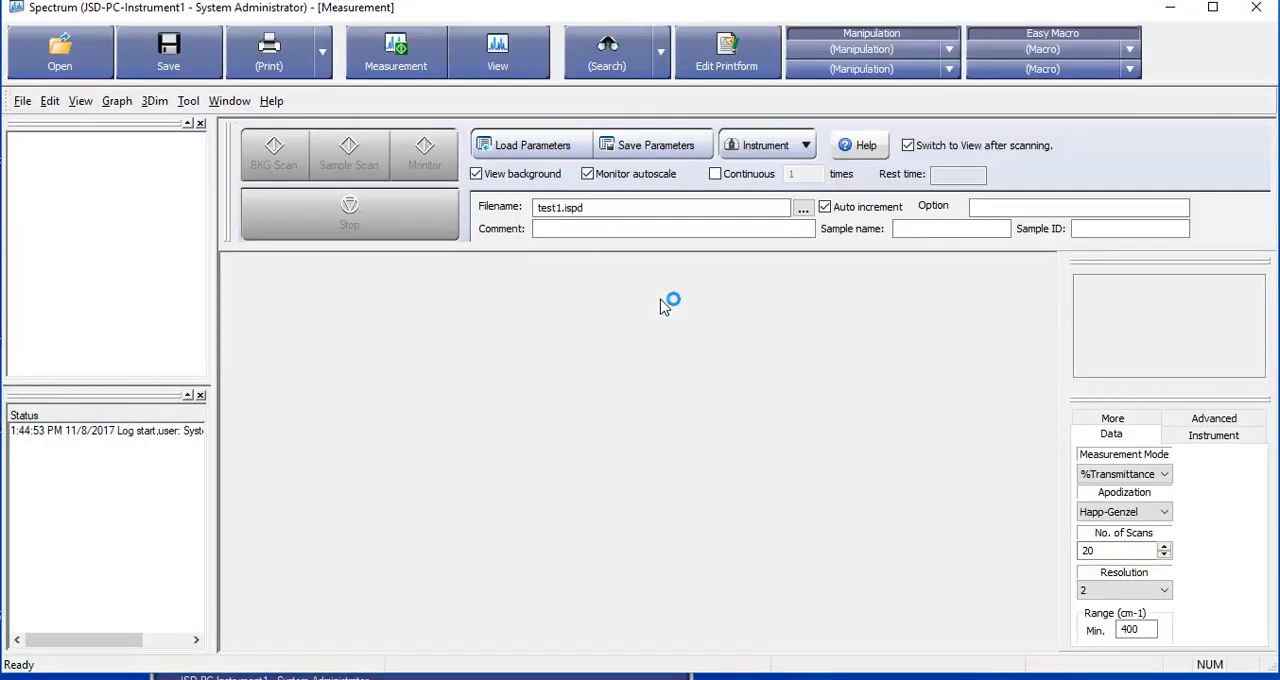
{"action": "left_click", "coordinate": [273, 155]}
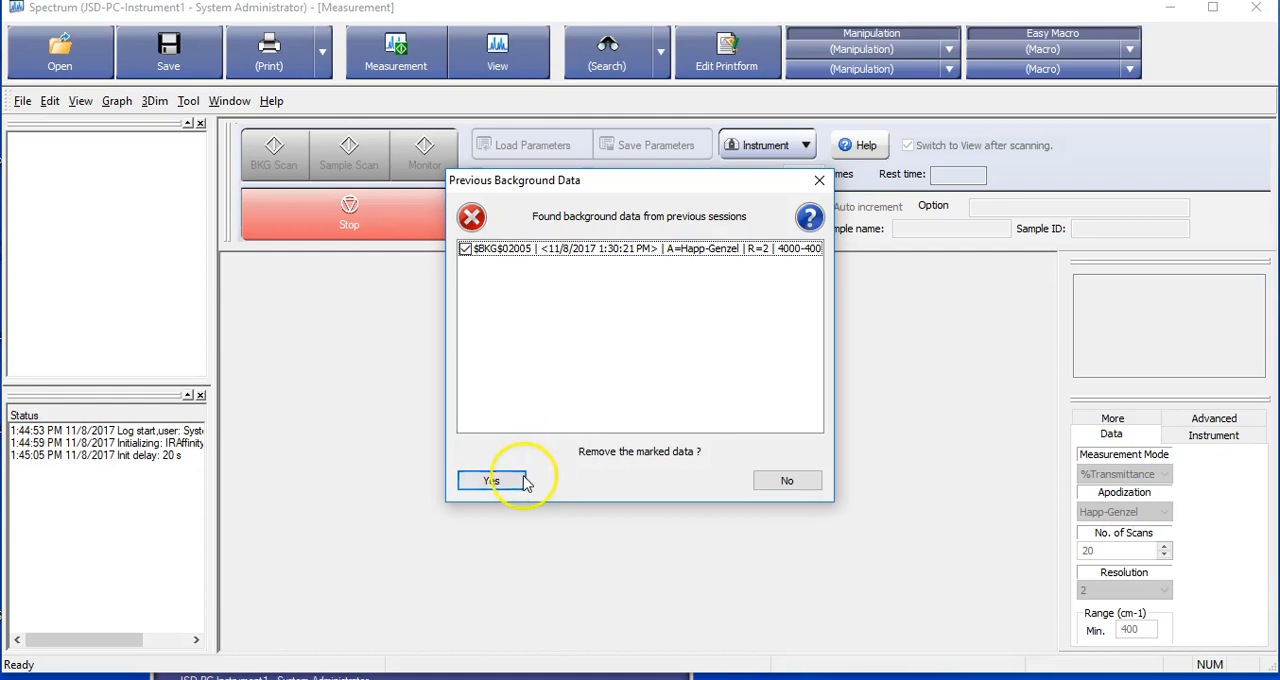
{"action": "left_click", "coordinate": [490, 480]}
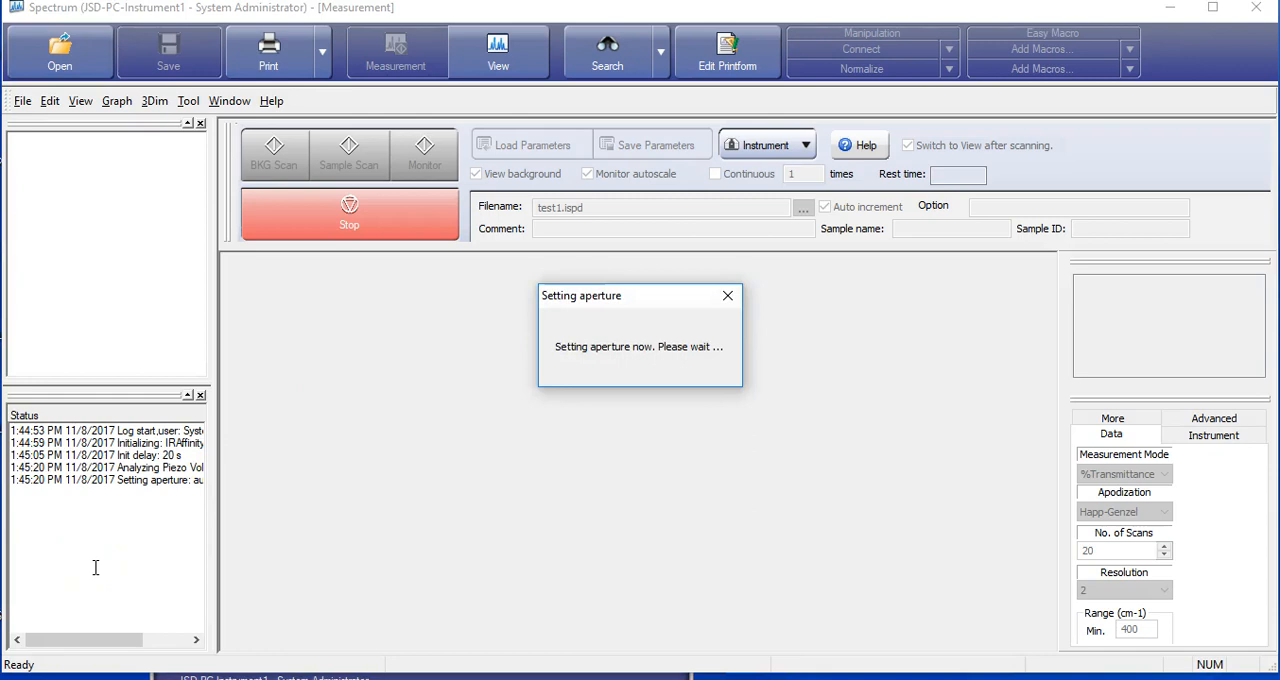
{"action": "mouse_move", "coordinate": [30, 640]}
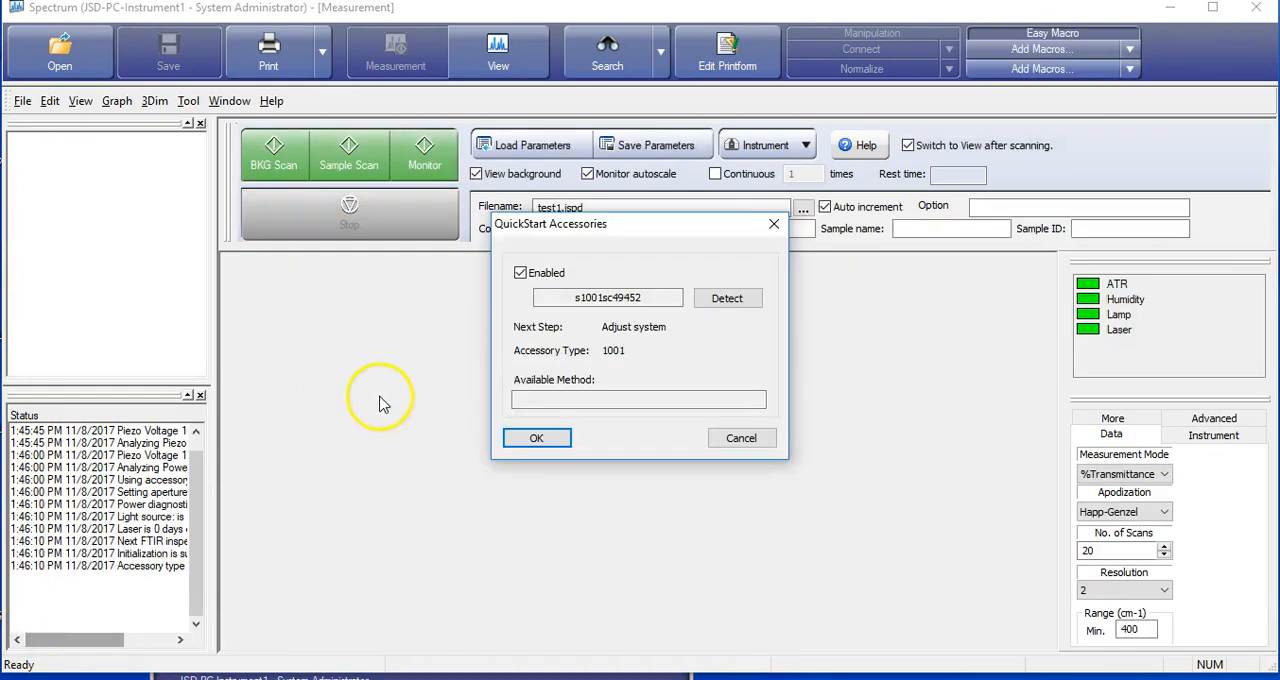
{"action": "mouse_move", "coordinate": [675, 188]}
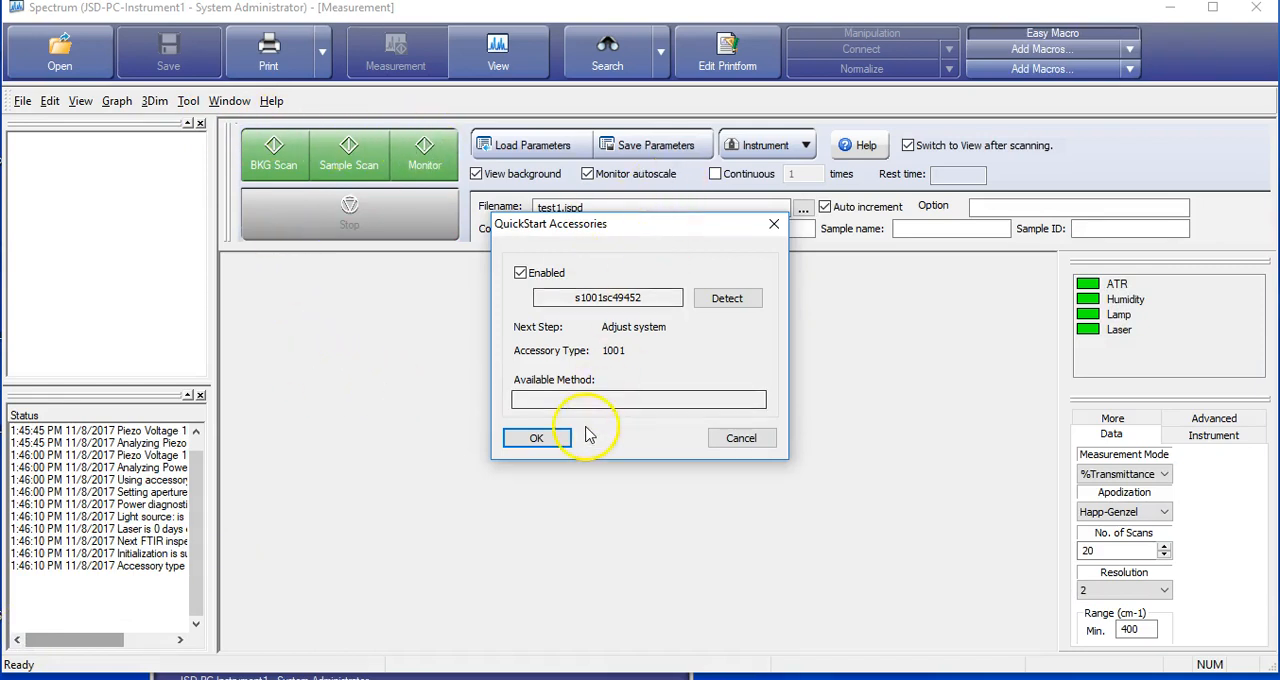
{"action": "left_click", "coordinate": [536, 438]}
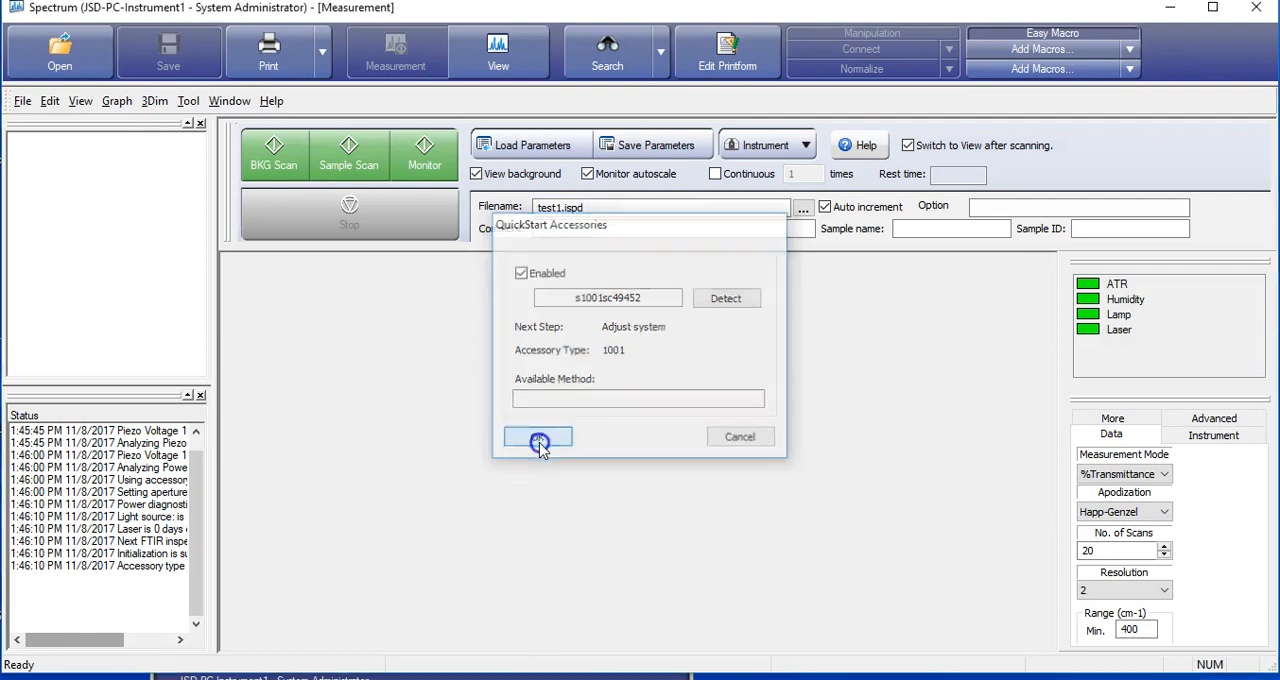
Keep %Transmittance, Happ-Genzel, 20 scans and resolution 2, and set Range Min to 500
{"action": "left_click", "coordinate": [538, 437]}
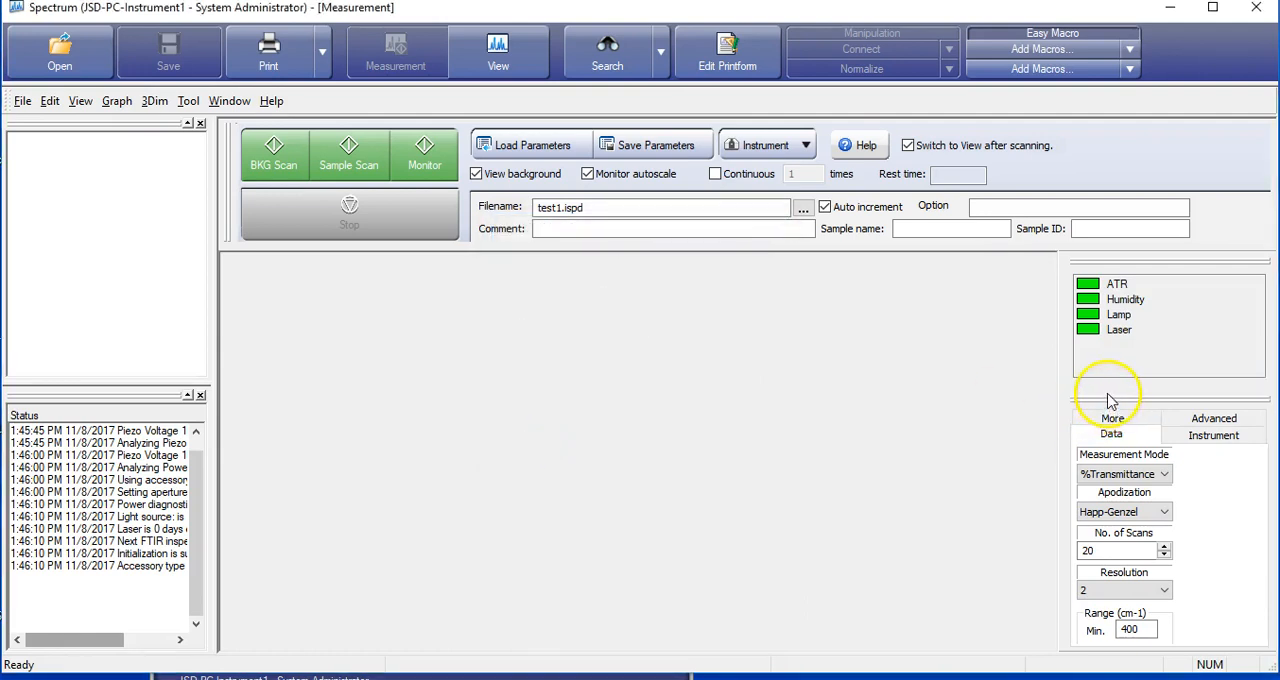
{"action": "mouse_move", "coordinate": [1150, 387]}
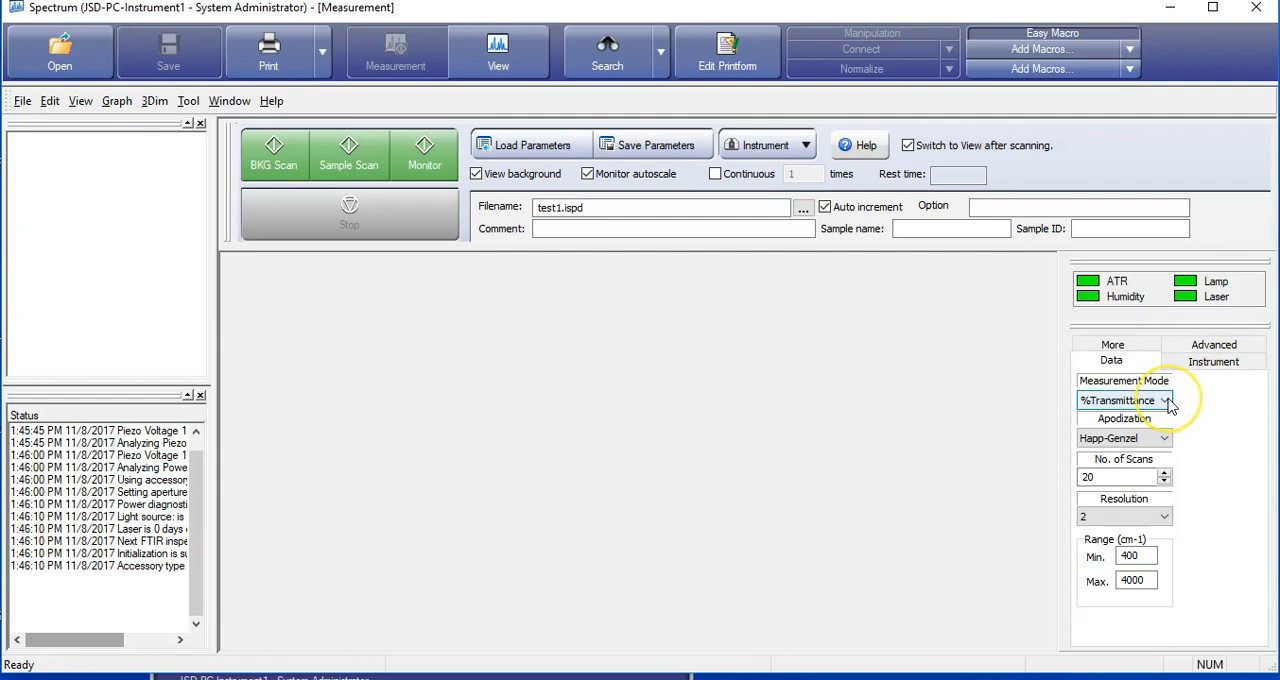
{"action": "left_click", "coordinate": [1166, 400]}
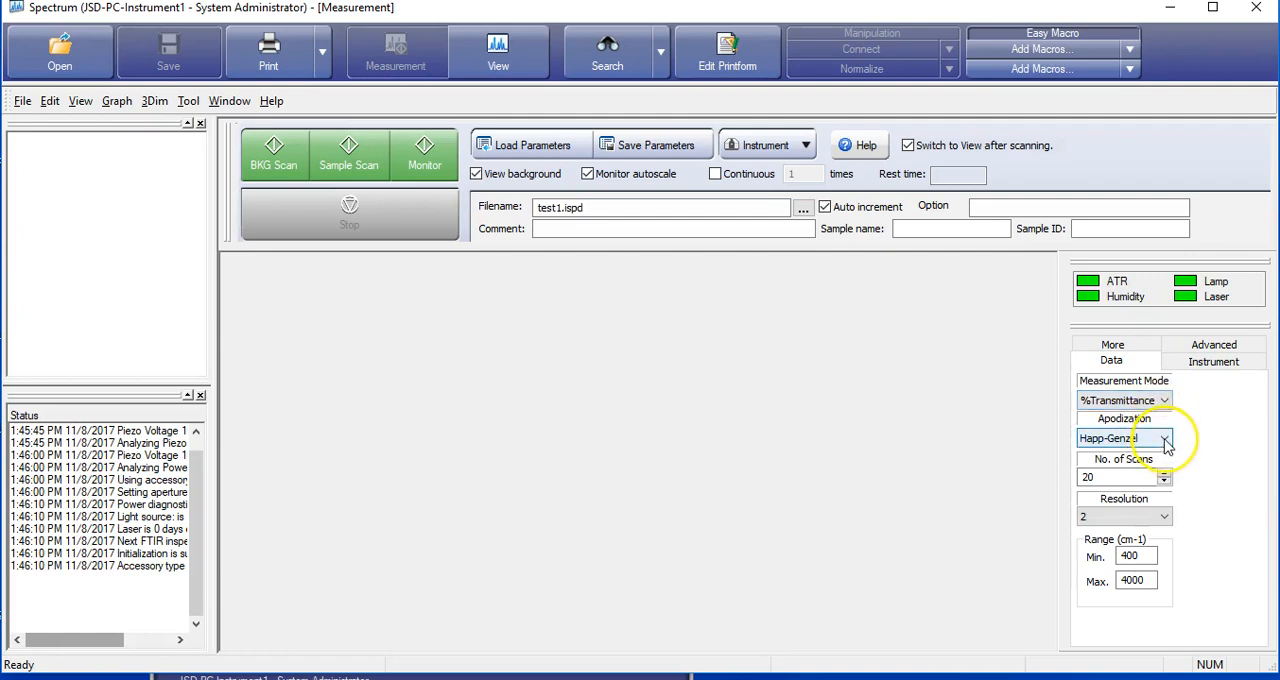
{"action": "left_click", "coordinate": [1163, 438]}
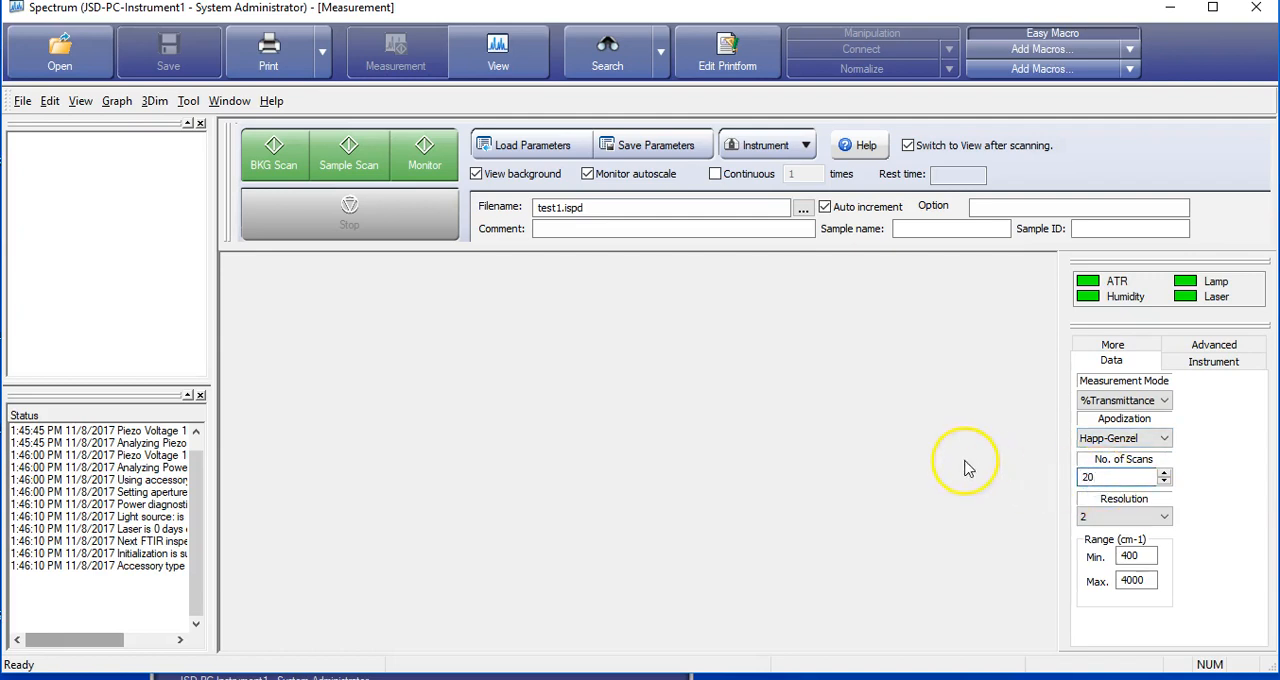
{"action": "mouse_move", "coordinate": [968, 468]}
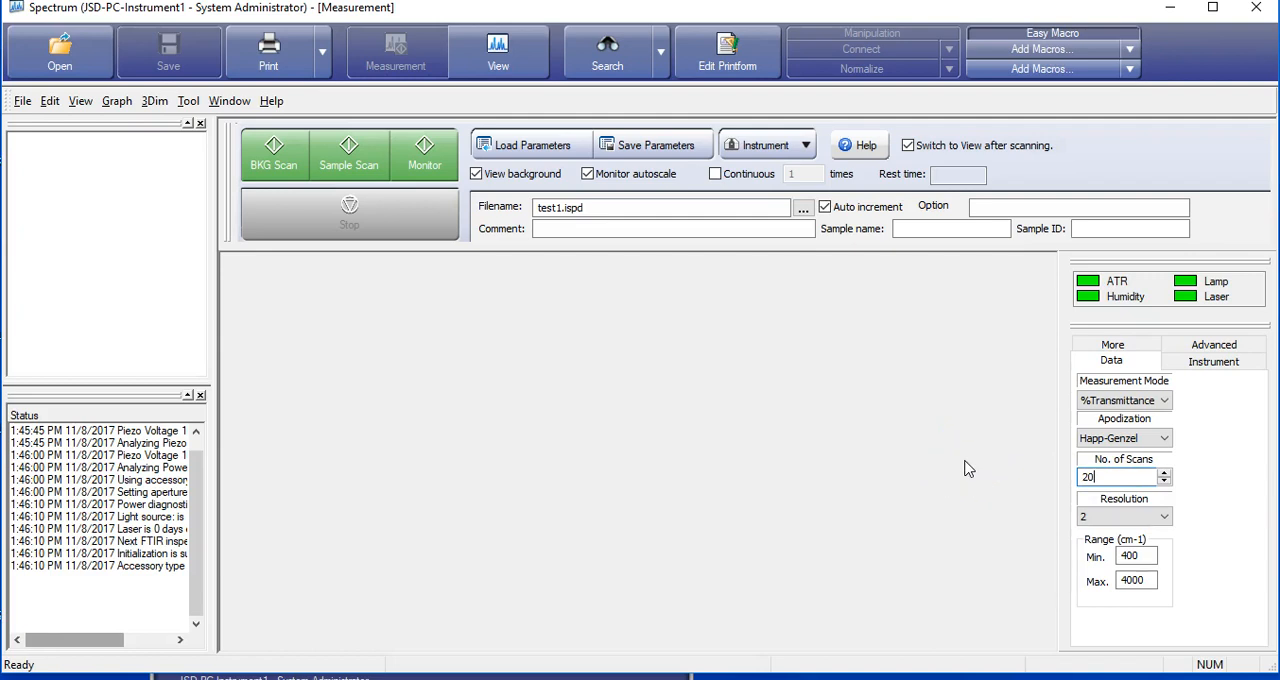
{"action": "left_click", "coordinate": [1163, 516]}
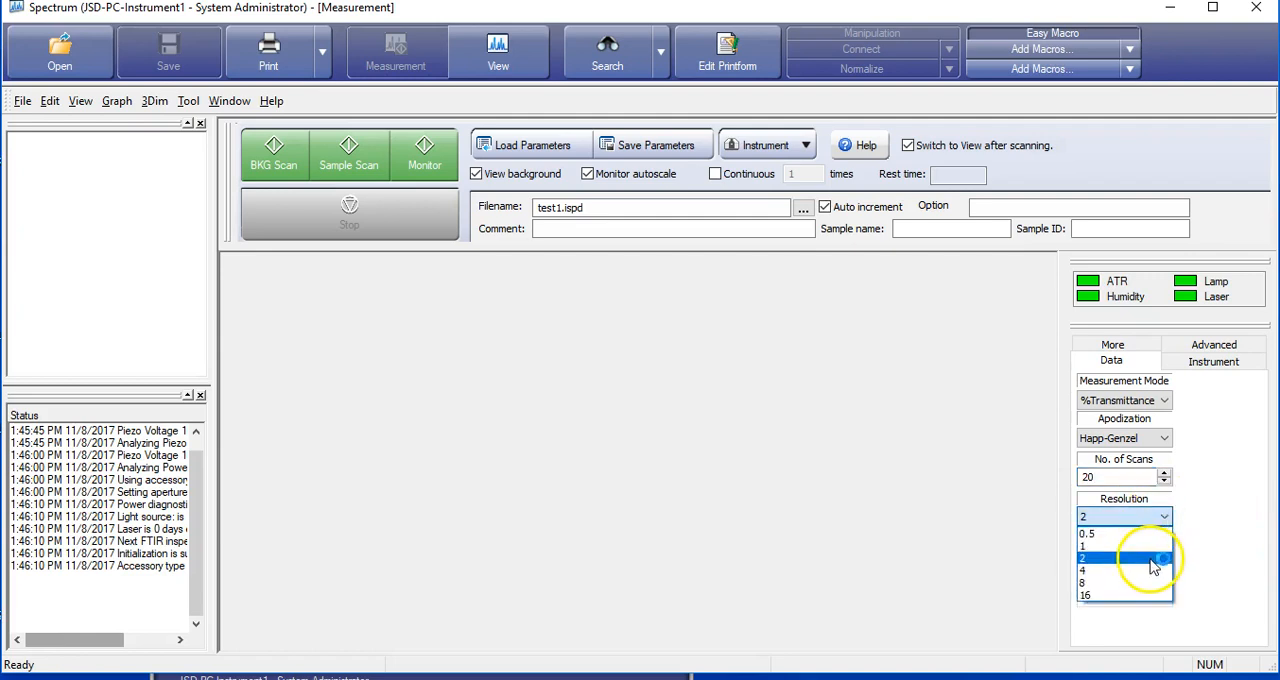
{"action": "left_click", "coordinate": [1120, 557]}
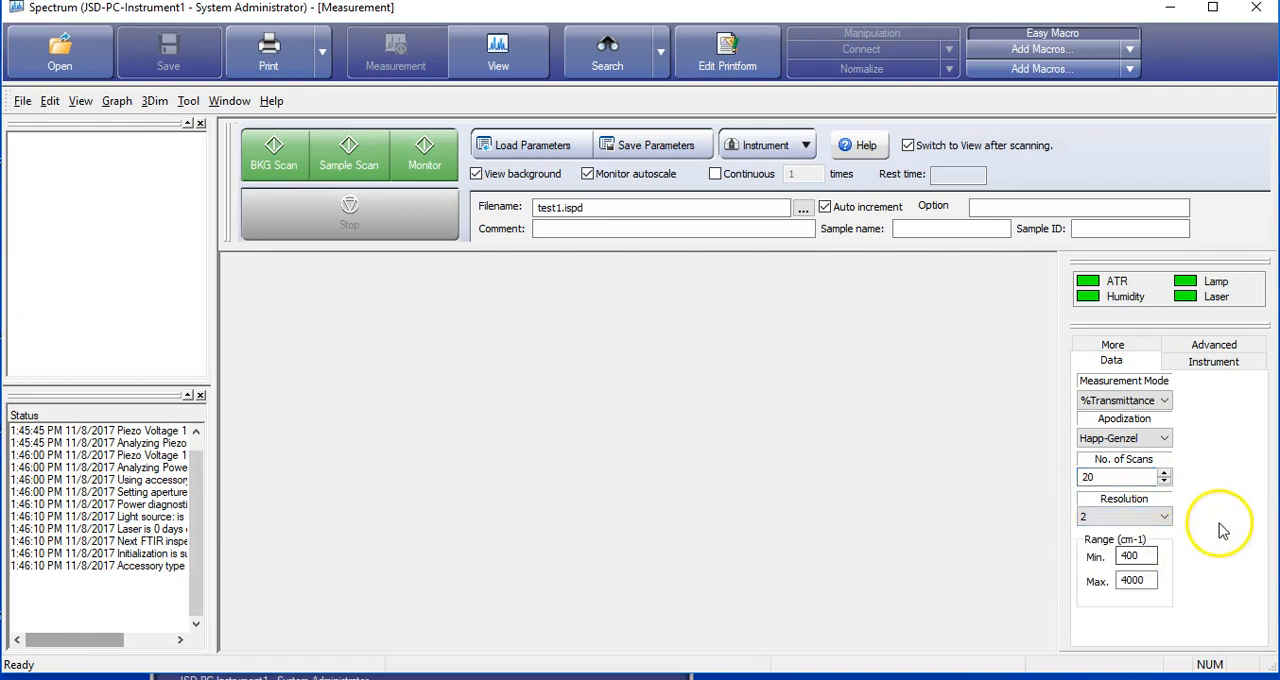
{"action": "left_click", "coordinate": [1135, 555]}
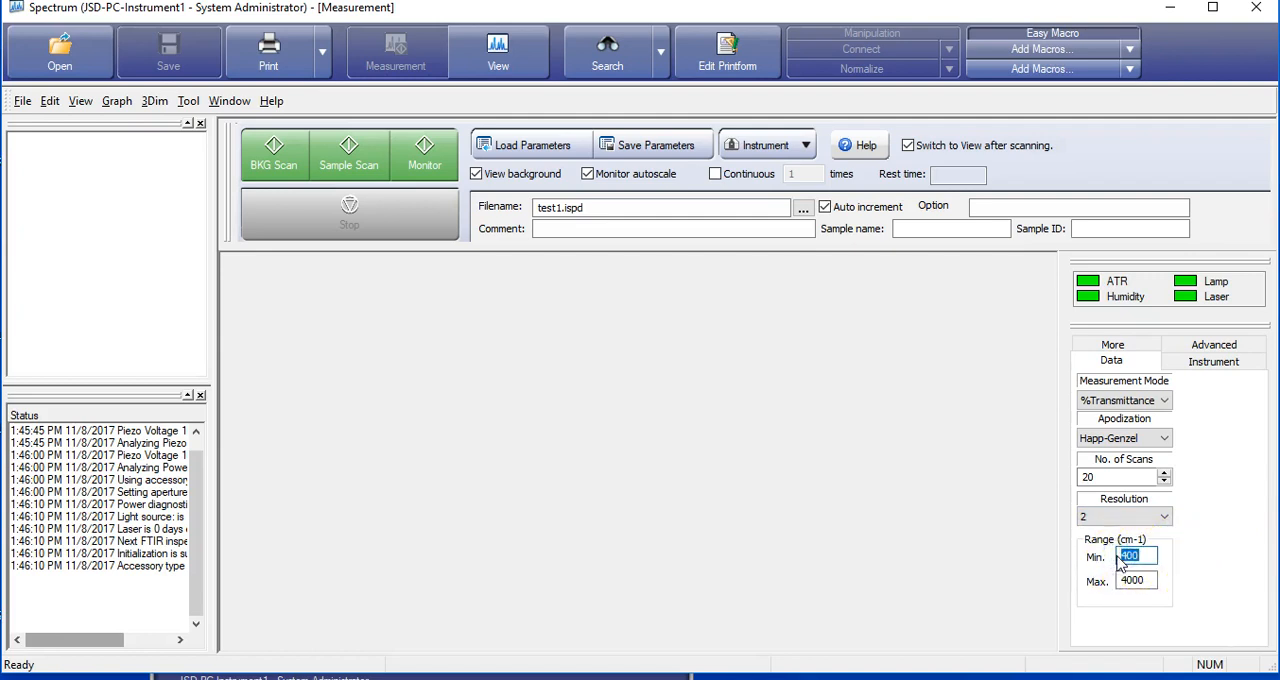
{"action": "type", "text": "500"}
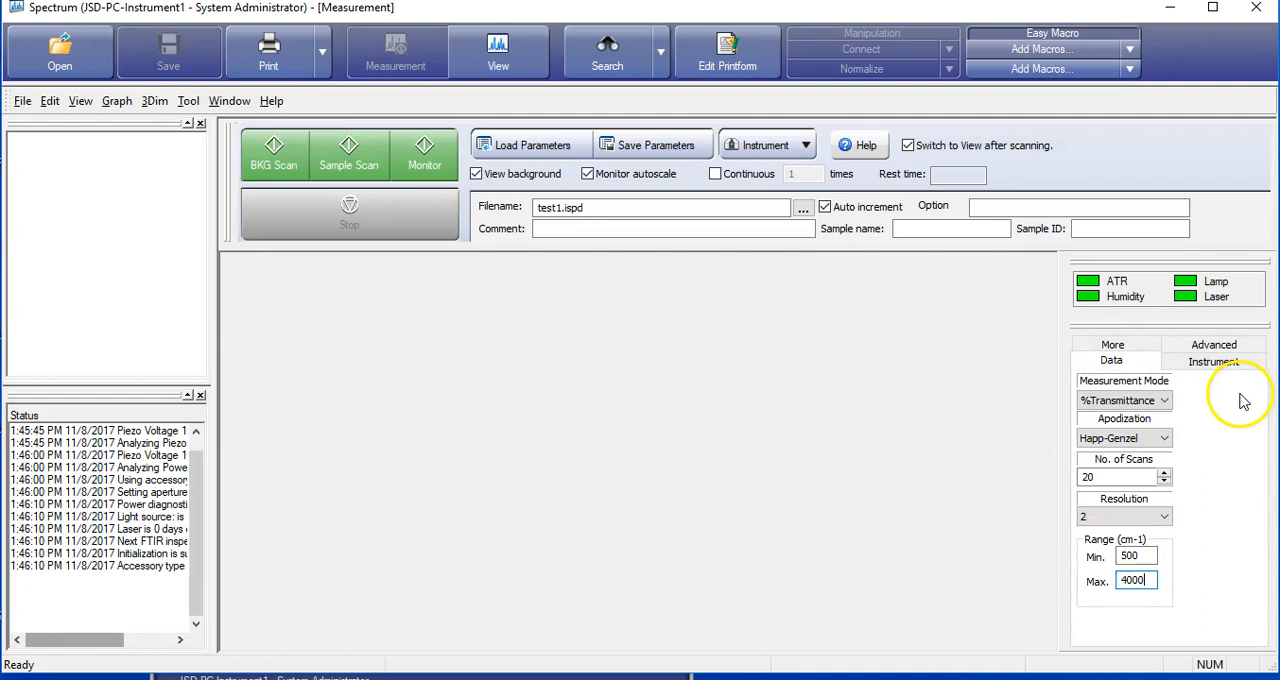
{"action": "mouse_move", "coordinate": [918, 380]}
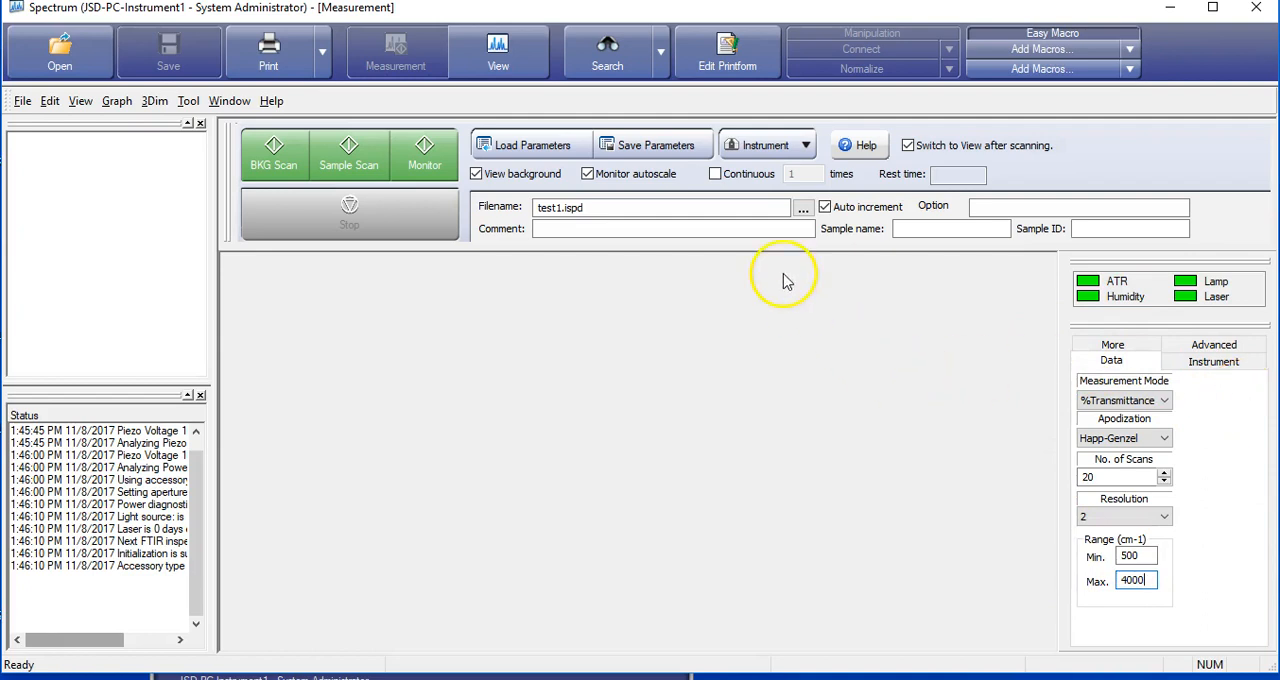
Save the scan parameters as Nov8.iscp, overwriting the existing file
{"action": "left_click", "coordinate": [647, 145]}
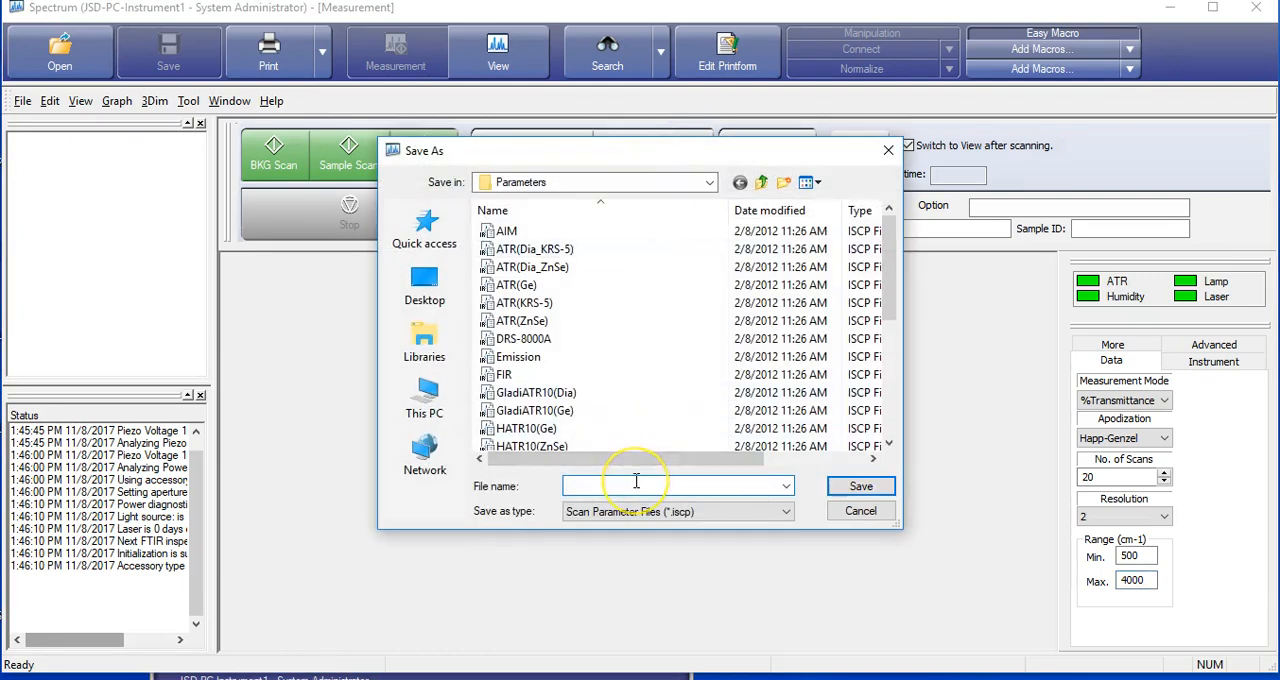
{"action": "type", "text": "Nov8"}
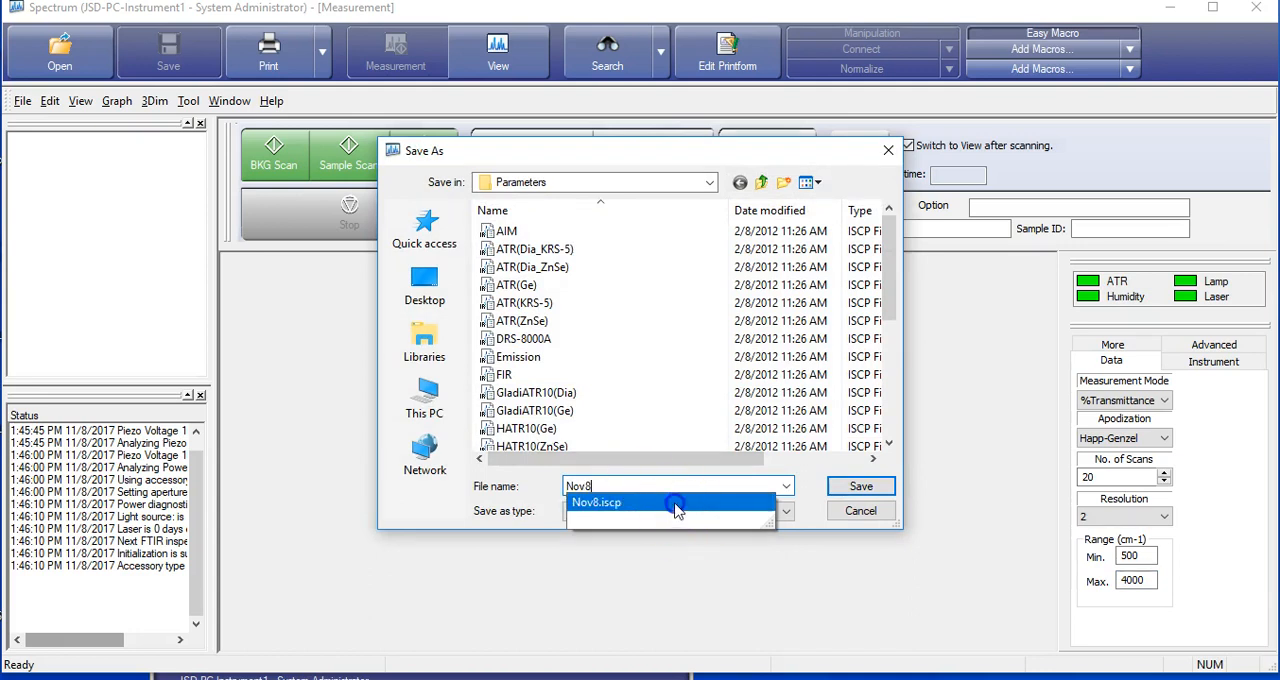
{"action": "left_click", "coordinate": [860, 486]}
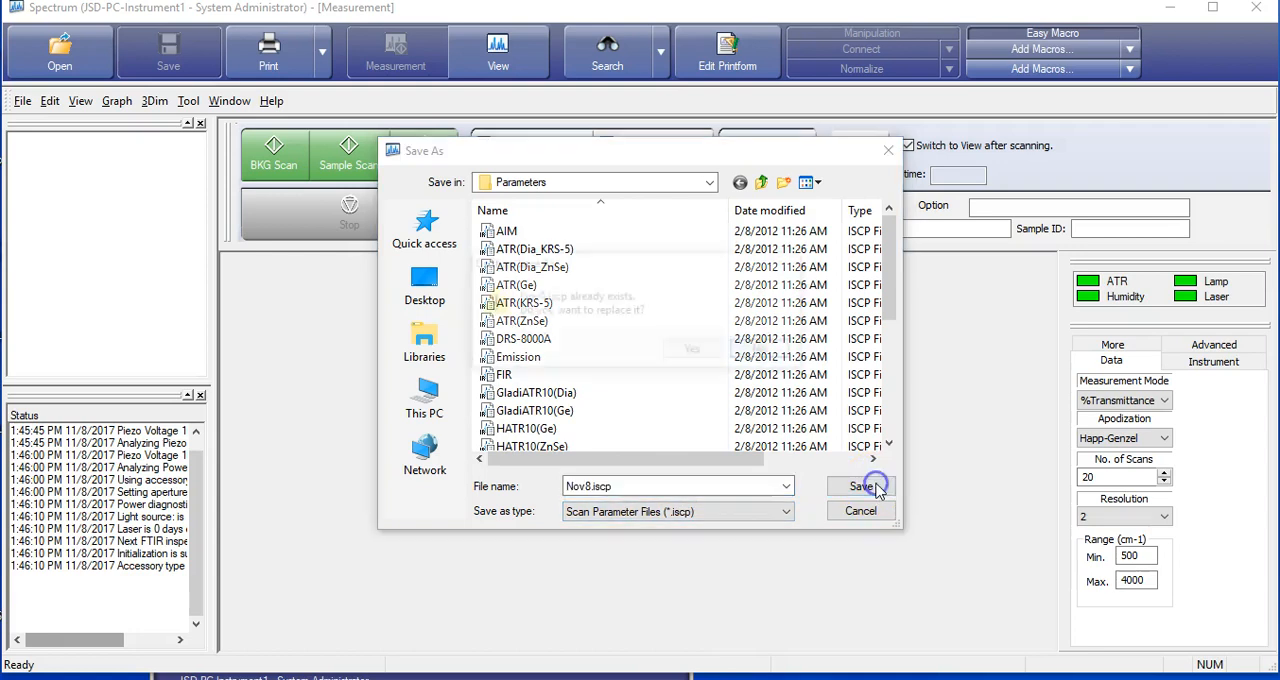
{"action": "left_click", "coordinate": [862, 486]}
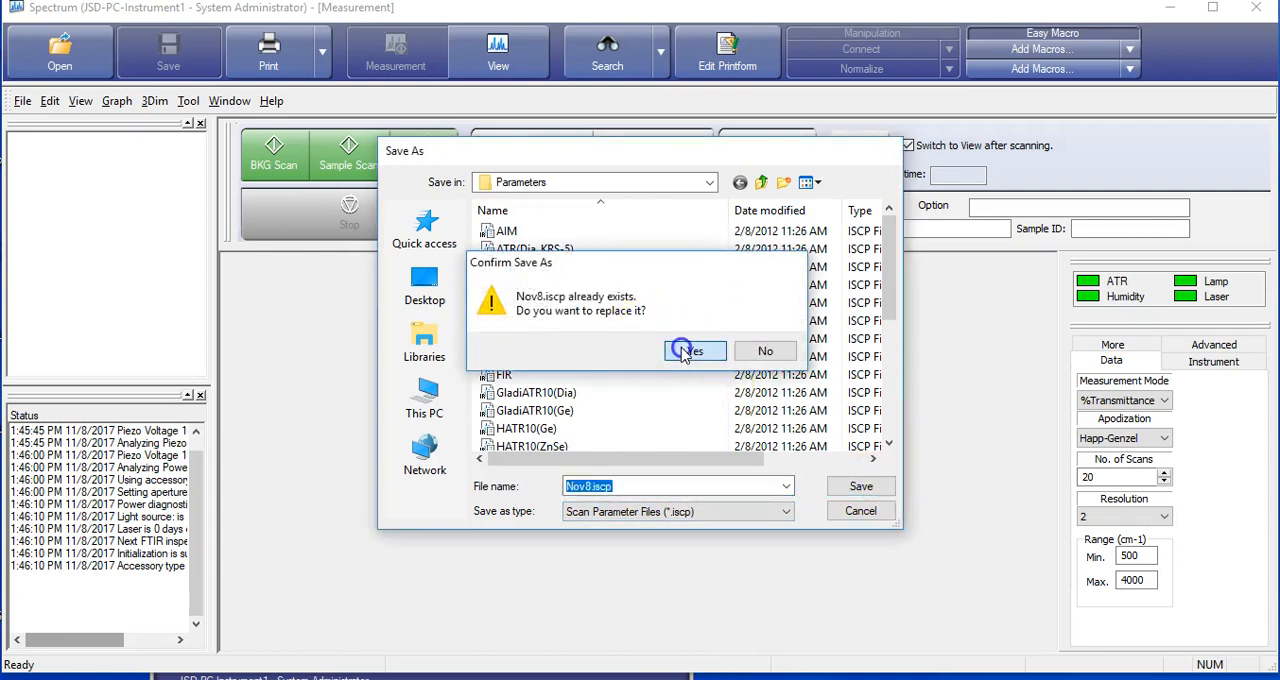
{"action": "left_click", "coordinate": [693, 351]}
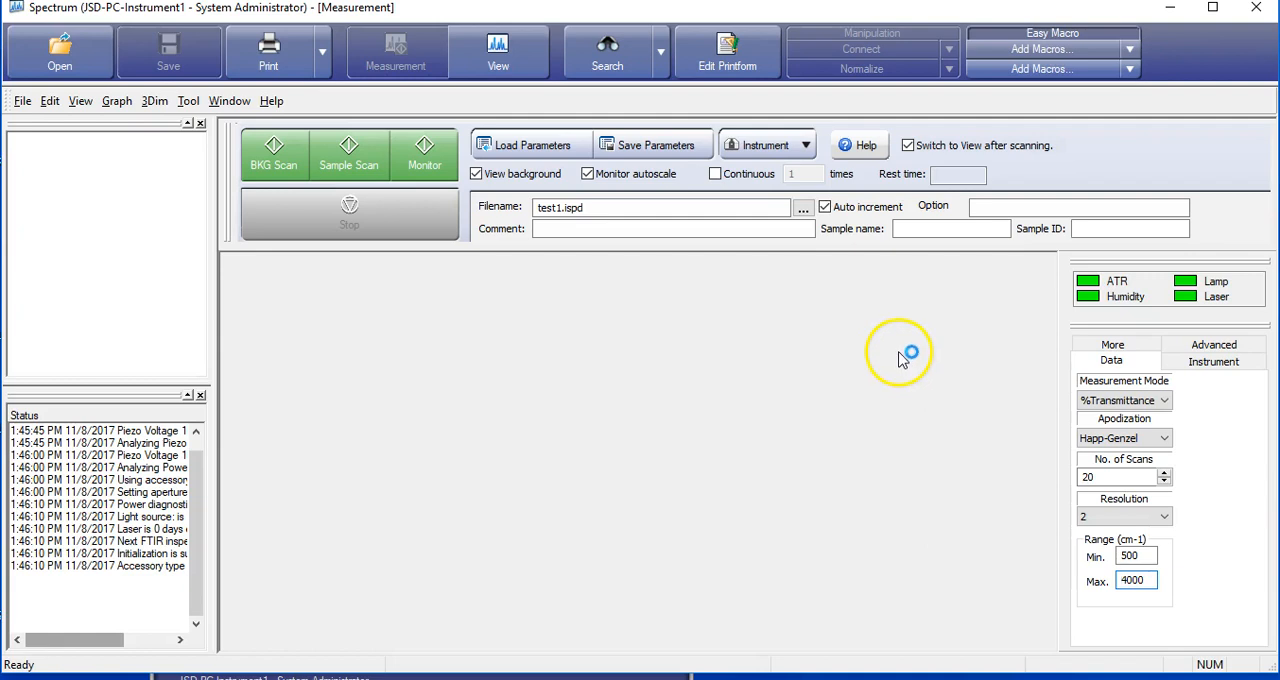
{"action": "mouse_move", "coordinate": [650, 145]}
{"action": "type", "text": "45"}
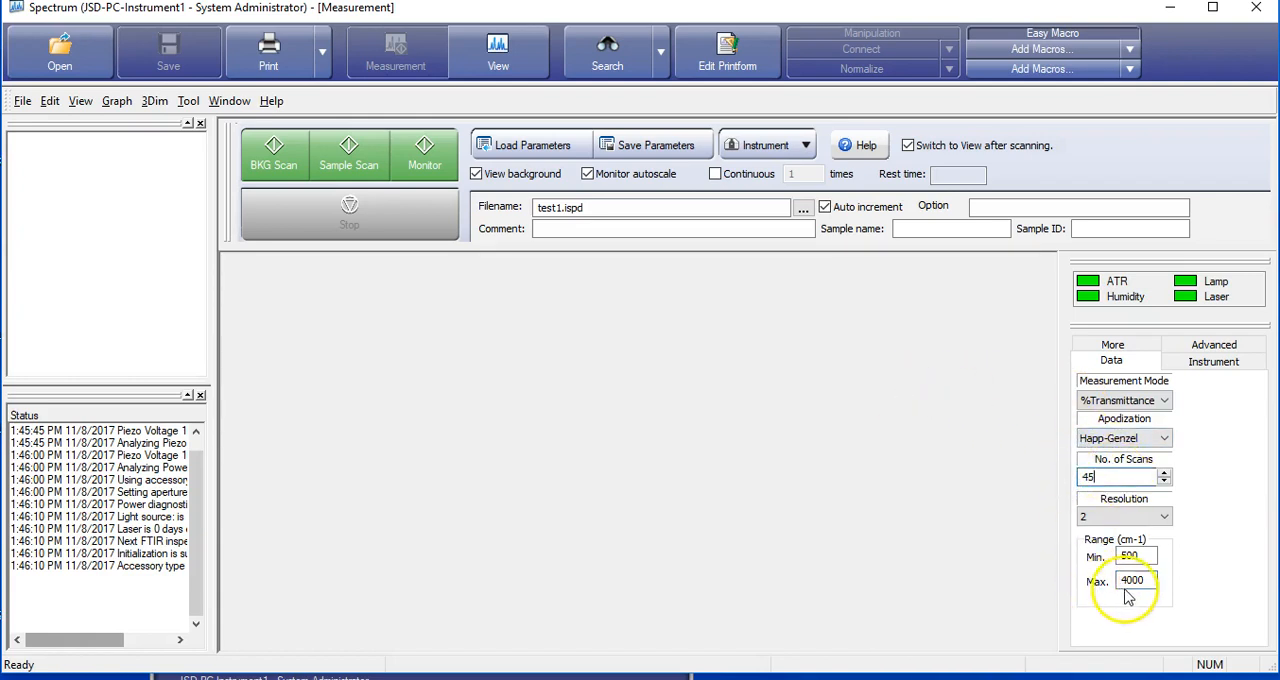
Temporarily change a range wavenumber limit to 3000
{"action": "left_click", "coordinate": [1132, 556]}
{"action": "type", "text": "1200"}
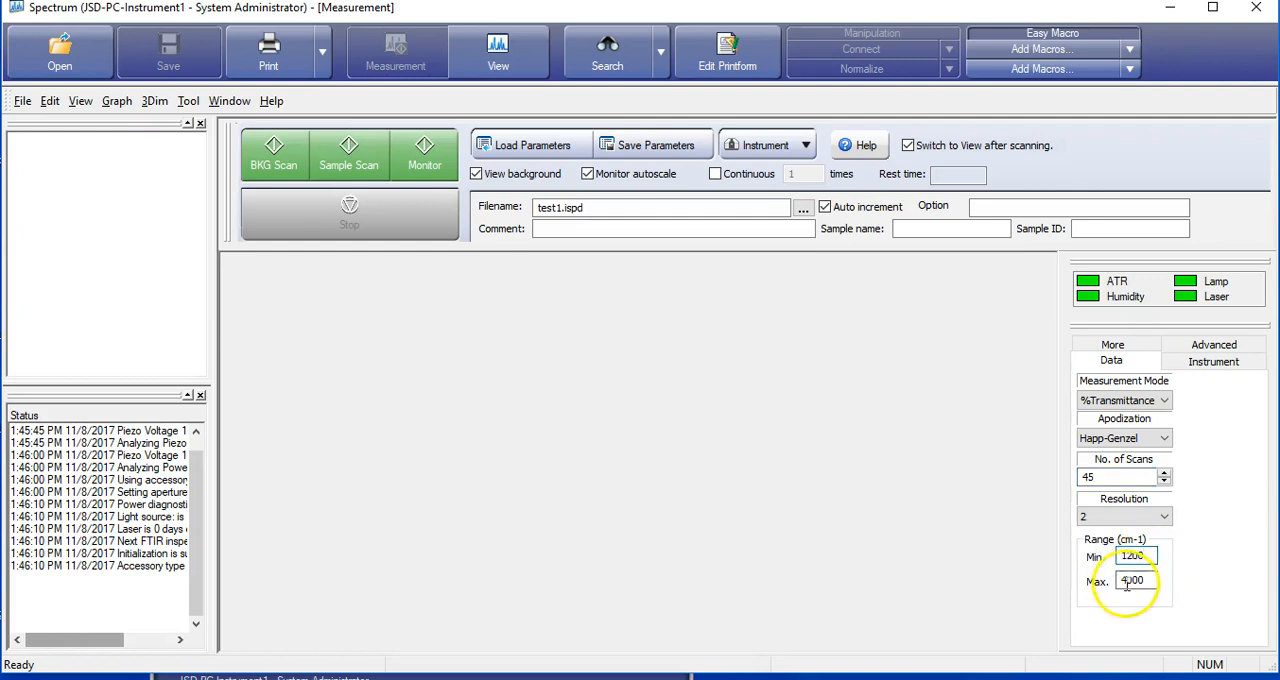
{"action": "type", "text": "3"}
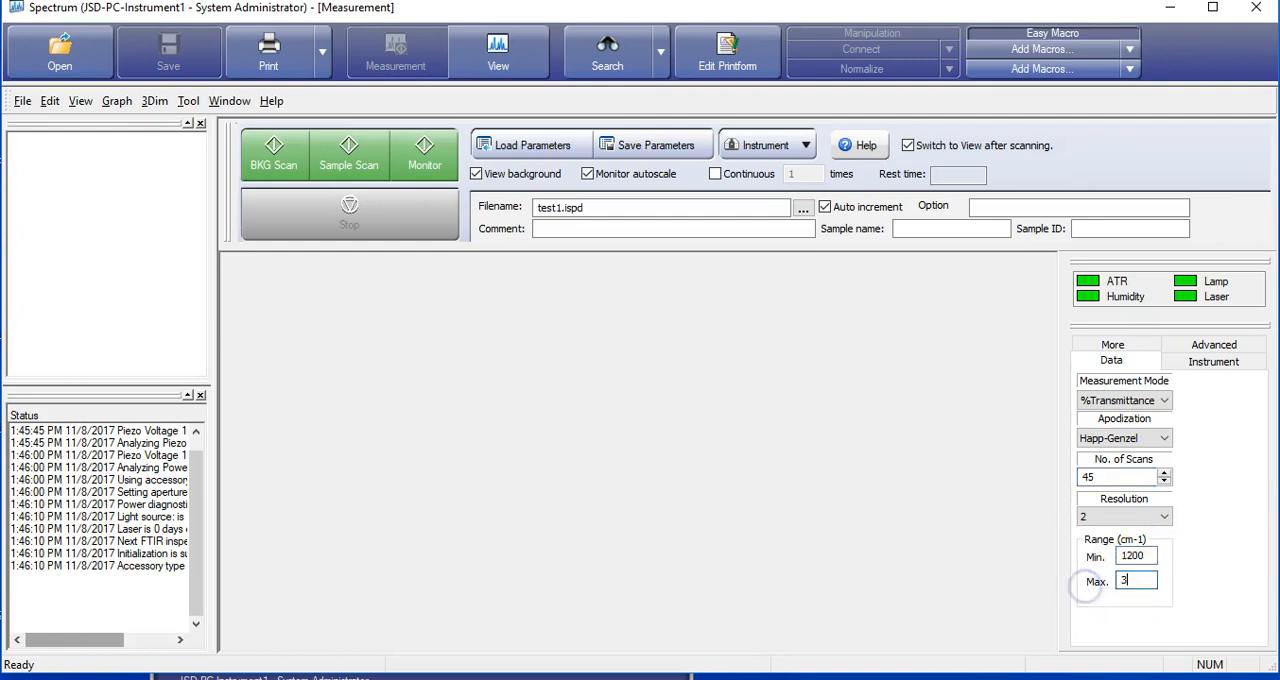
{"action": "type", "text": "000"}
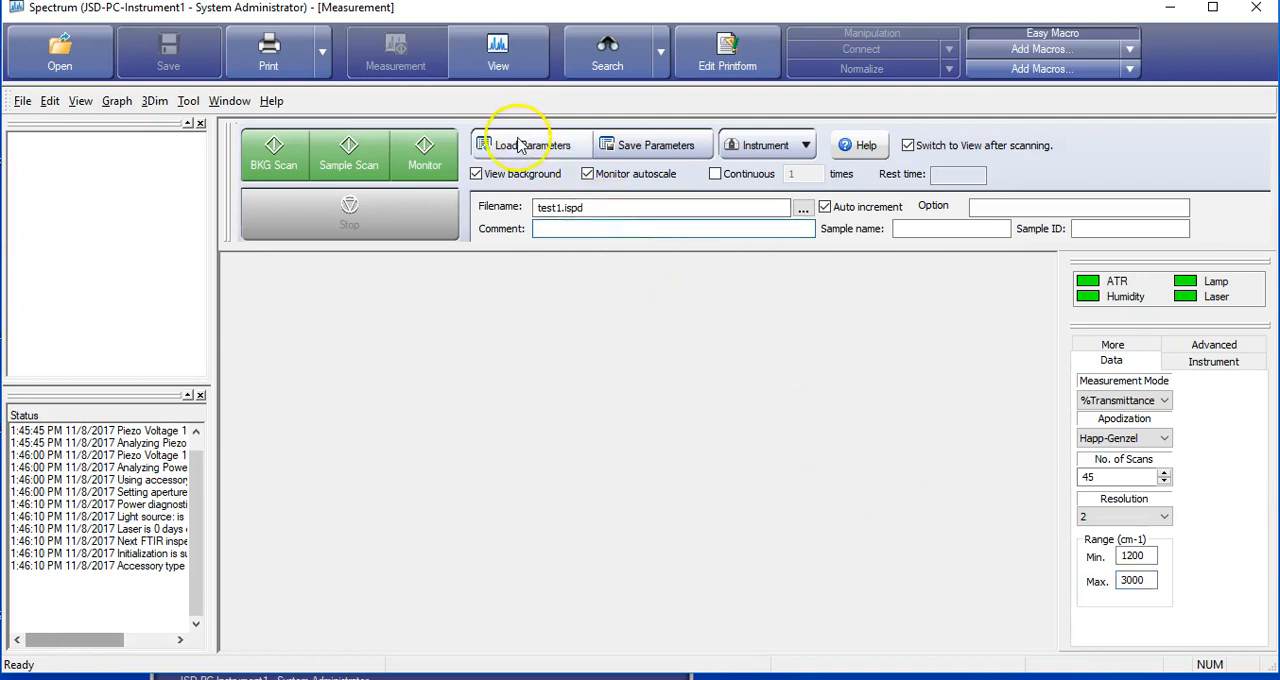
Load Nov8.iscp from the Parameters folder to restore 20 scans and 500–4000 cm-1
{"action": "left_click", "coordinate": [528, 144]}
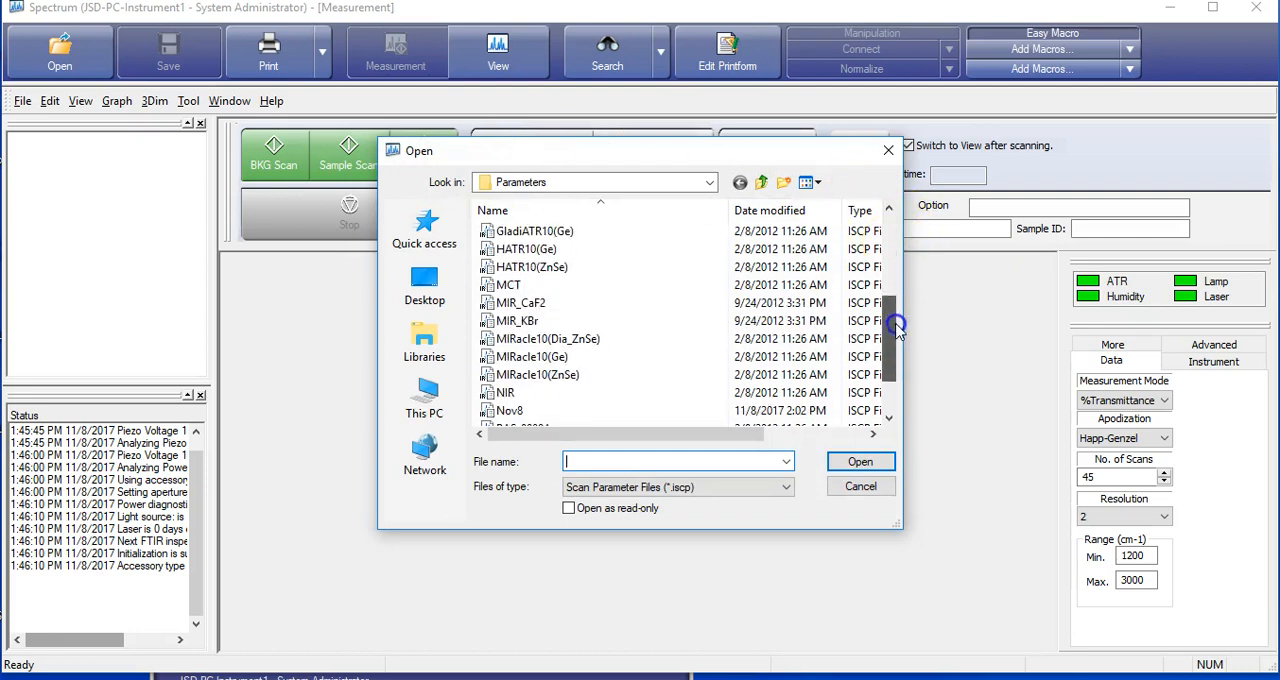
{"action": "left_click", "coordinate": [510, 410]}
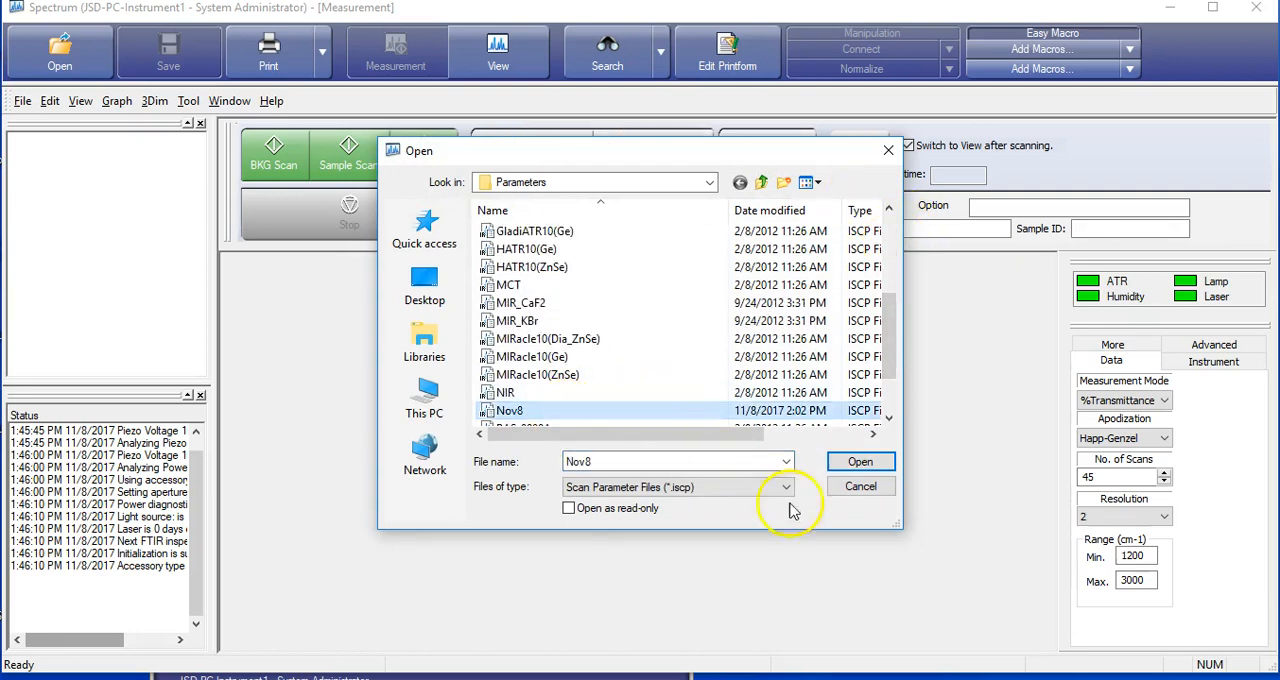
{"action": "left_click", "coordinate": [860, 461]}
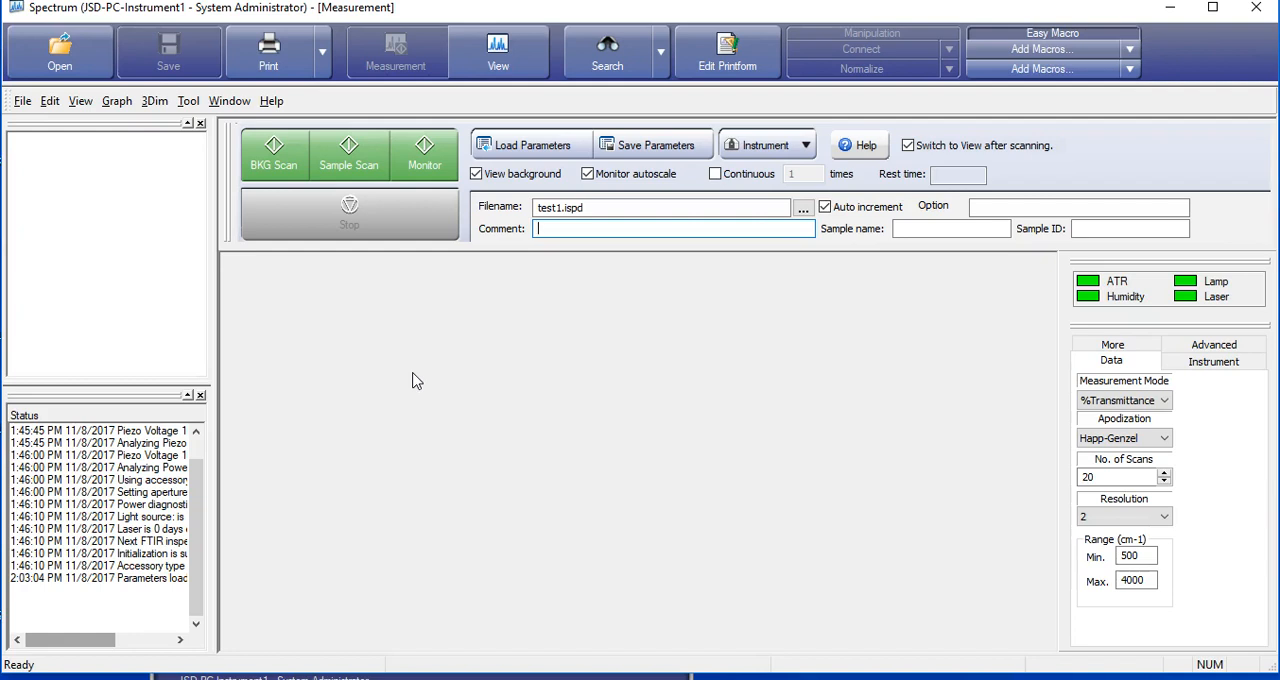
Run a background scan after confirming the sample compartment is ready
{"action": "left_click", "coordinate": [672, 228]}
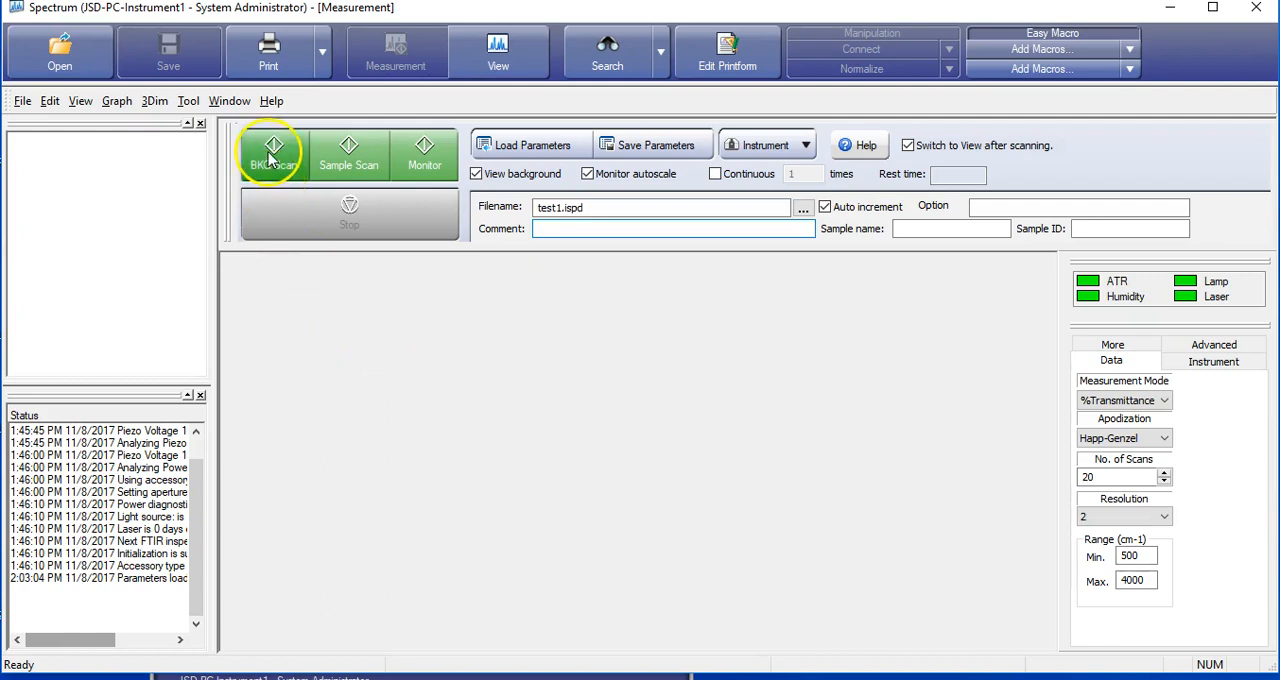
{"action": "left_click", "coordinate": [273, 153]}
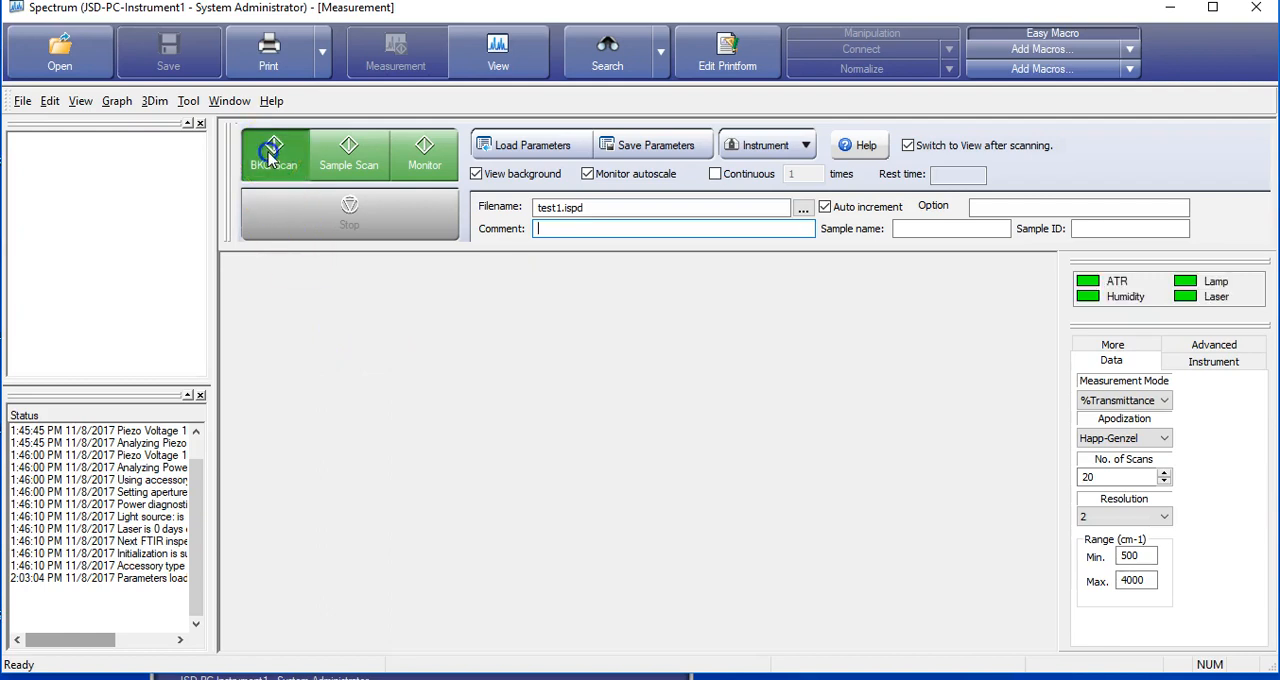
{"action": "left_click", "coordinate": [273, 153]}
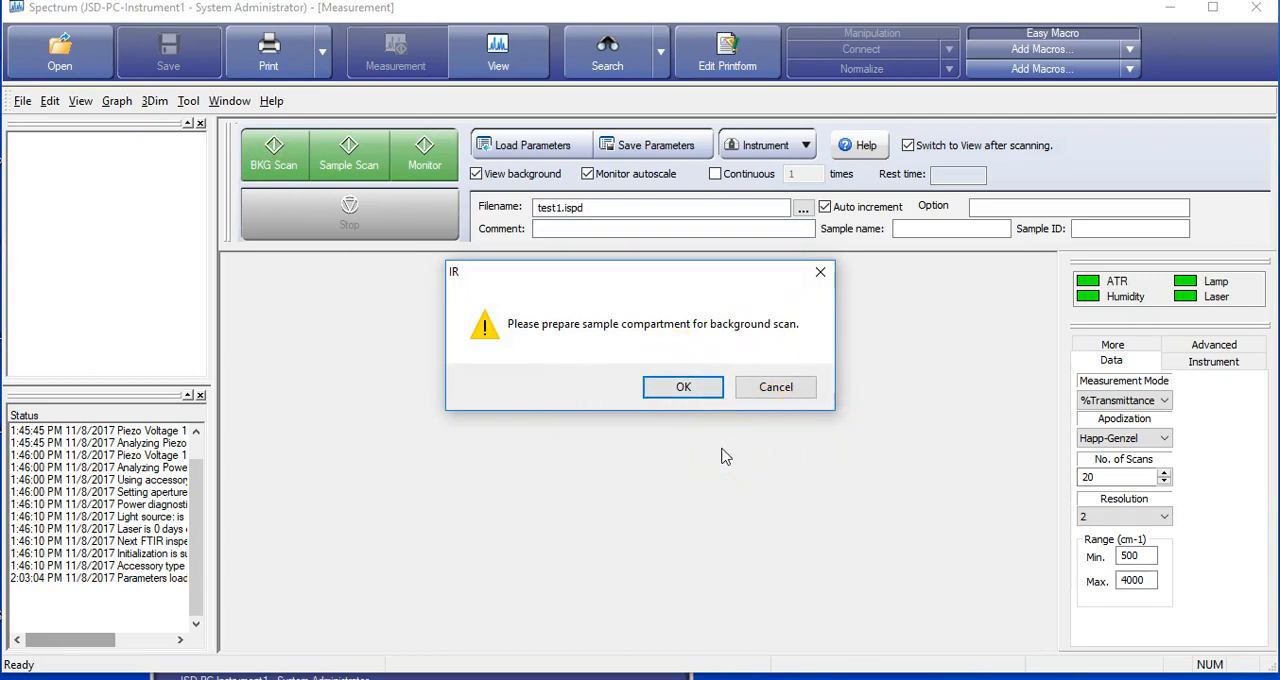
{"action": "mouse_move", "coordinate": [719, 448]}
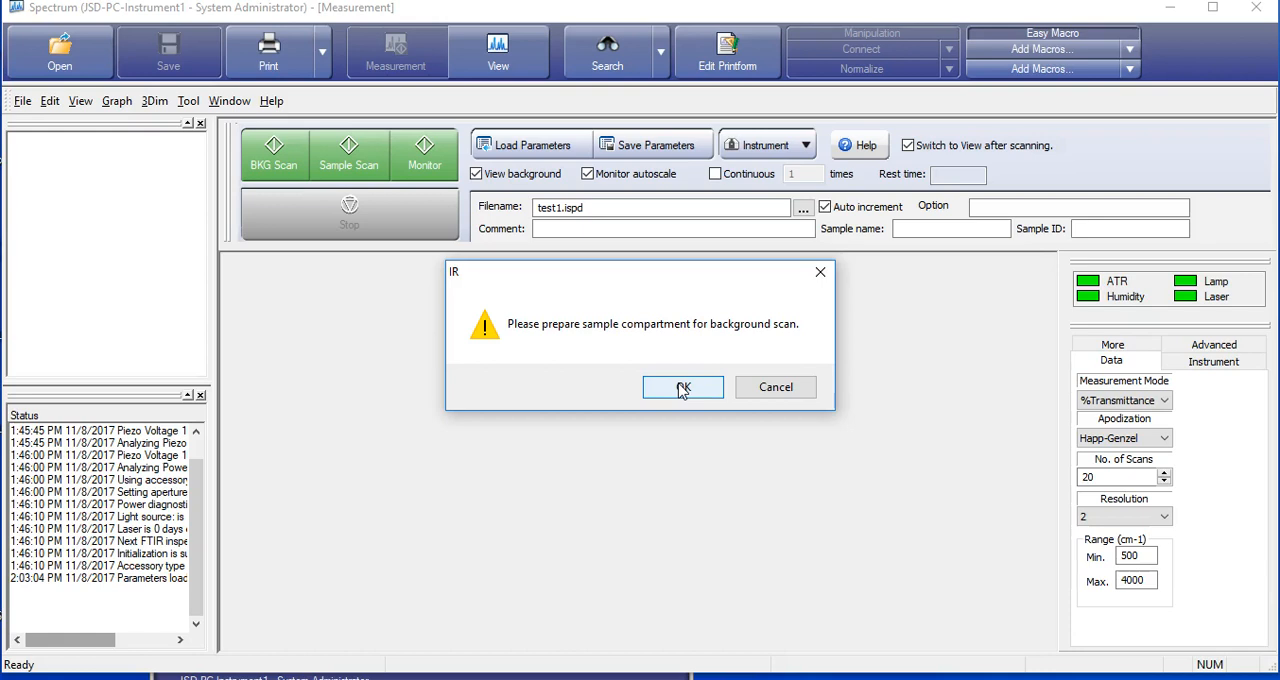
{"action": "left_click", "coordinate": [683, 387]}
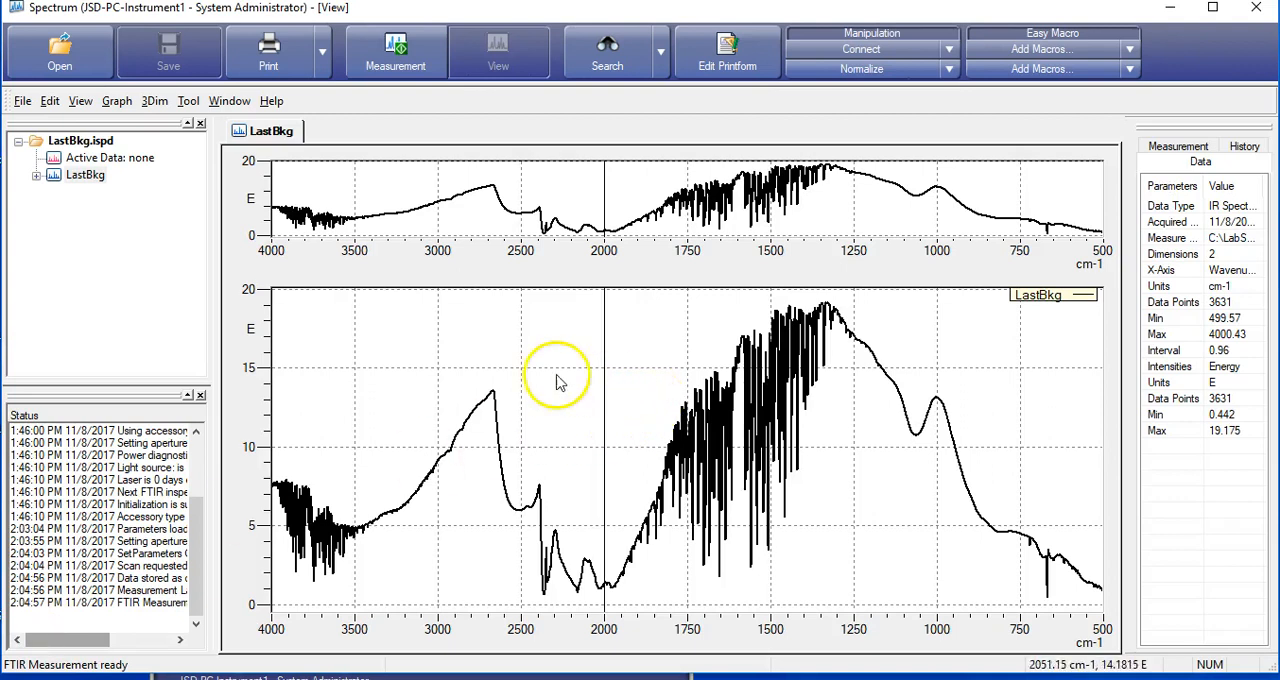
{"action": "mouse_move", "coordinate": [575, 250]}
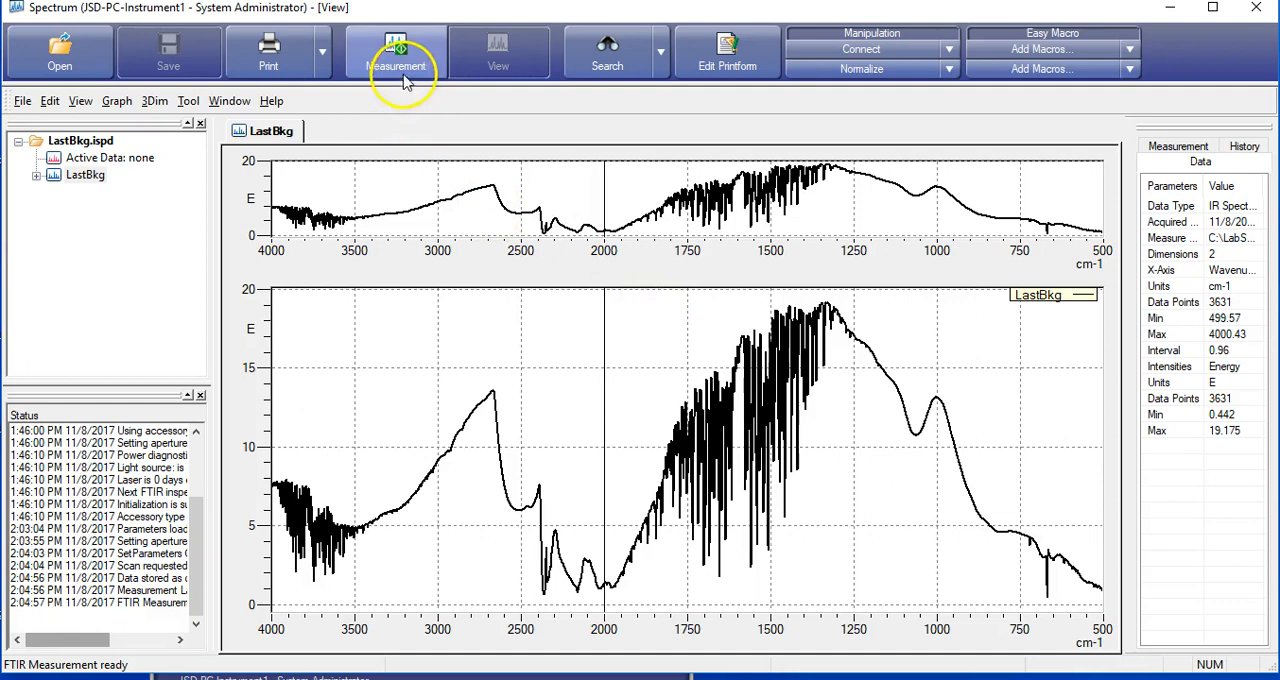
Switch back to the Measurement view showing the LastBkg spectrum
{"action": "left_click", "coordinate": [396, 52]}
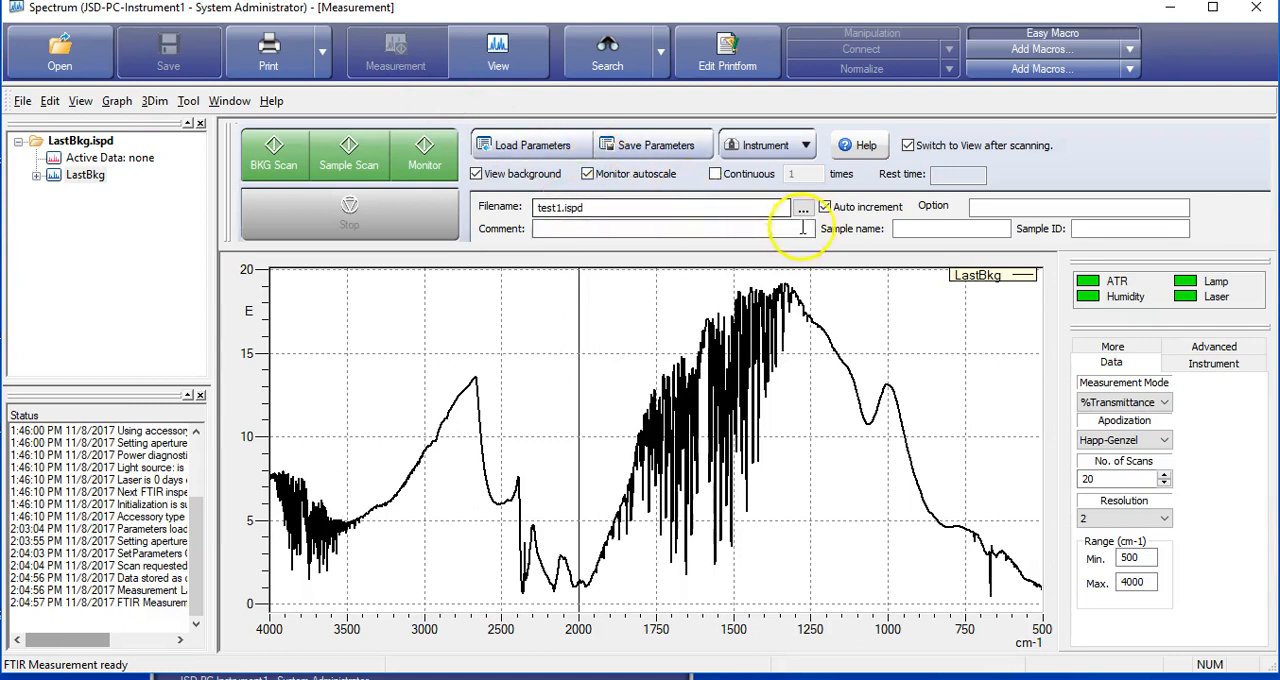
Create a Nov8 folder under Data and set the sample file name to test1
{"action": "left_click", "coordinate": [802, 208]}
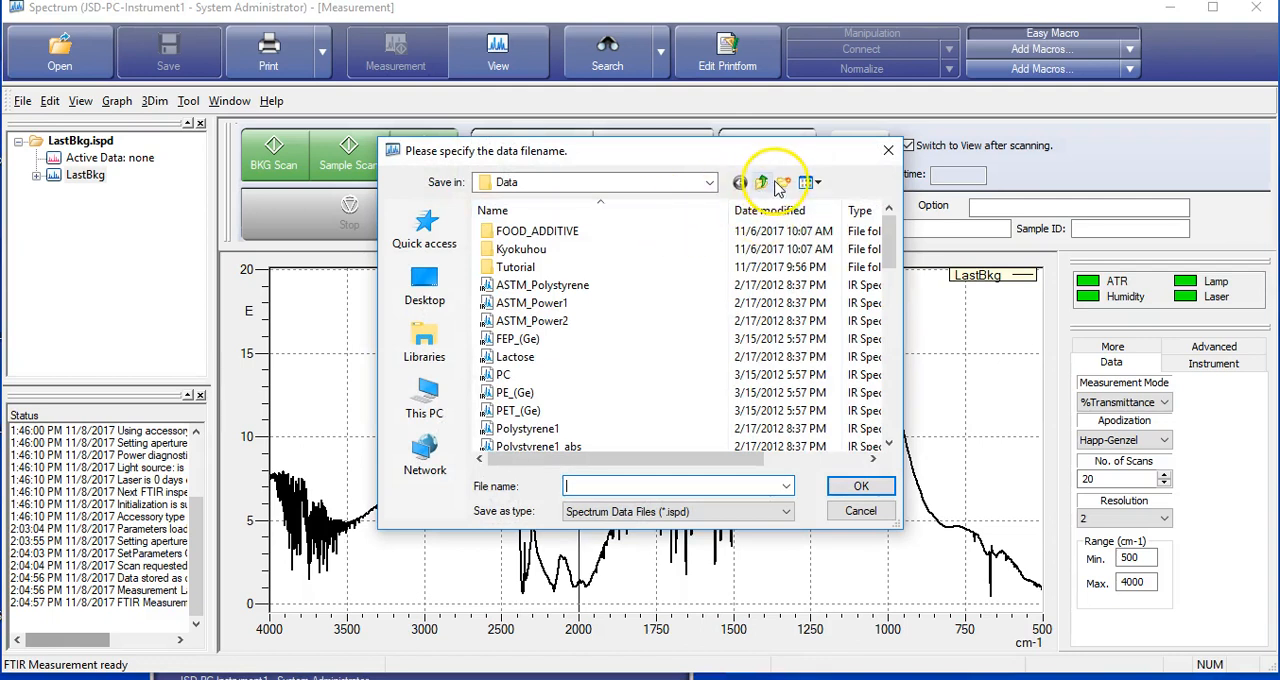
{"action": "left_click", "coordinate": [784, 182]}
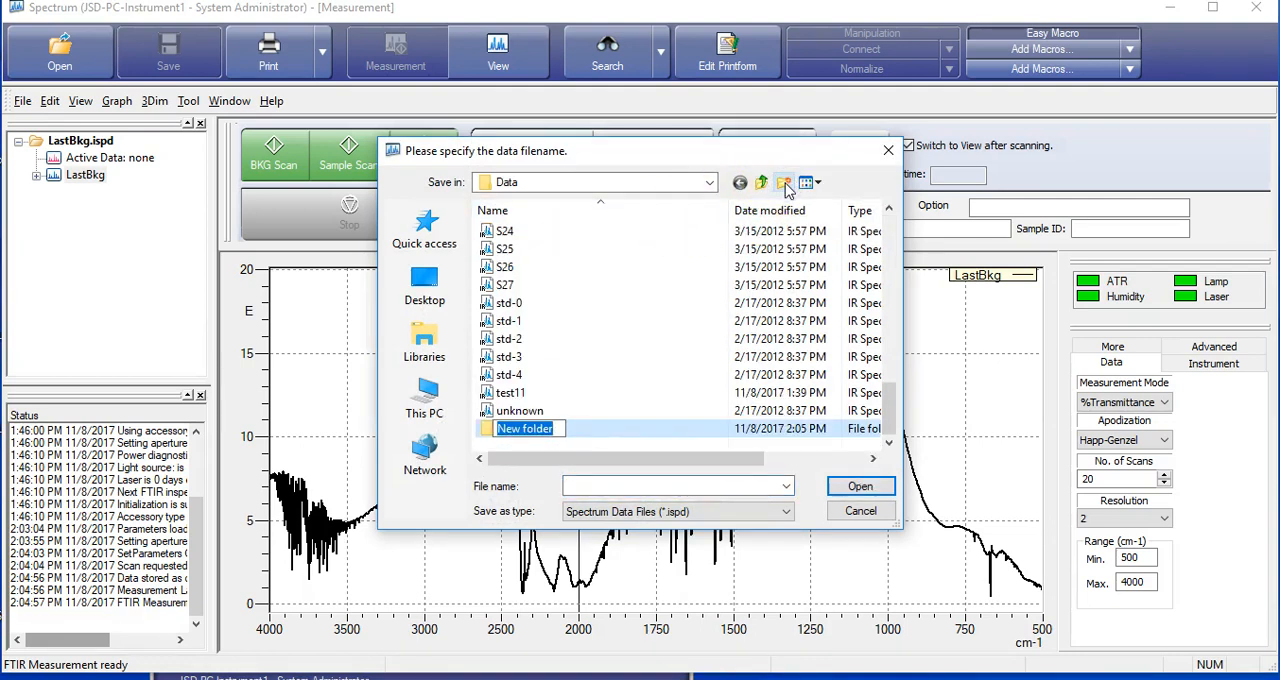
{"action": "type", "text": "Nov 8"}
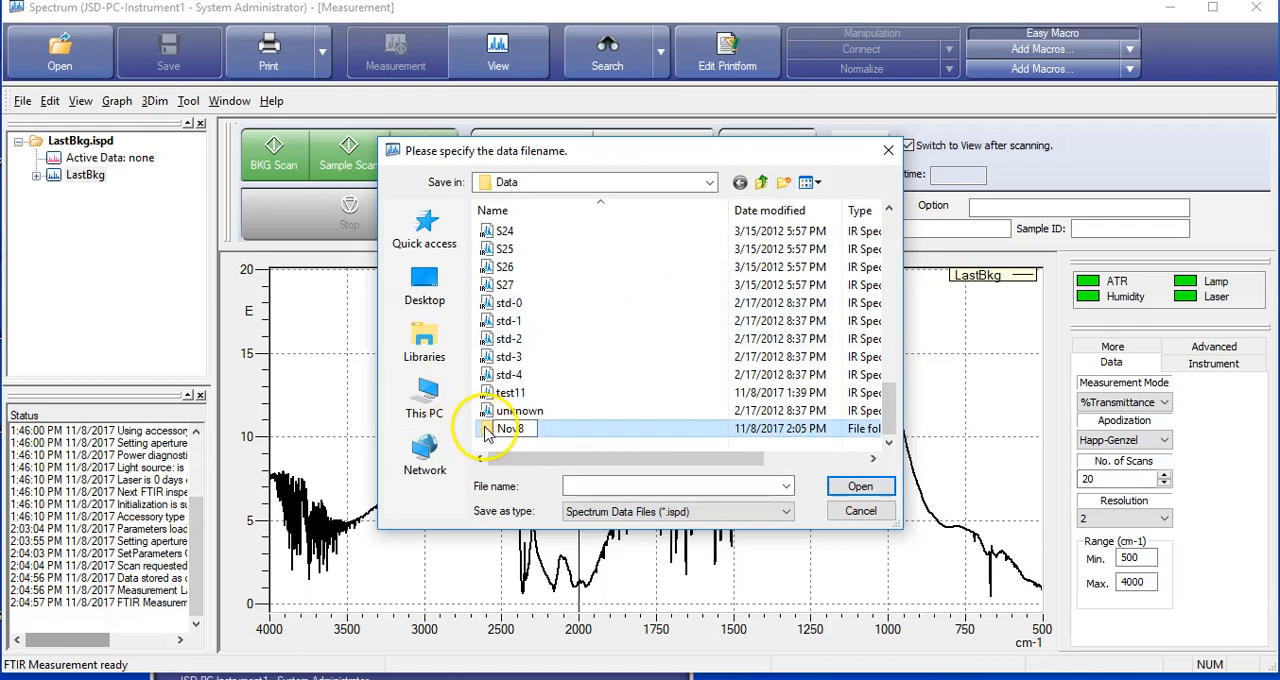
{"action": "double_click", "coordinate": [507, 428]}
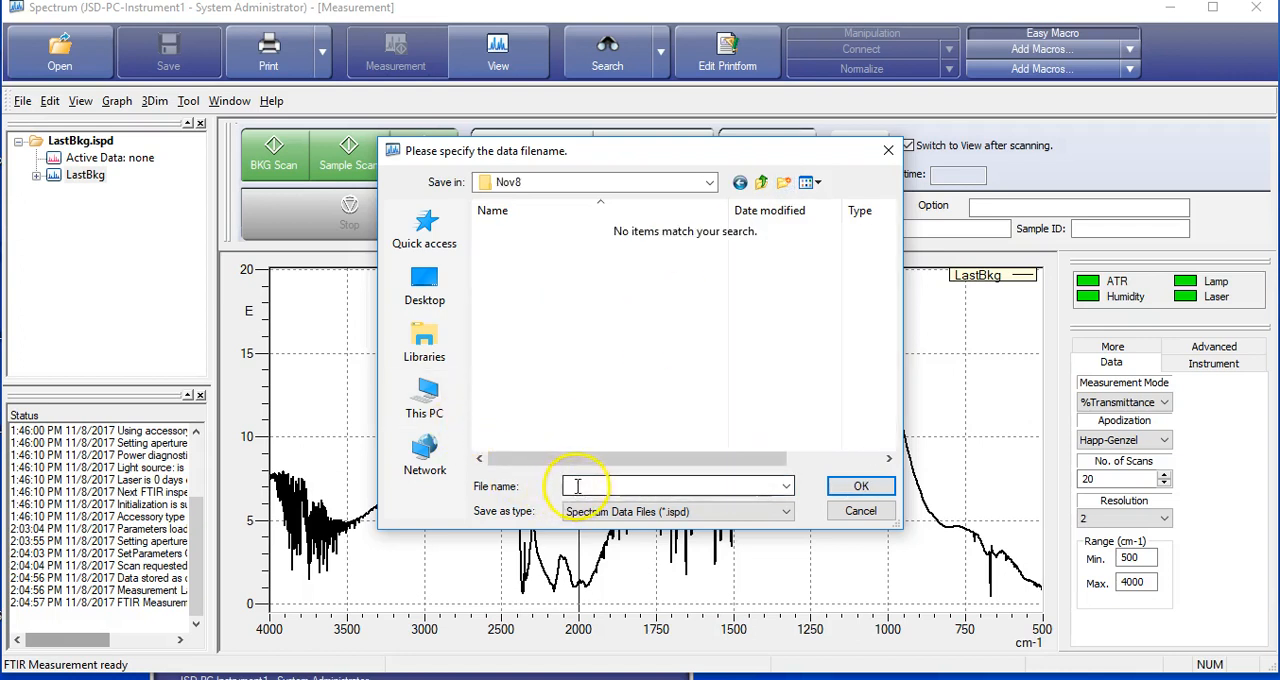
{"action": "type", "text": "test"}
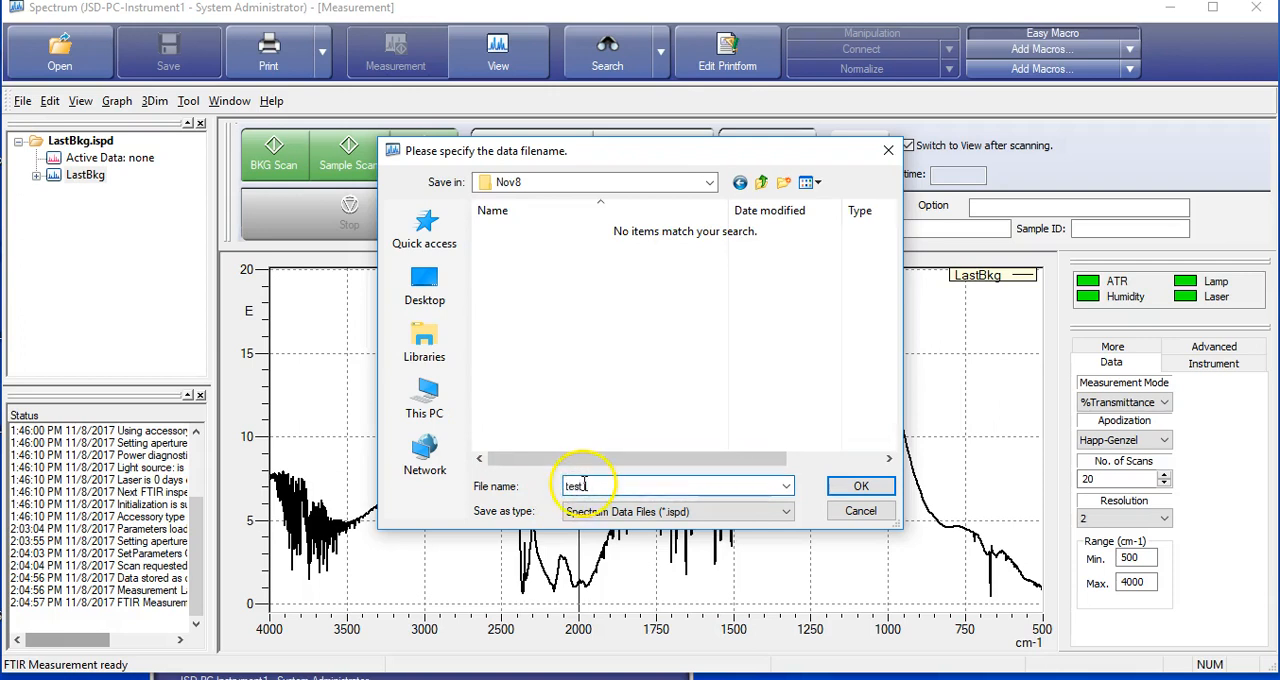
{"action": "left_click", "coordinate": [861, 485]}
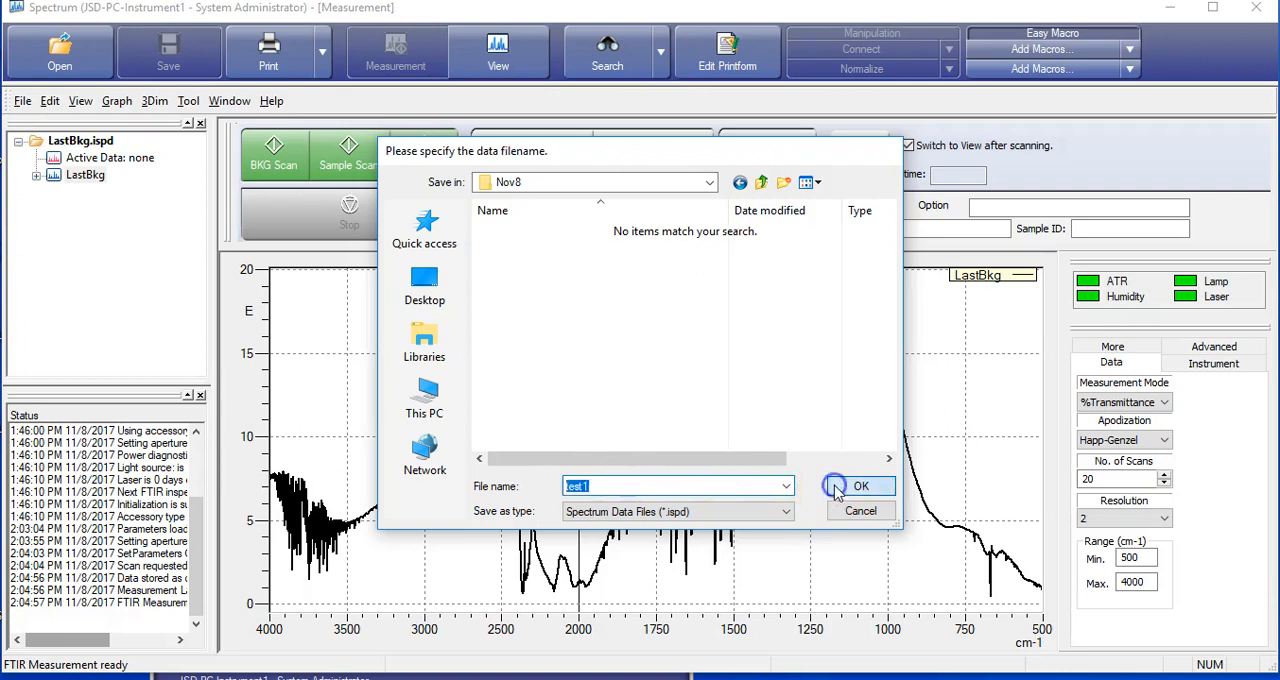
{"action": "left_click", "coordinate": [860, 486]}
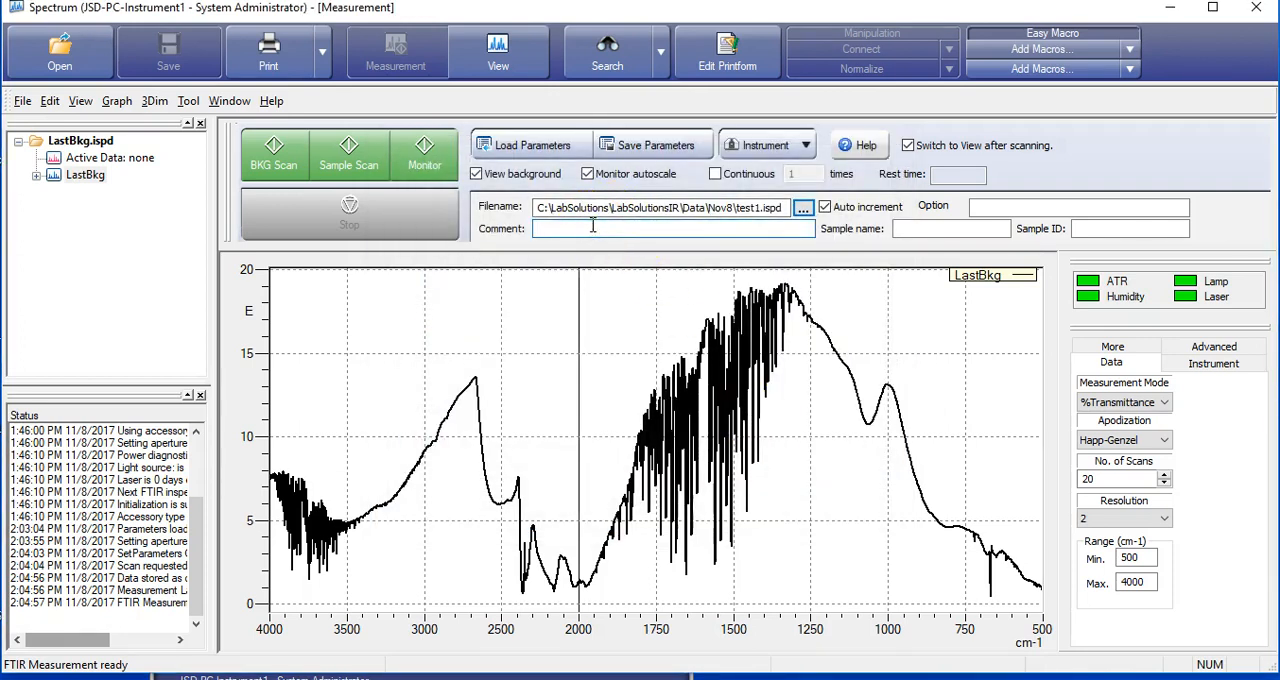
Enter comment 'Bag', sample name 'bag1' and sample ID 'JSD'
{"action": "type", "text": "Bag"}
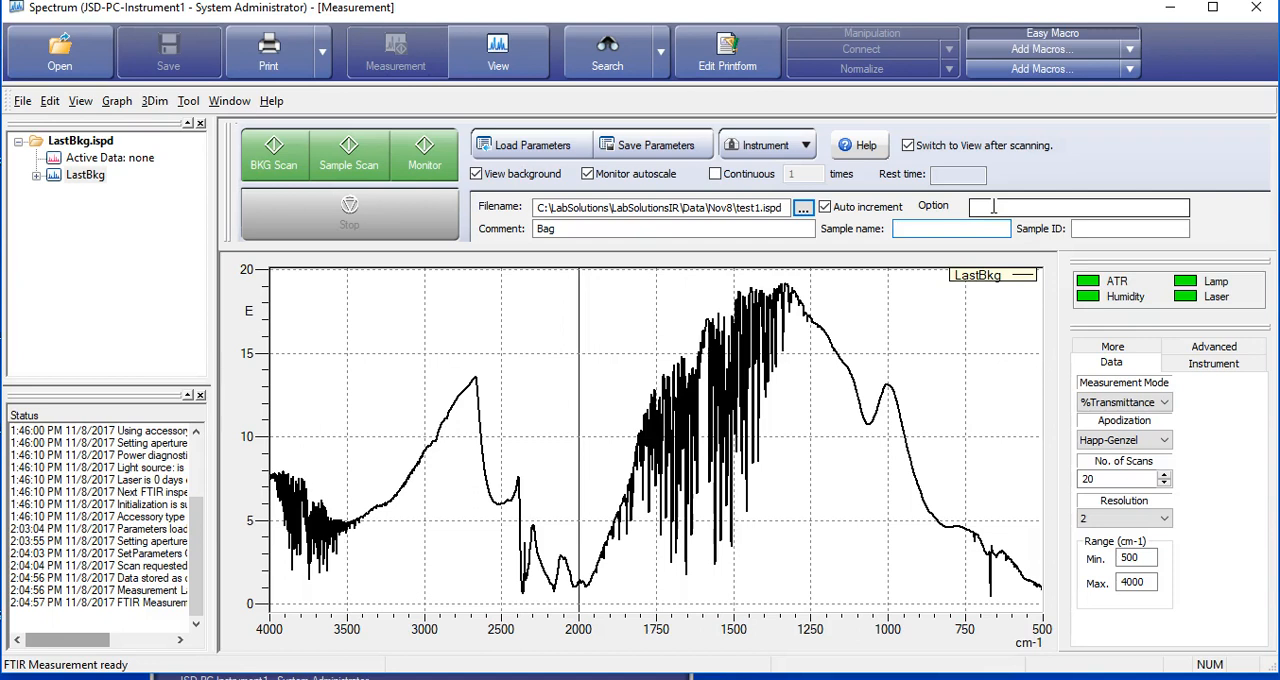
{"action": "type", "text": "b"}
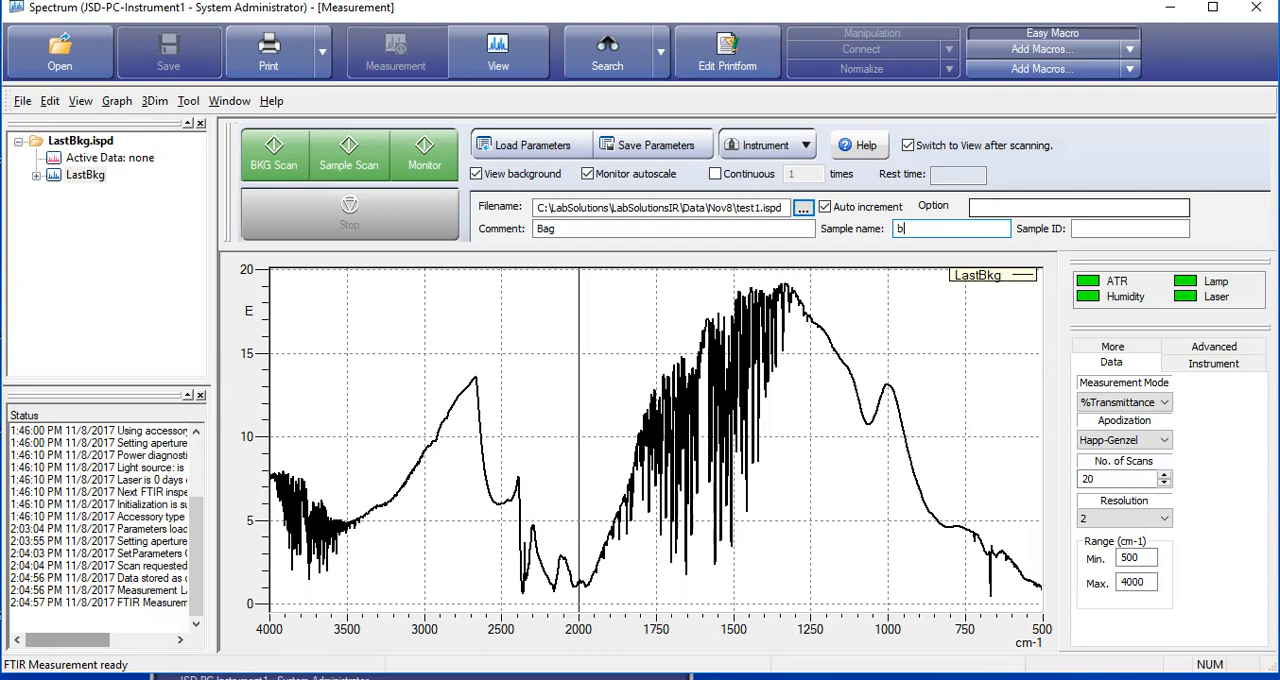
{"action": "type", "text": "ag1"}
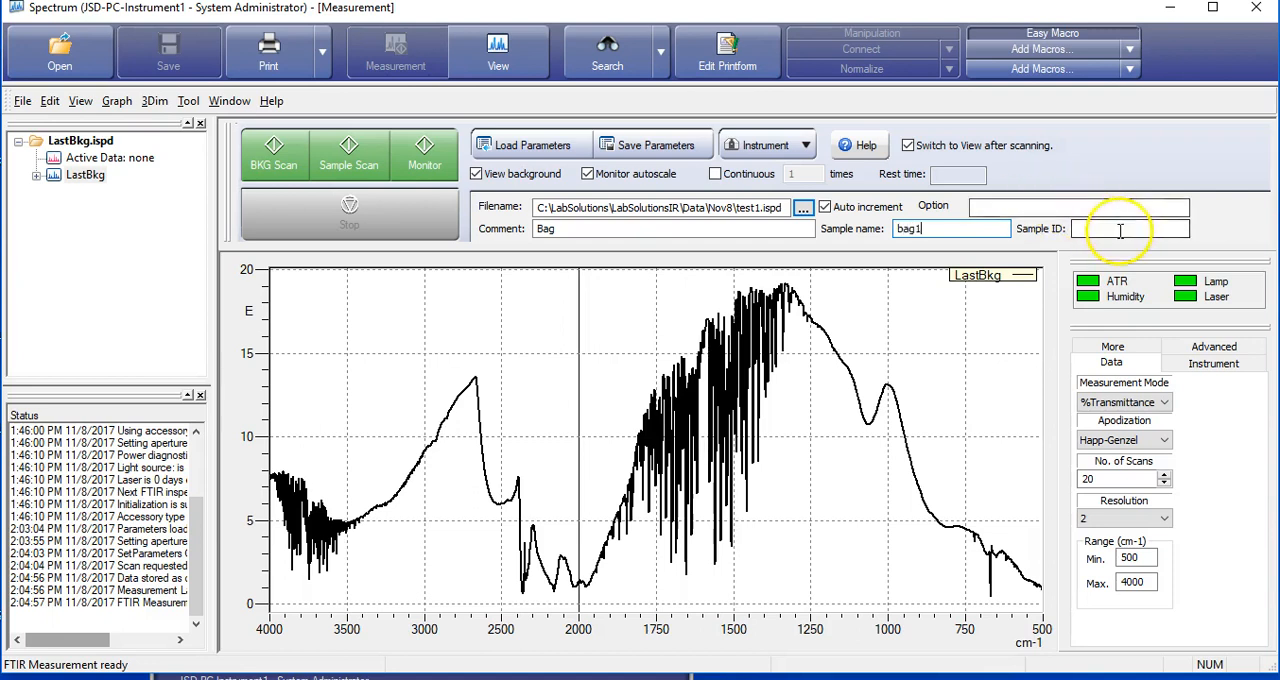
{"action": "type", "text": "JSD"}
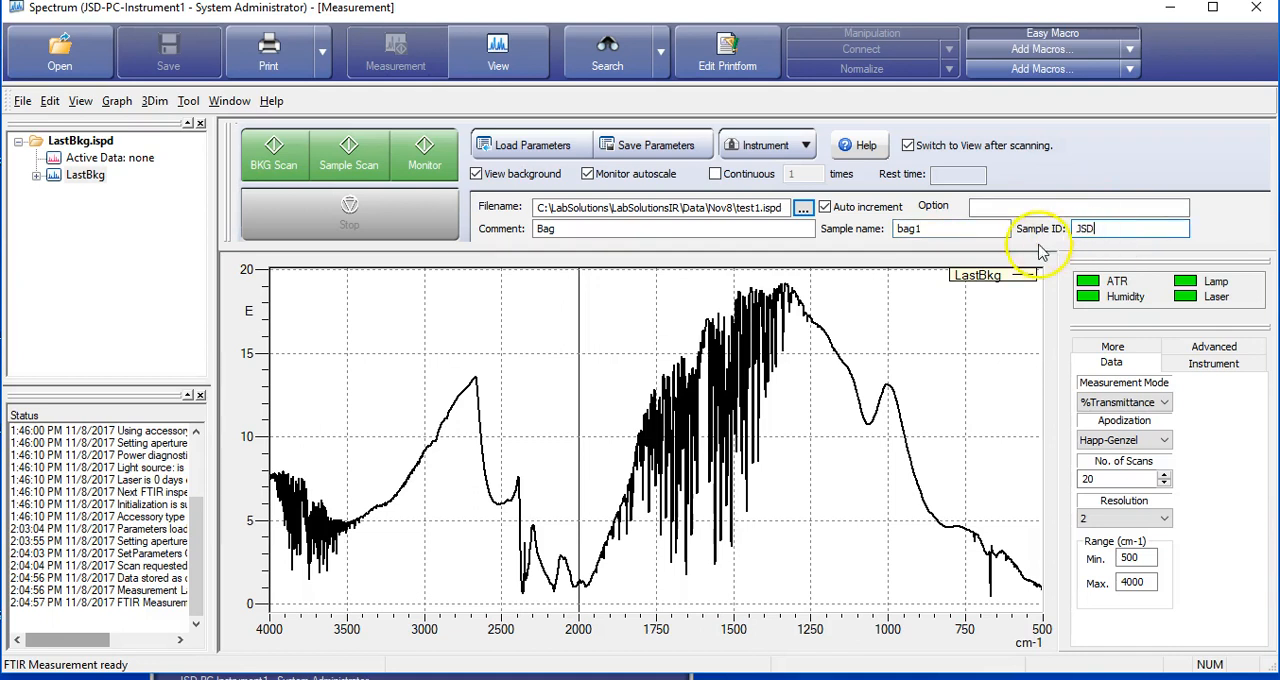
{"action": "mouse_move", "coordinate": [683, 245]}
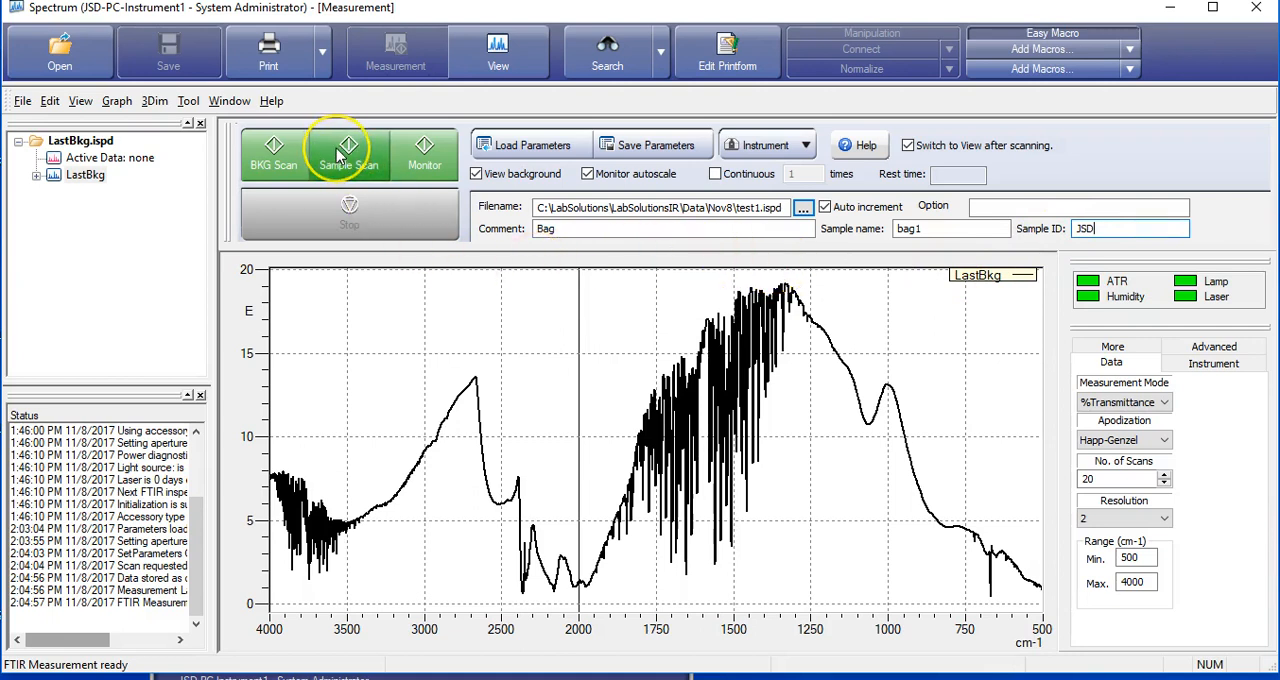
Start the bag1 sample scan, then end it from the Stop Scanning dialog
{"action": "left_click", "coordinate": [348, 152]}
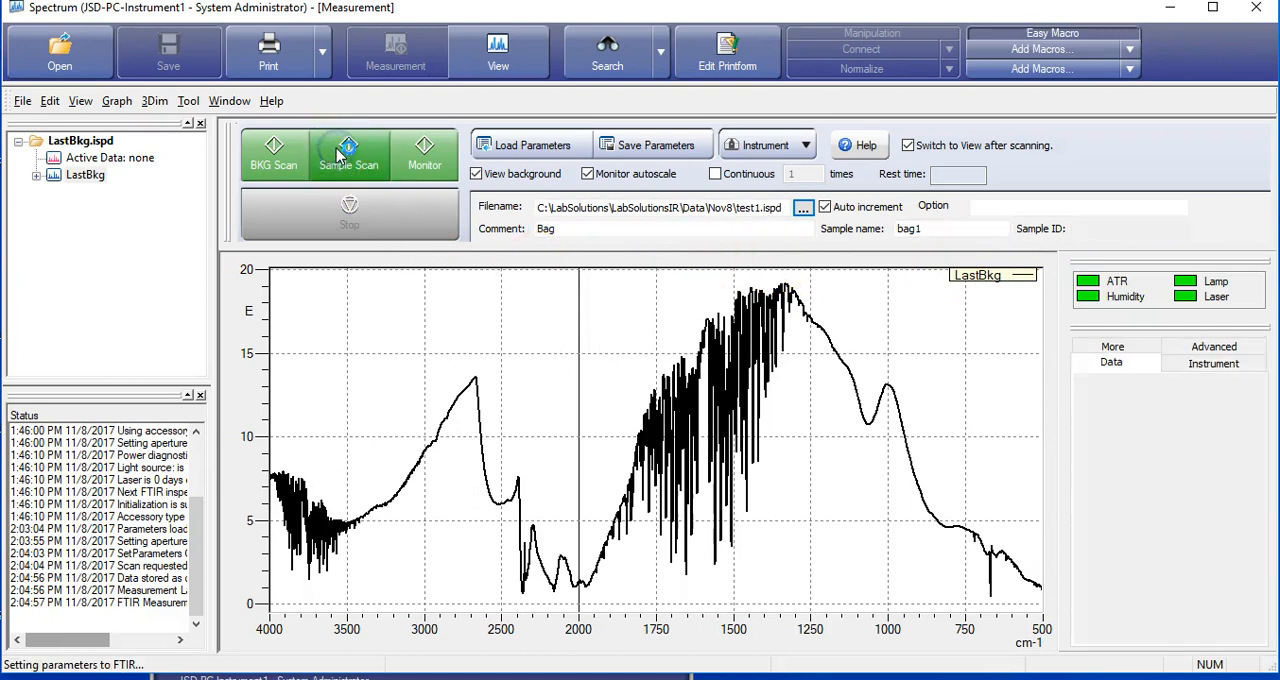
{"action": "left_click", "coordinate": [349, 152]}
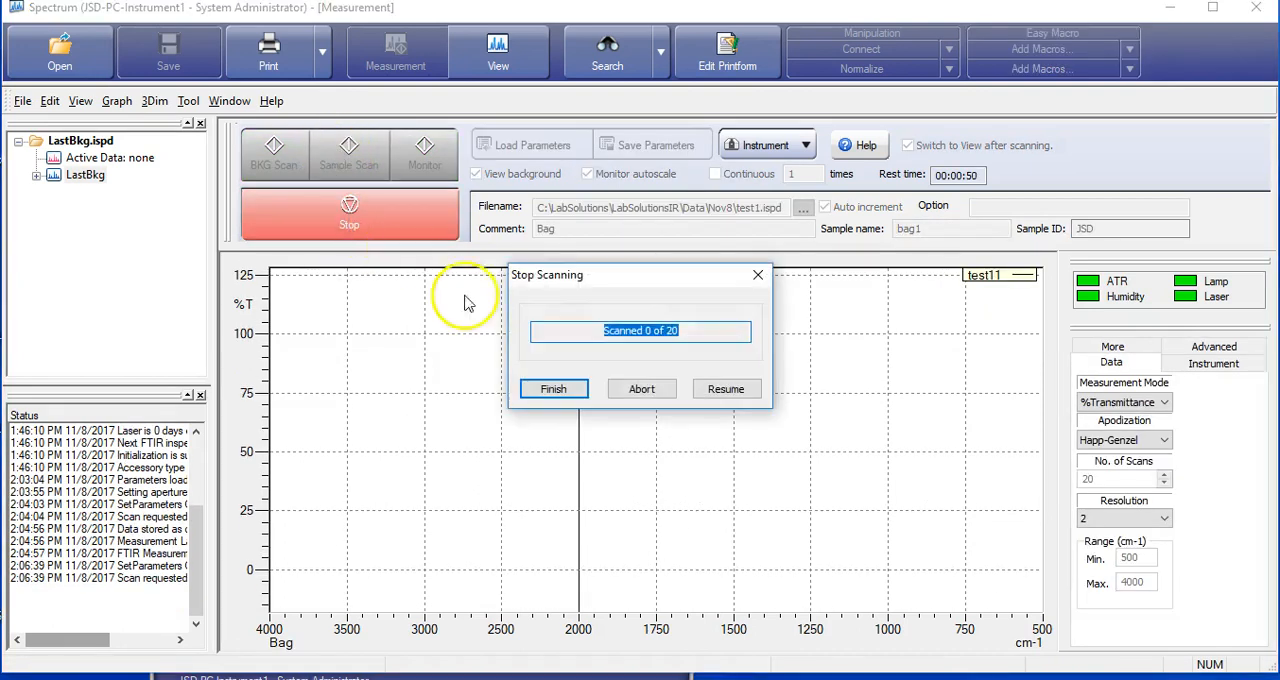
{"action": "left_click", "coordinate": [641, 388]}
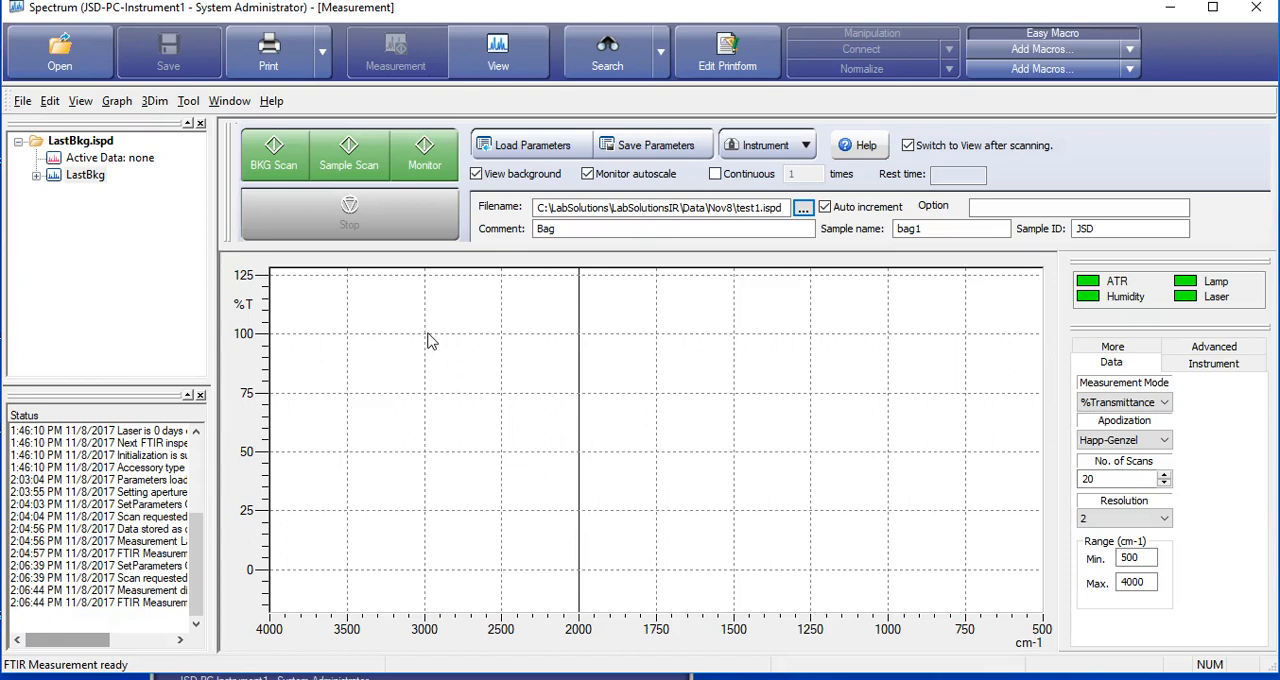
Run a sample scan of the bag sample and view the test11 spectrum
{"action": "left_click", "coordinate": [348, 155]}
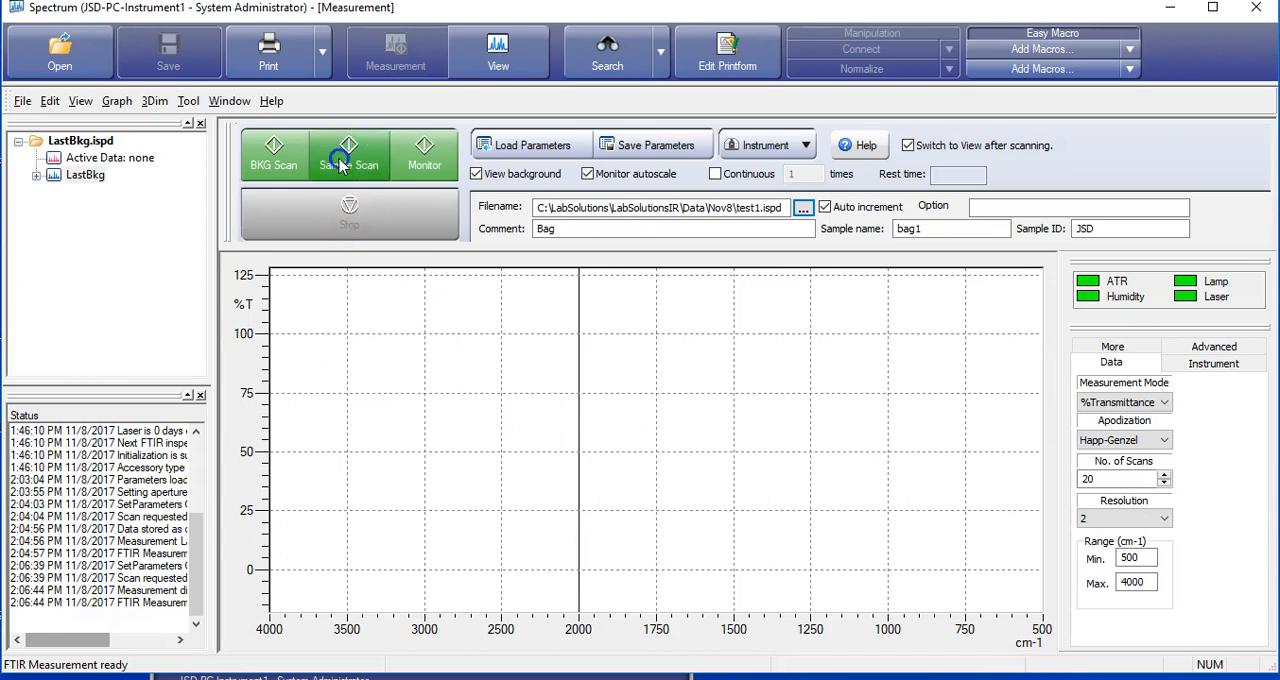
{"action": "left_click", "coordinate": [349, 155]}
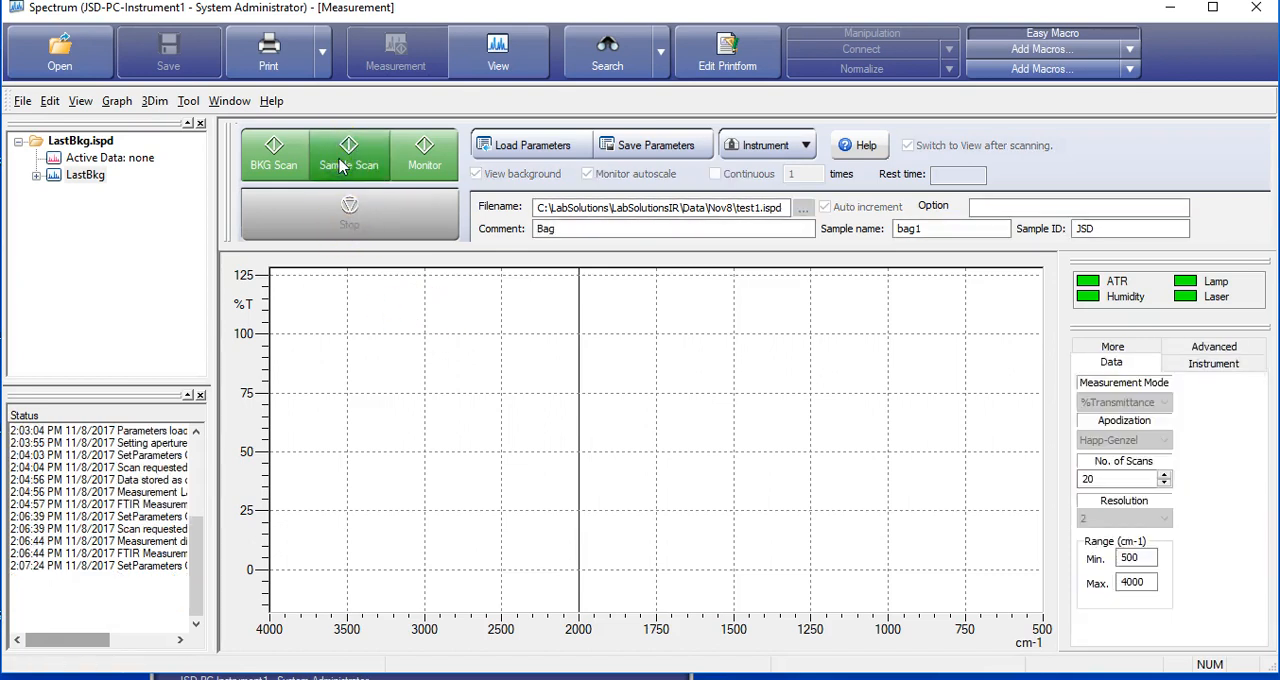
{"action": "left_click", "coordinate": [349, 154]}
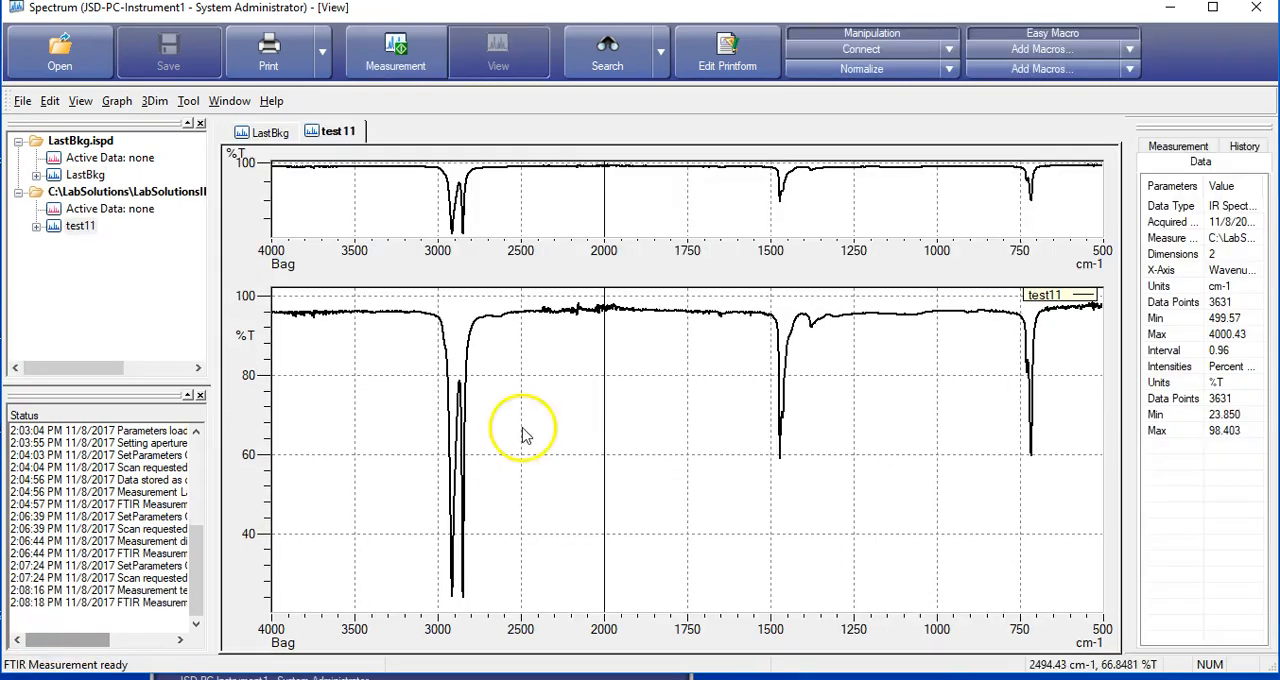
{"action": "mouse_move", "coordinate": [382, 207]}
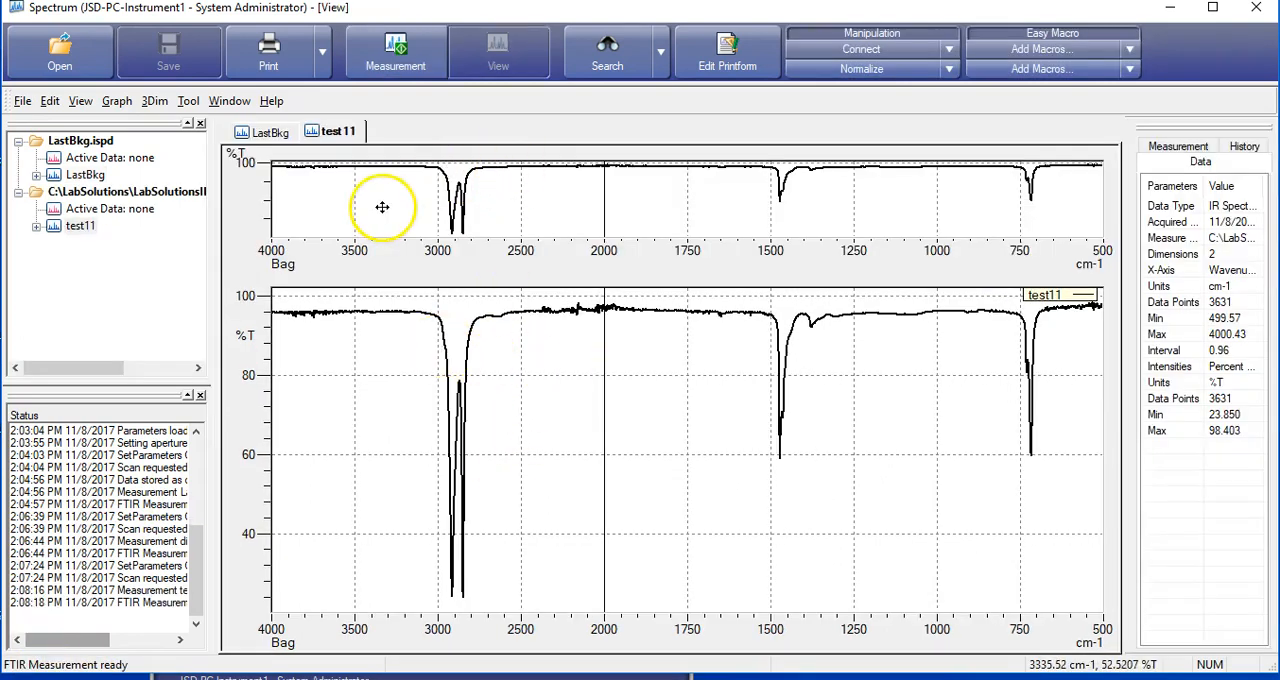
{"action": "mouse_move", "coordinate": [370, 197]}
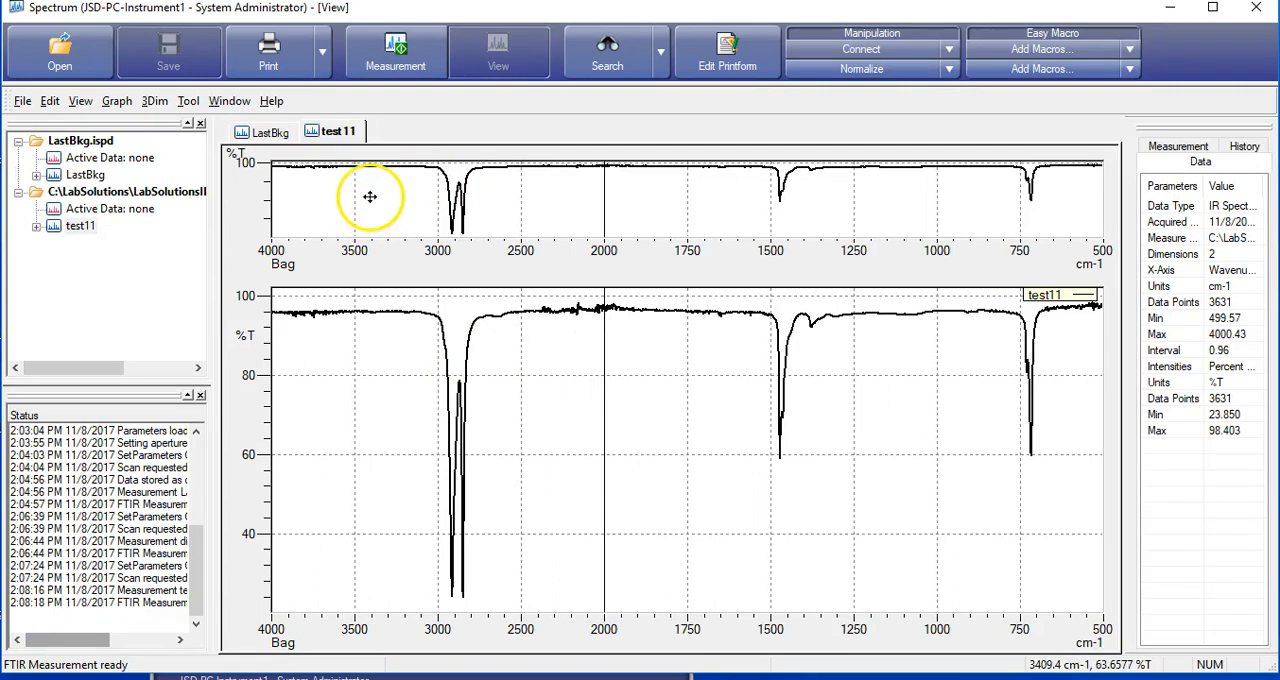
{"action": "mouse_move", "coordinate": [360, 45]}
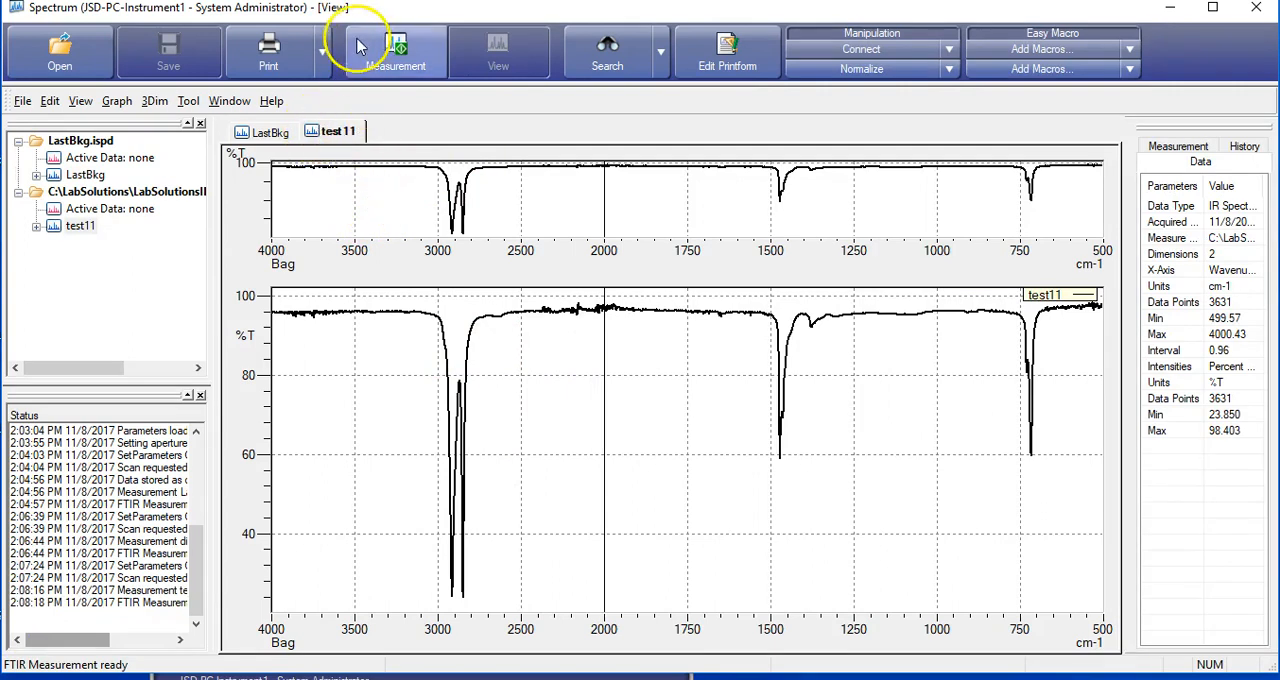
Back in measurement setup, replace the comment 'Bag' with 'HallsBag'
{"action": "left_click", "coordinate": [395, 50]}
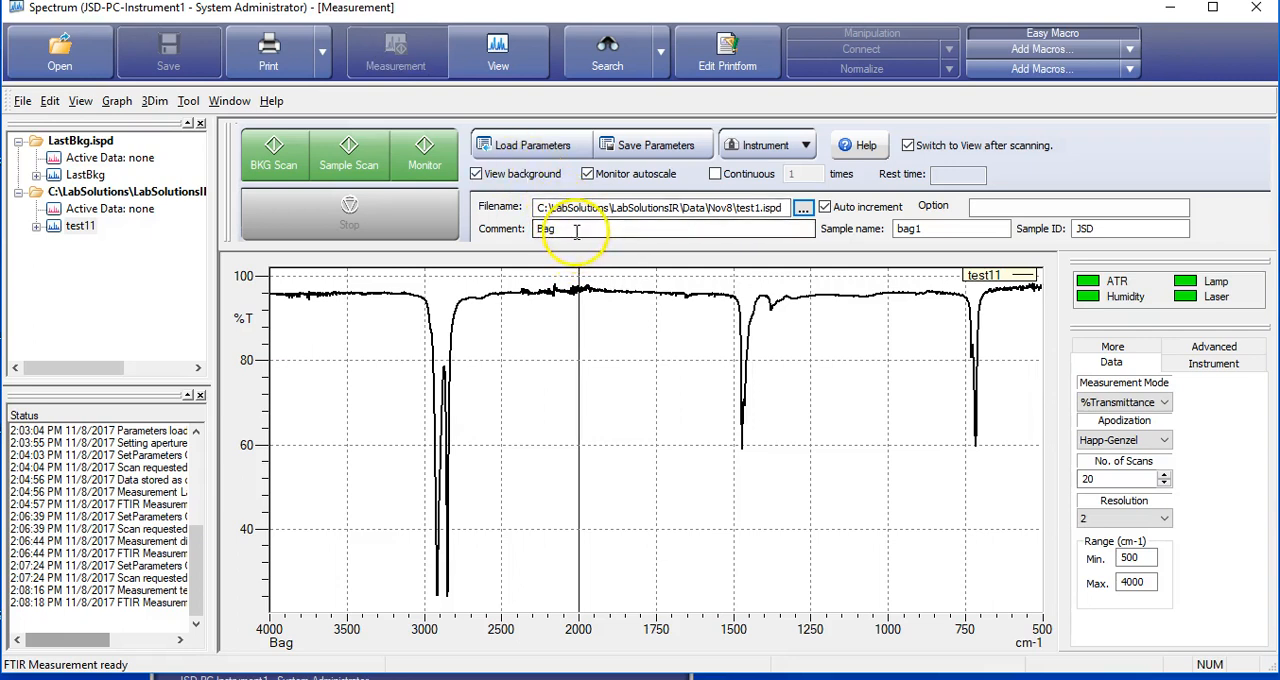
{"action": "double_click", "coordinate": [546, 228]}
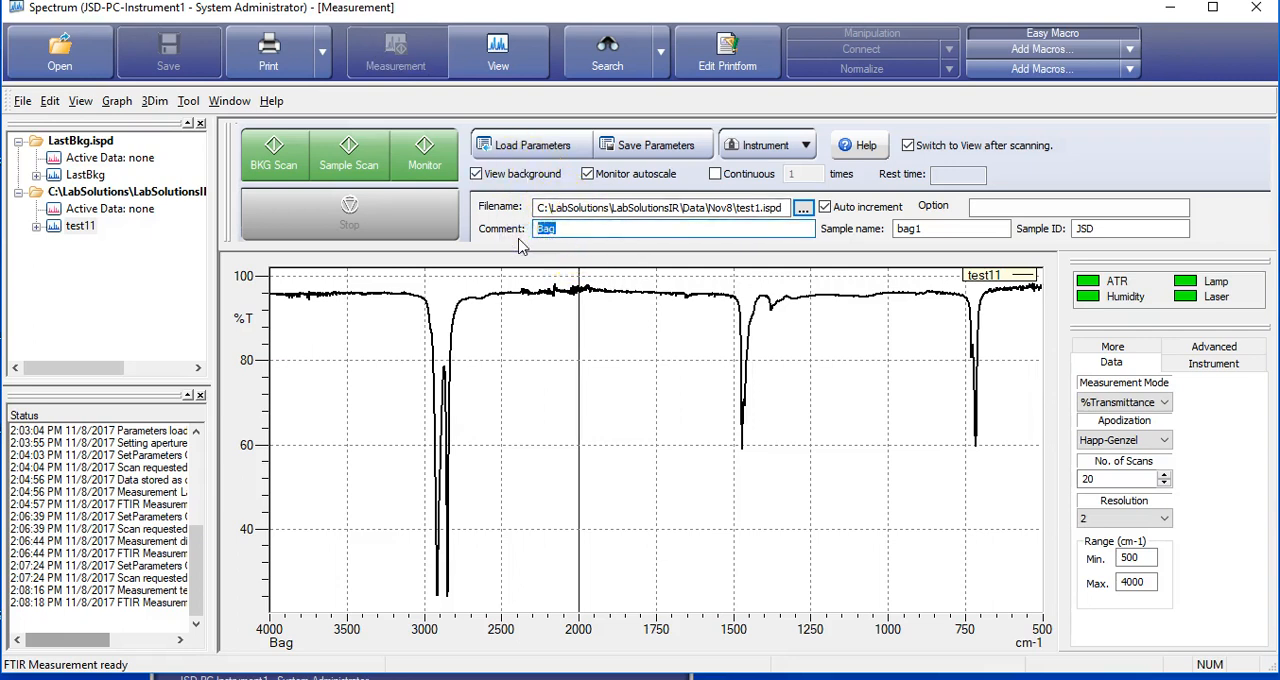
{"action": "type", "text": "Halls"}
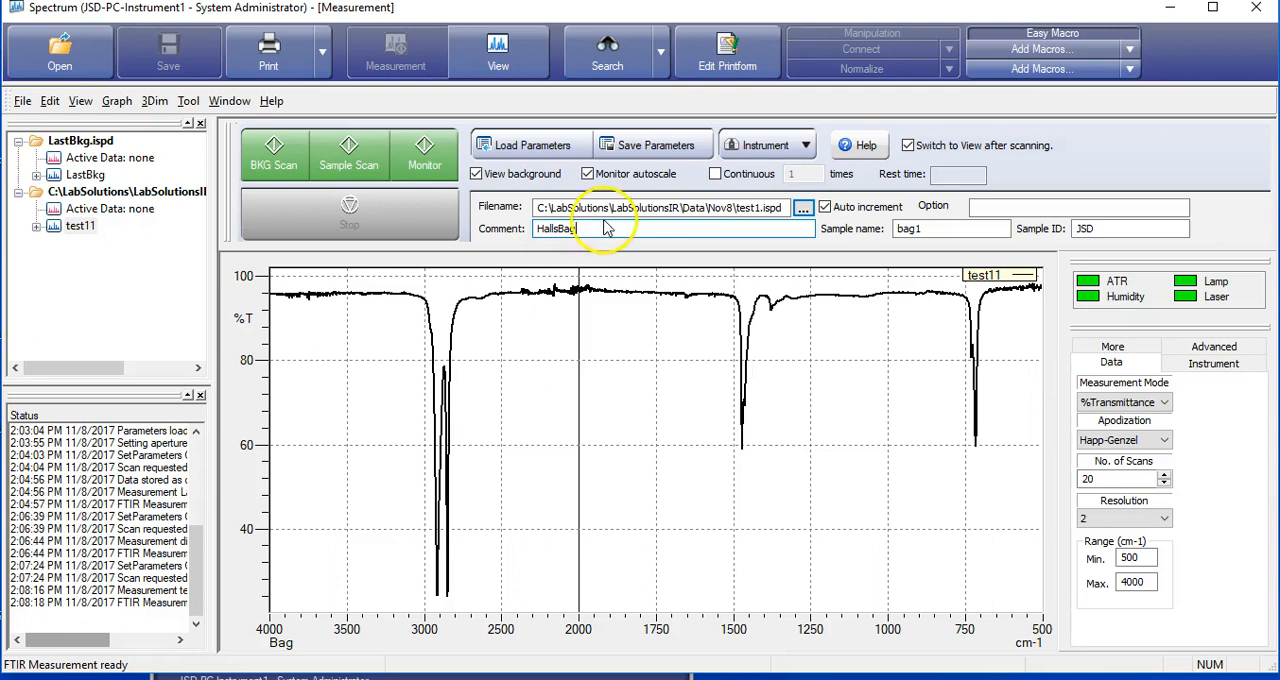
{"action": "left_click", "coordinate": [758, 208]}
{"action": "type", "text": "2"}
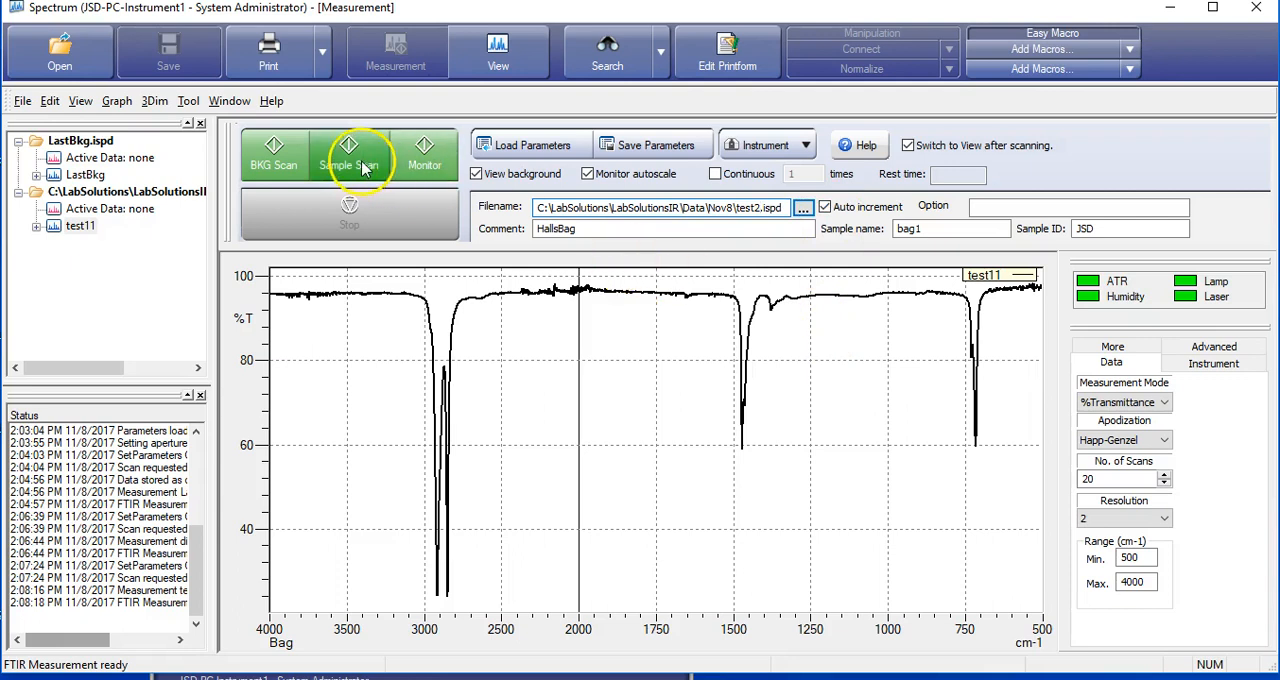
Scan the HallsBag sample, compare test11 and test21 spectra, then return to measurement
{"action": "left_click", "coordinate": [349, 155]}
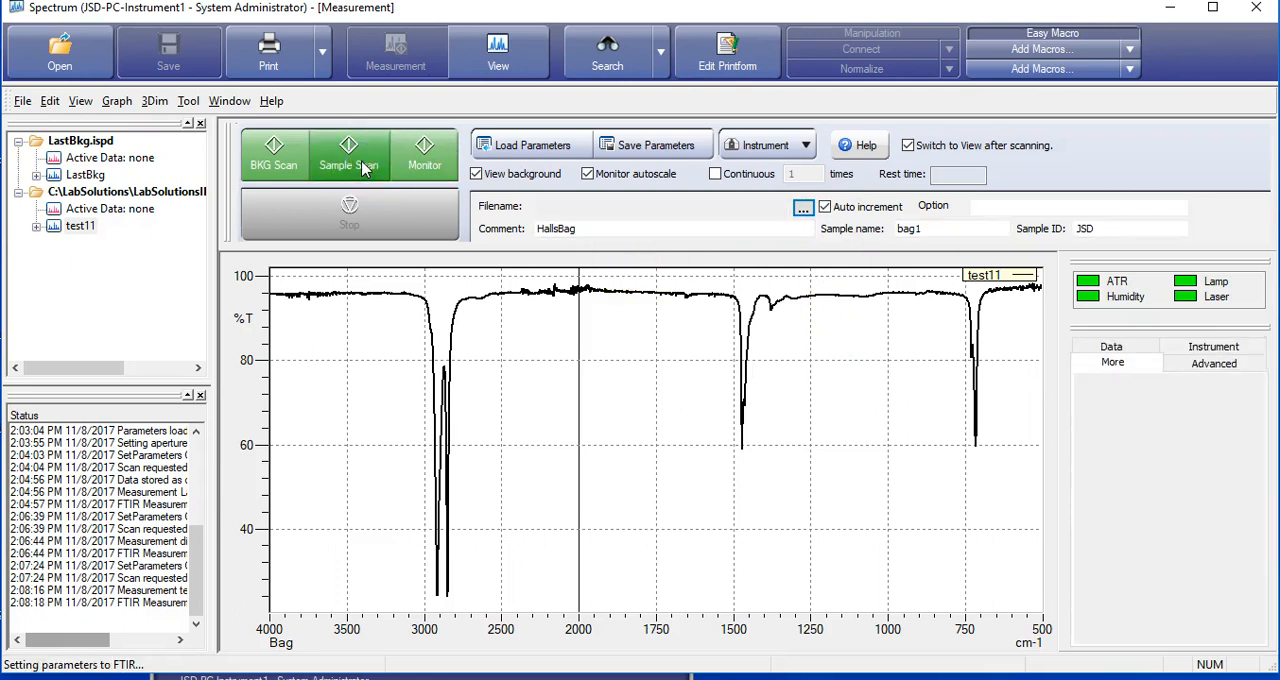
{"action": "left_click", "coordinate": [349, 153]}
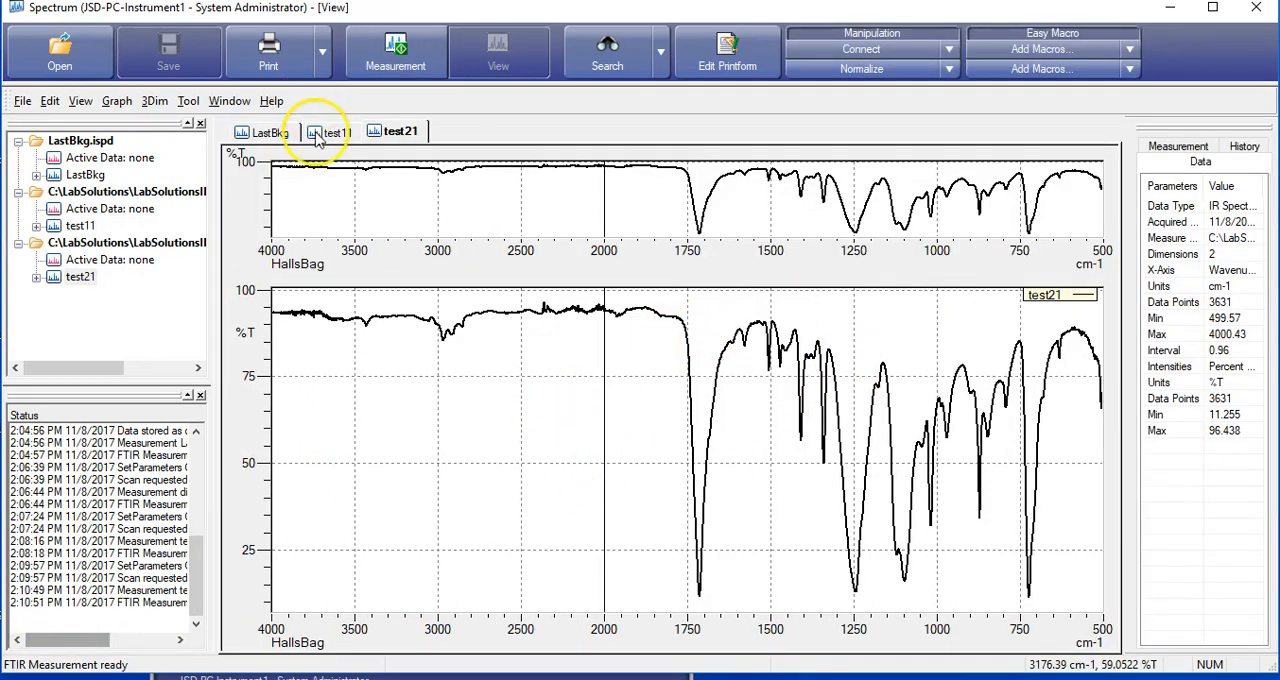
{"action": "left_click", "coordinate": [337, 131]}
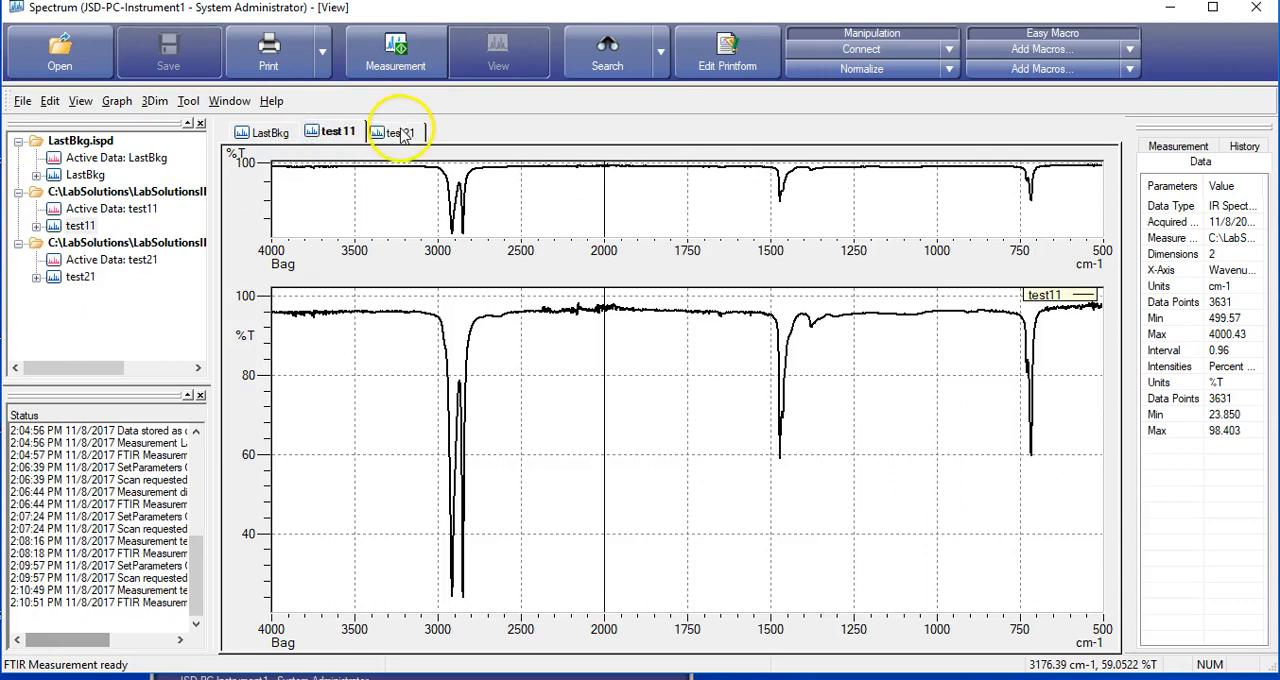
{"action": "left_click", "coordinate": [395, 131]}
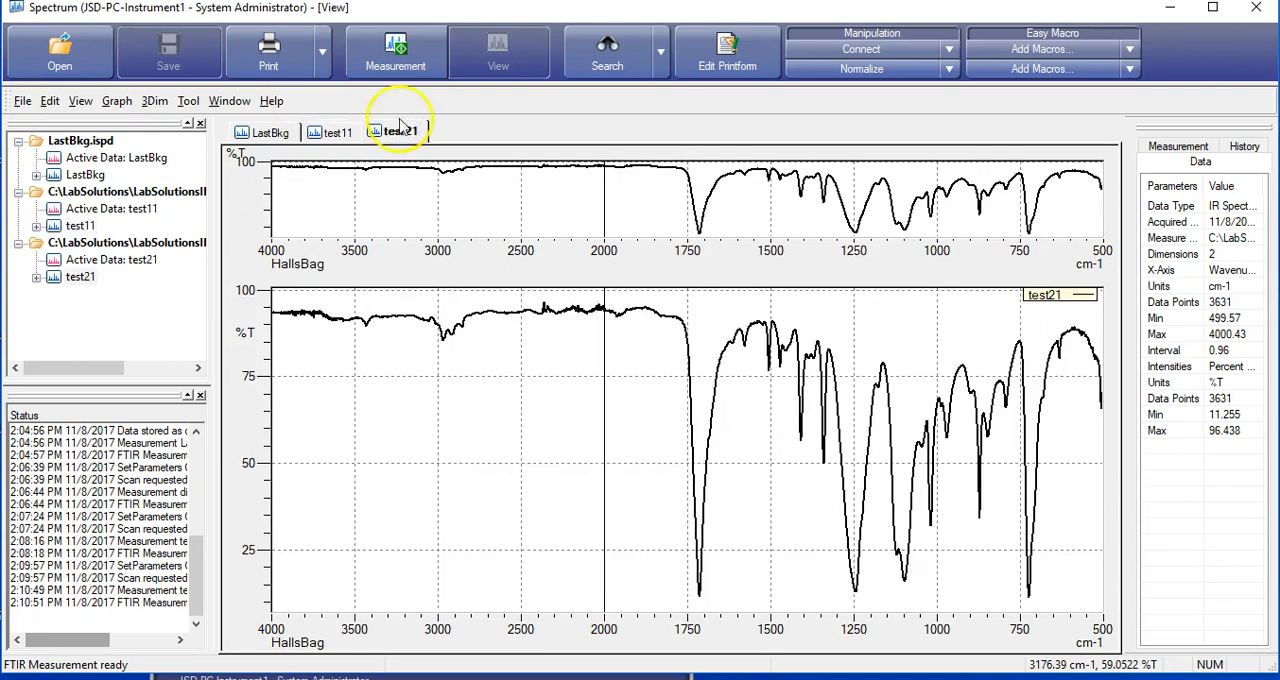
{"action": "left_click", "coordinate": [395, 52]}
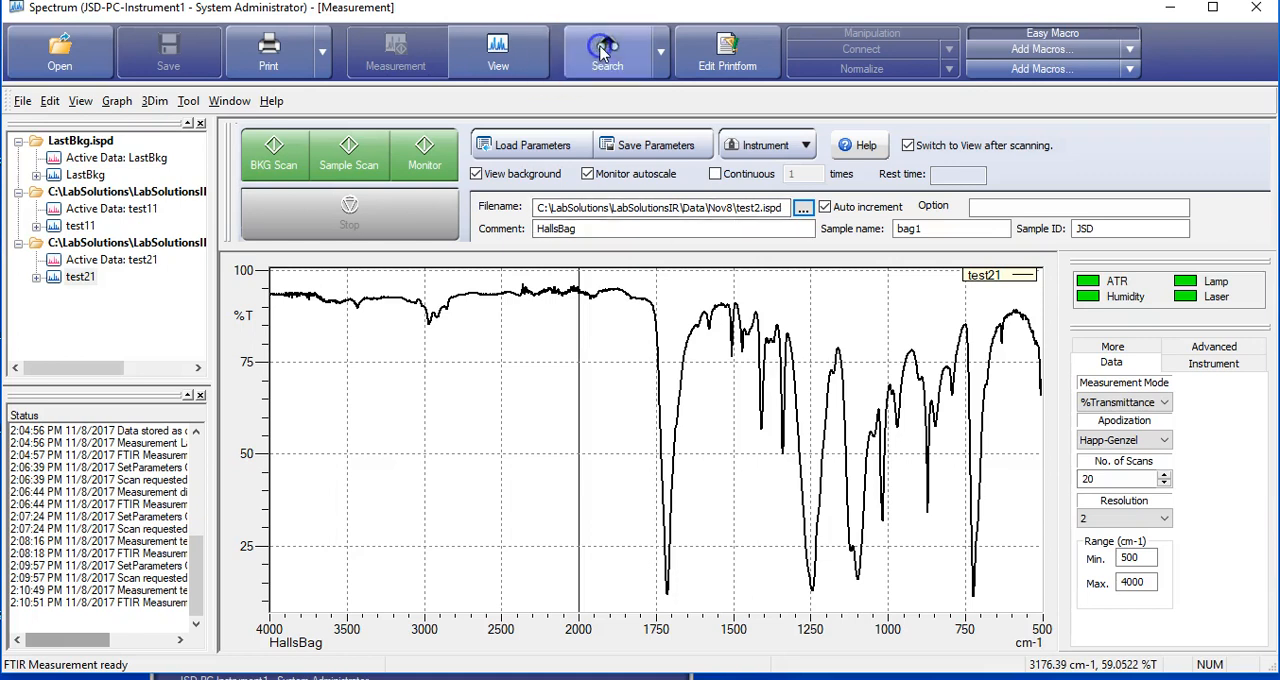
Leave the Search screen for View and select the test11 spectrum tab
{"action": "left_click", "coordinate": [607, 50]}
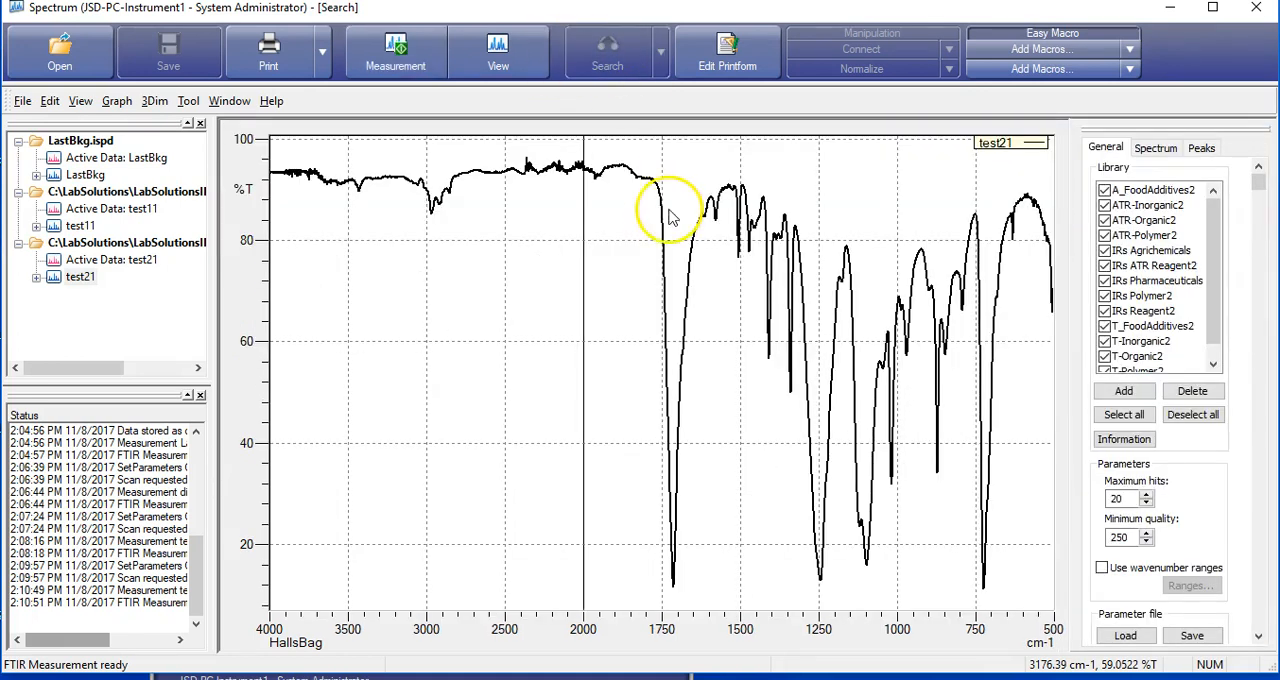
{"action": "mouse_move", "coordinate": [565, 235]}
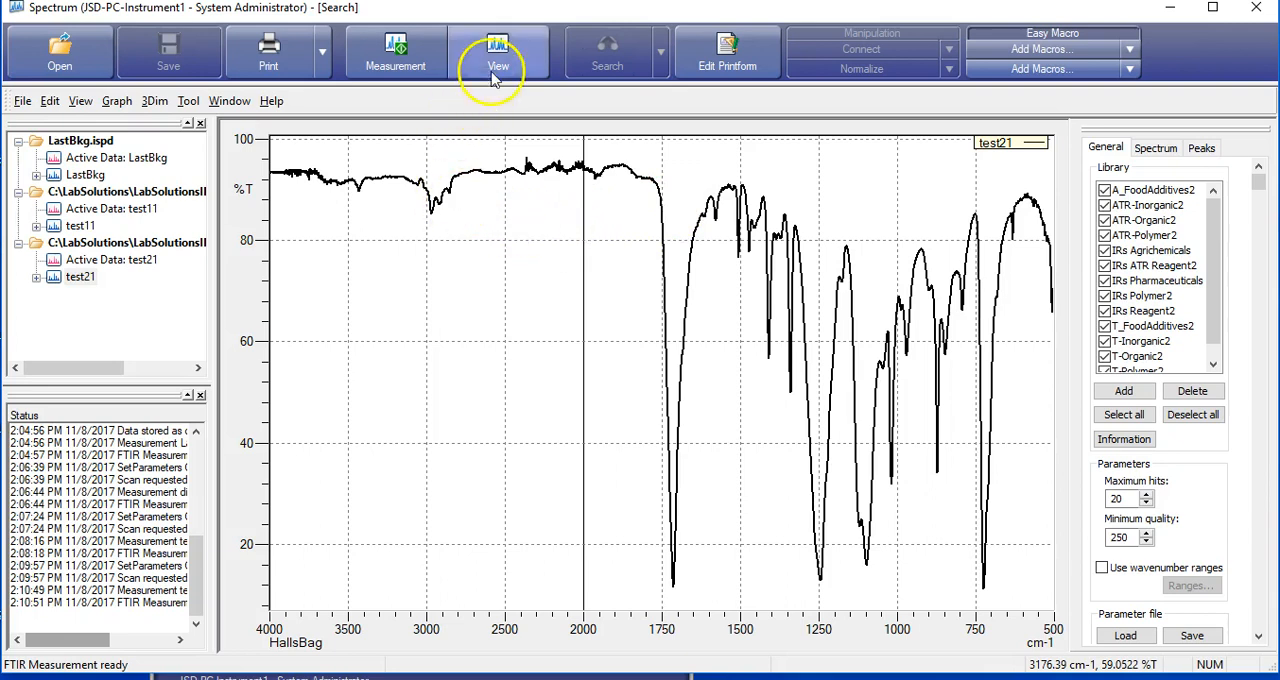
{"action": "left_click", "coordinate": [497, 52]}
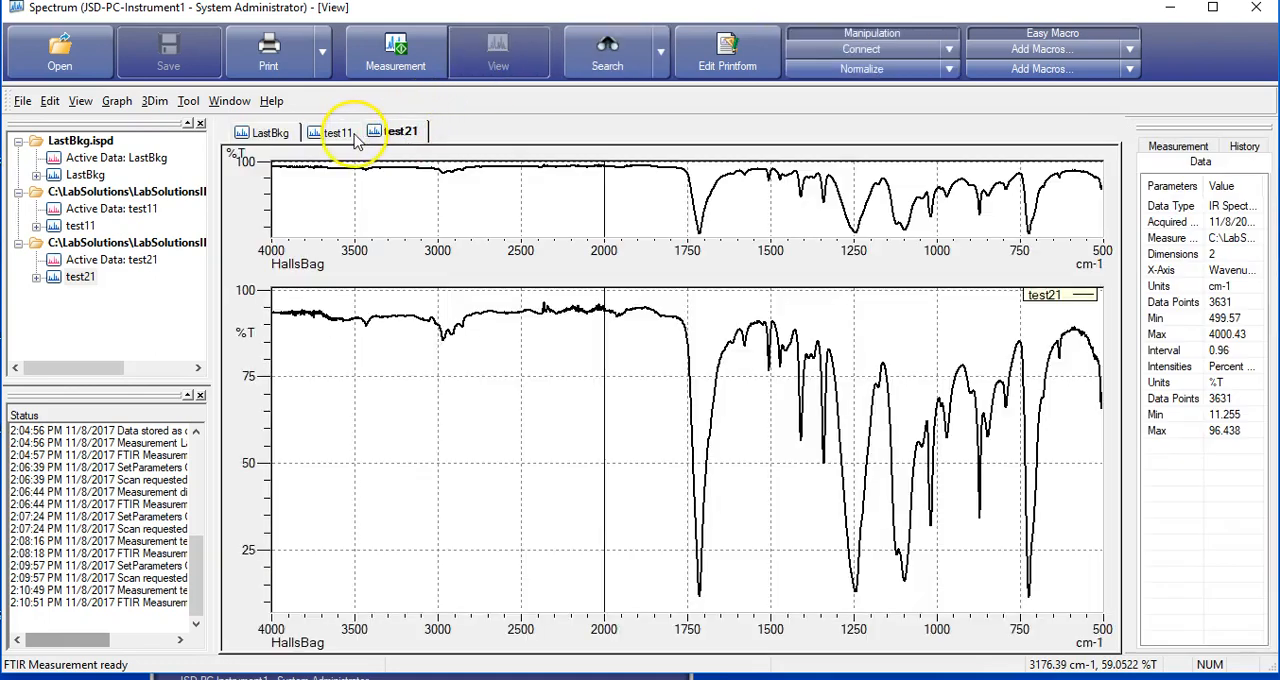
{"action": "left_click", "coordinate": [338, 131]}
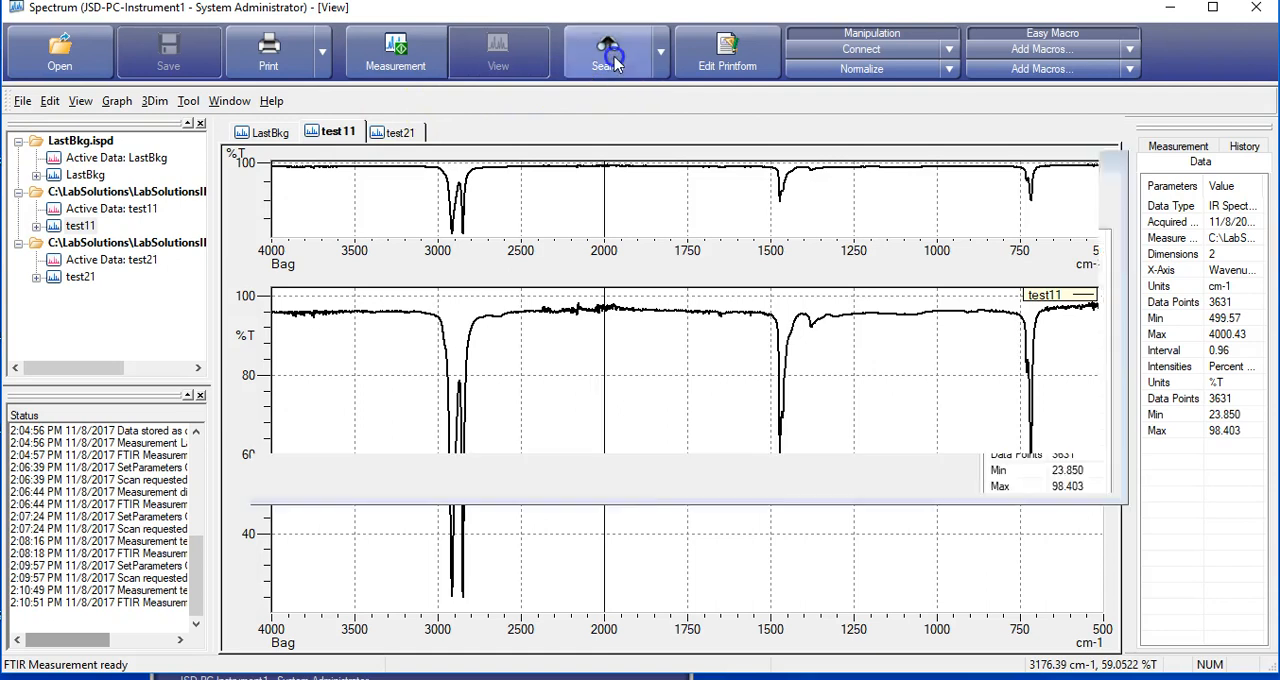
Open Search for test11 and deselect food additive, inorganic and agrichemical libraries
{"action": "left_click", "coordinate": [607, 52]}
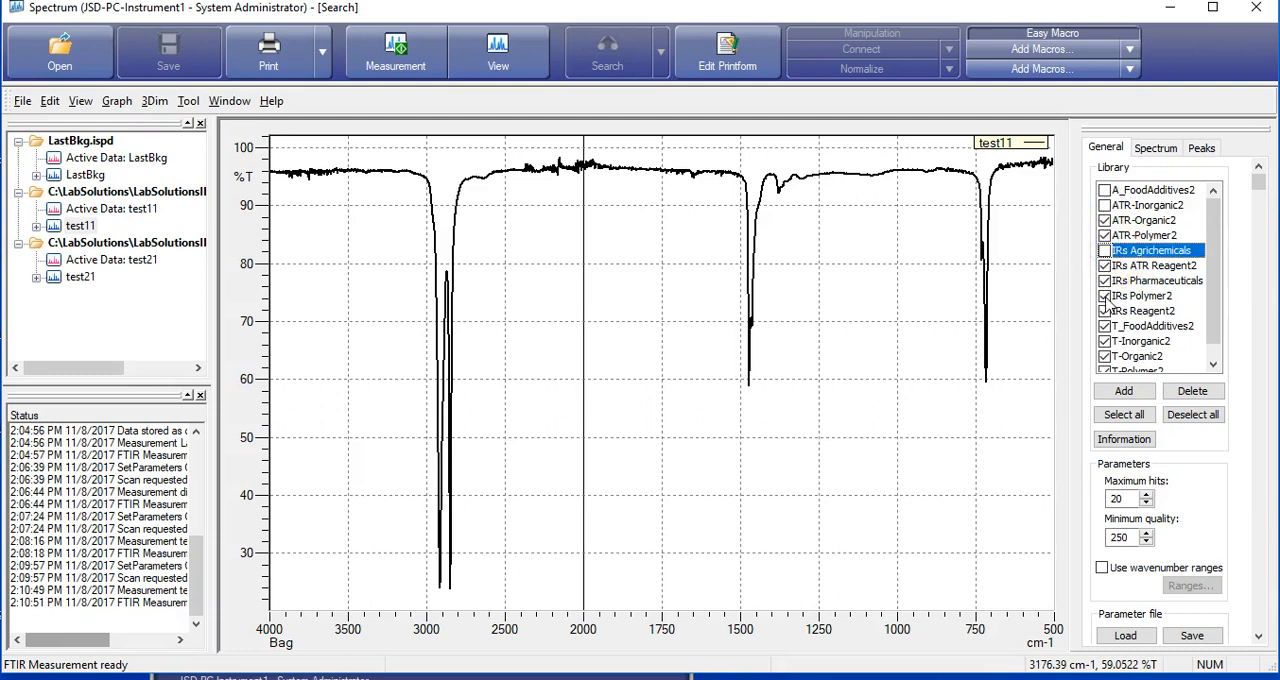
{"action": "left_click", "coordinate": [1150, 326]}
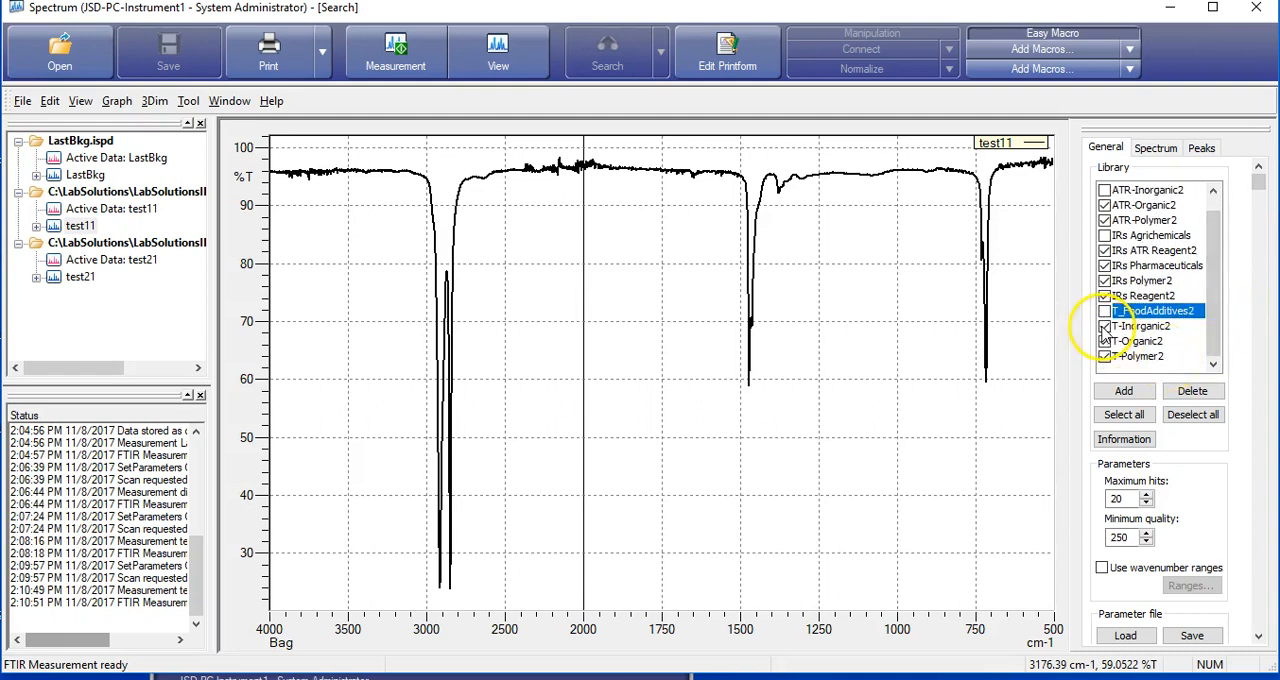
{"action": "left_click", "coordinate": [1150, 326]}
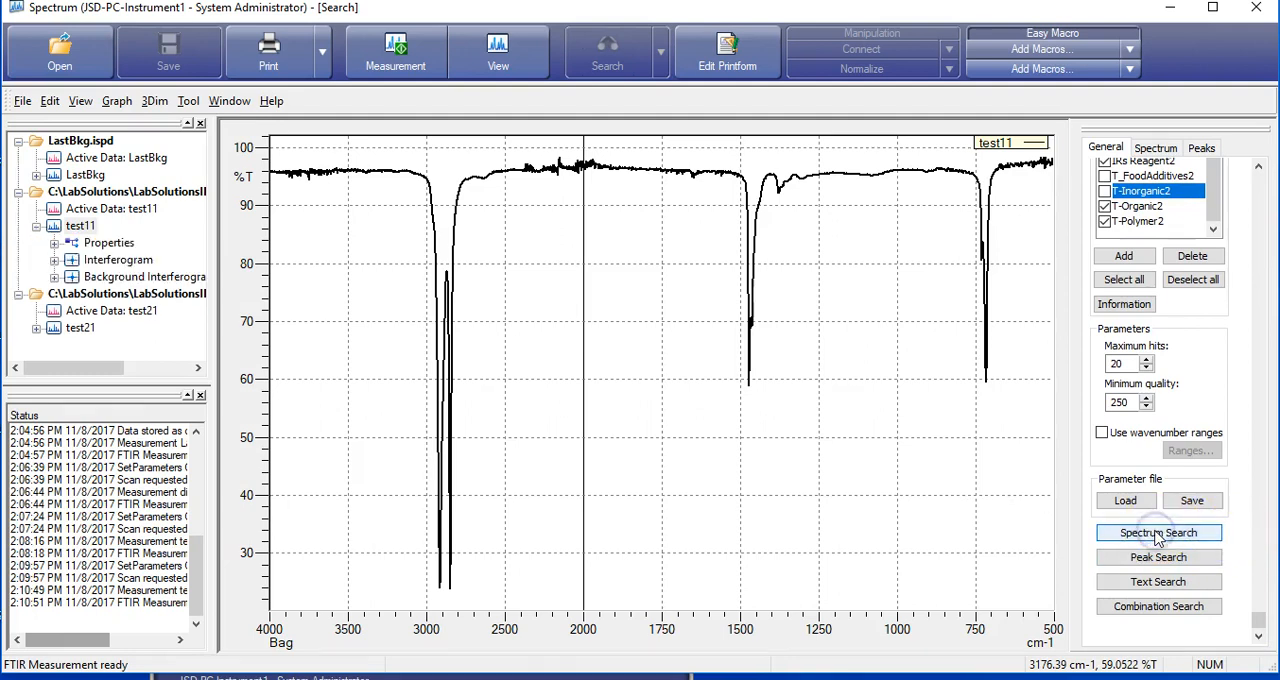
Run Spectrum Search on test11 to list hits topped by IONOMER1 and polyethylene
{"action": "left_click", "coordinate": [1158, 532]}
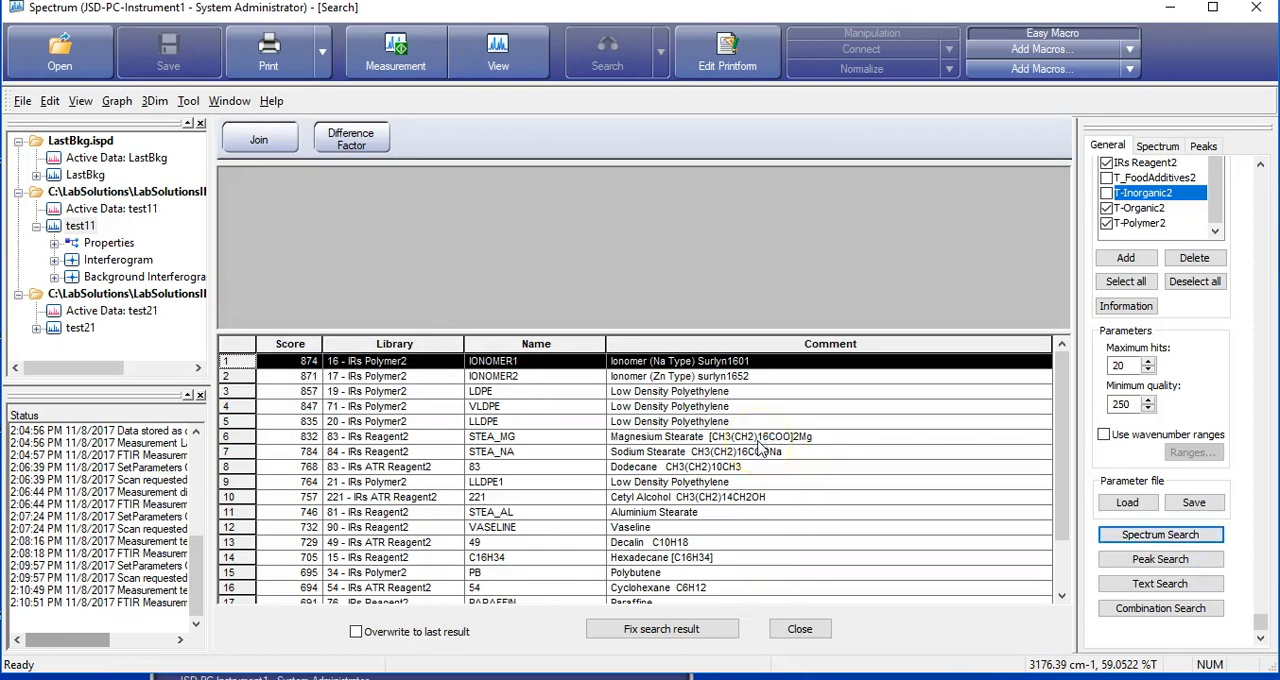
{"action": "mouse_move", "coordinate": [615, 310]}
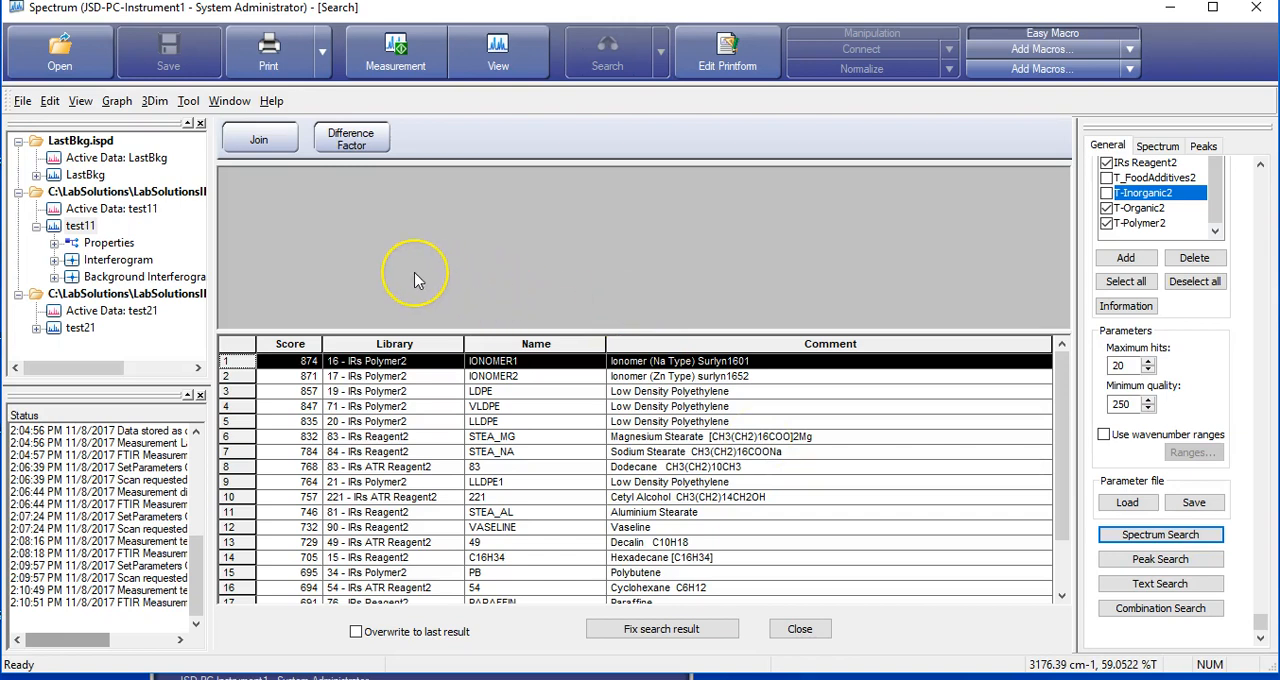
{"action": "mouse_move", "coordinate": [310, 200]}
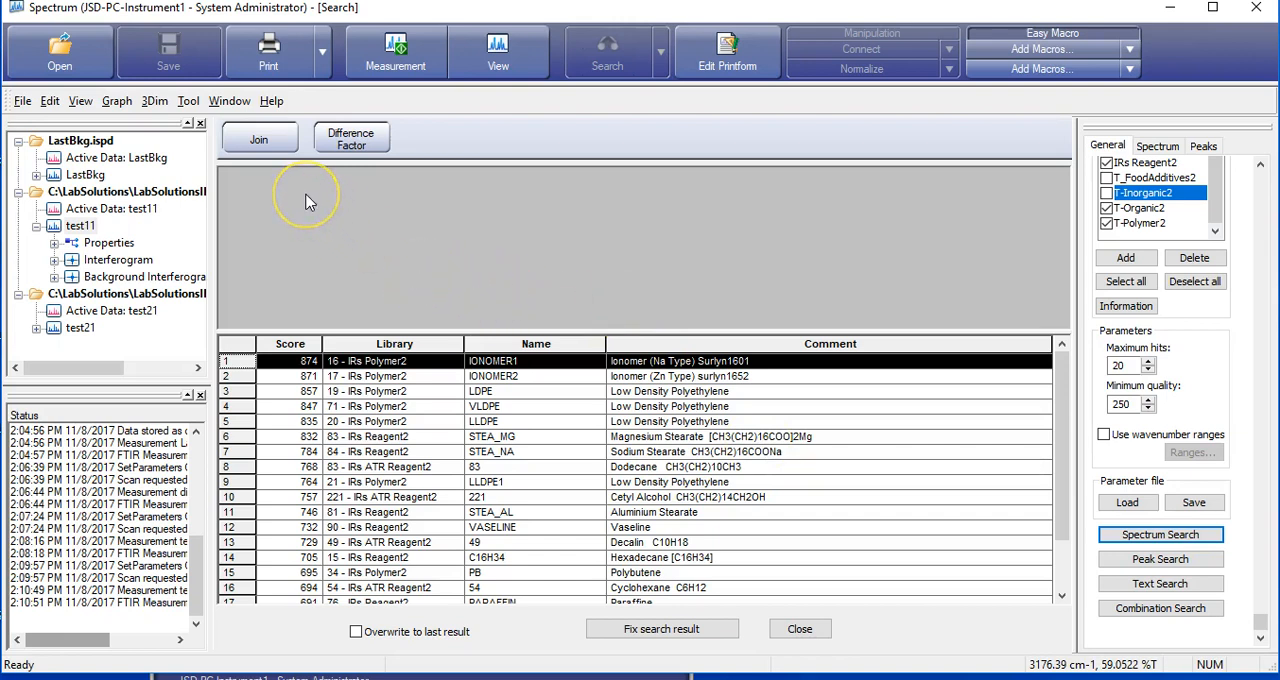
{"action": "mouse_move", "coordinate": [610, 278]}
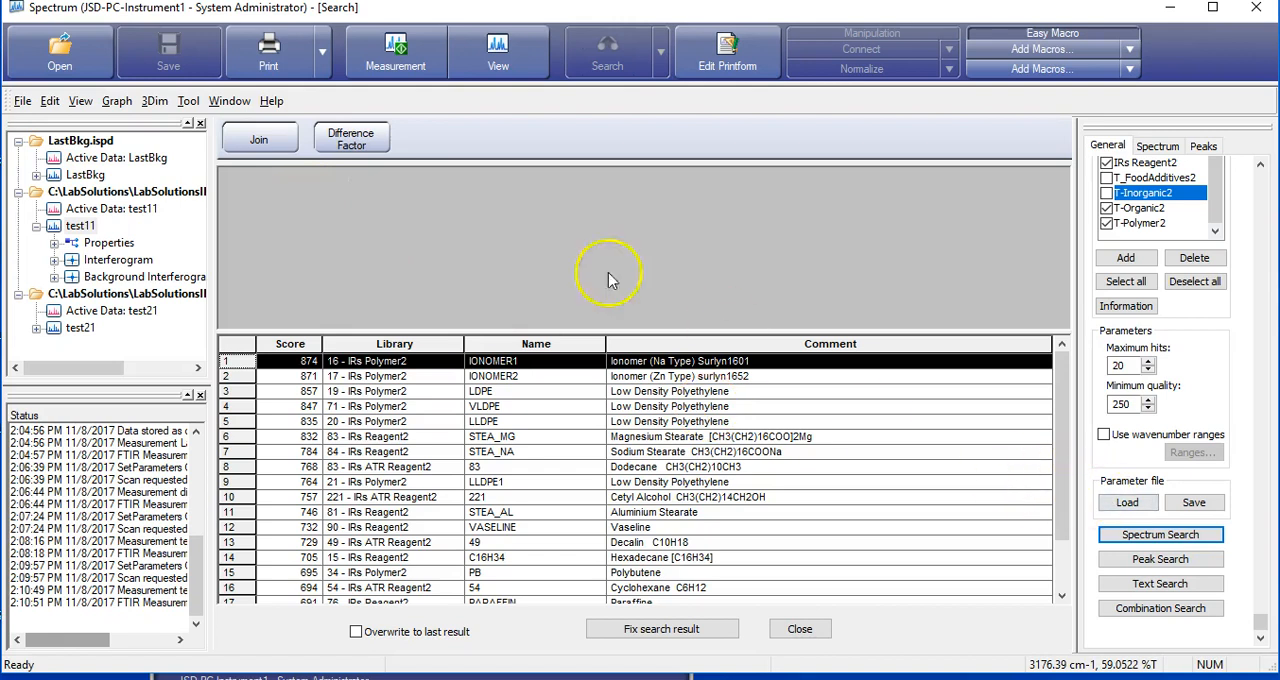
{"action": "mouse_move", "coordinate": [40, 665]}
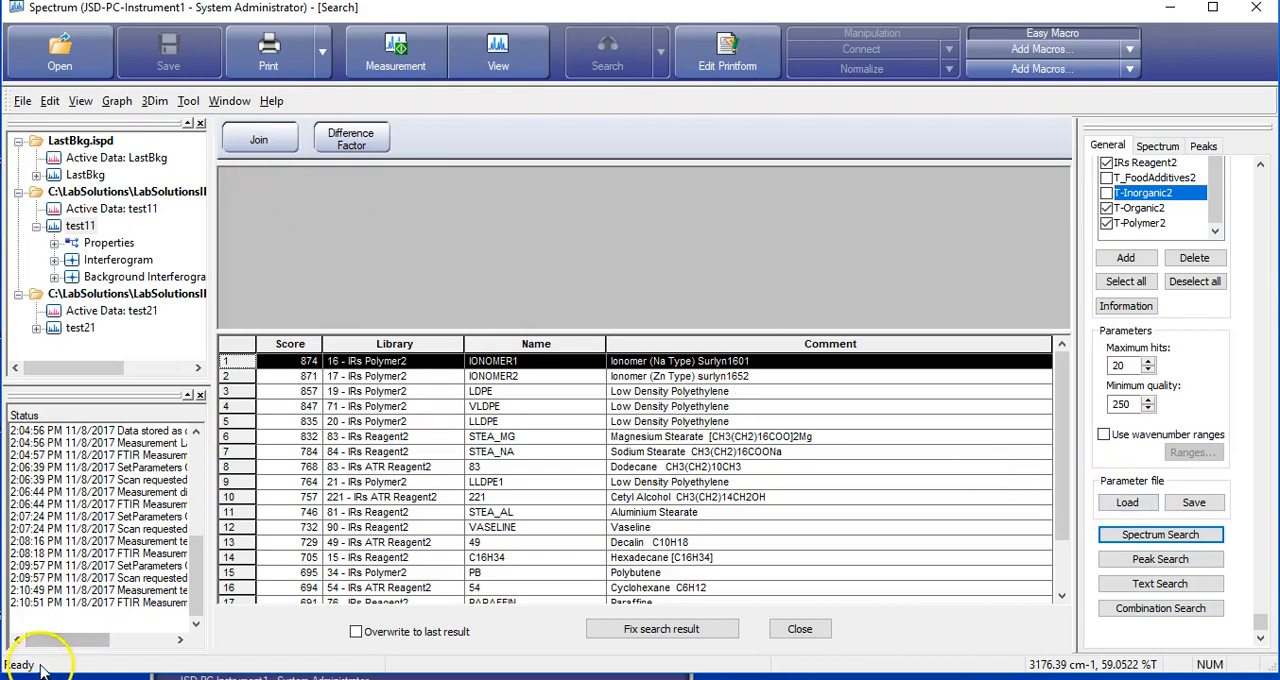